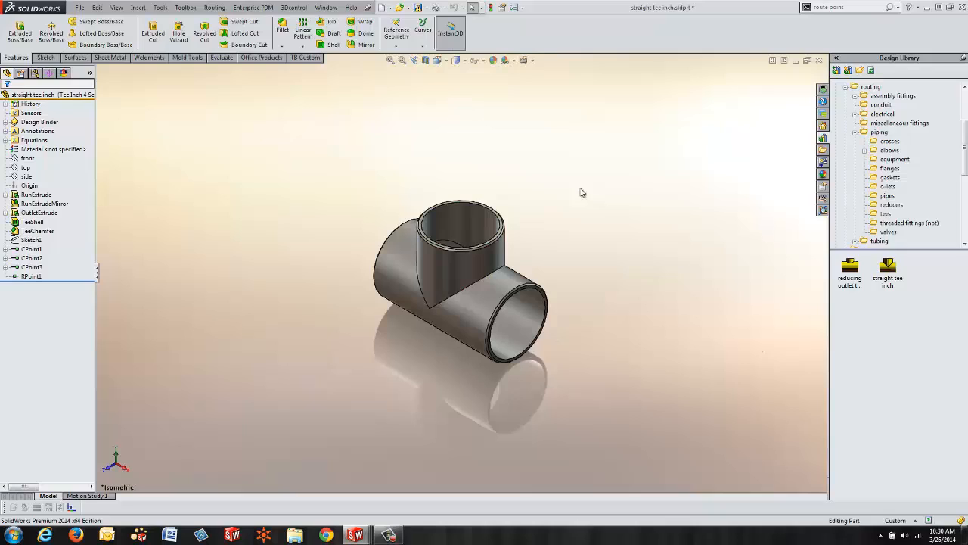
mouse_move(563, 383)
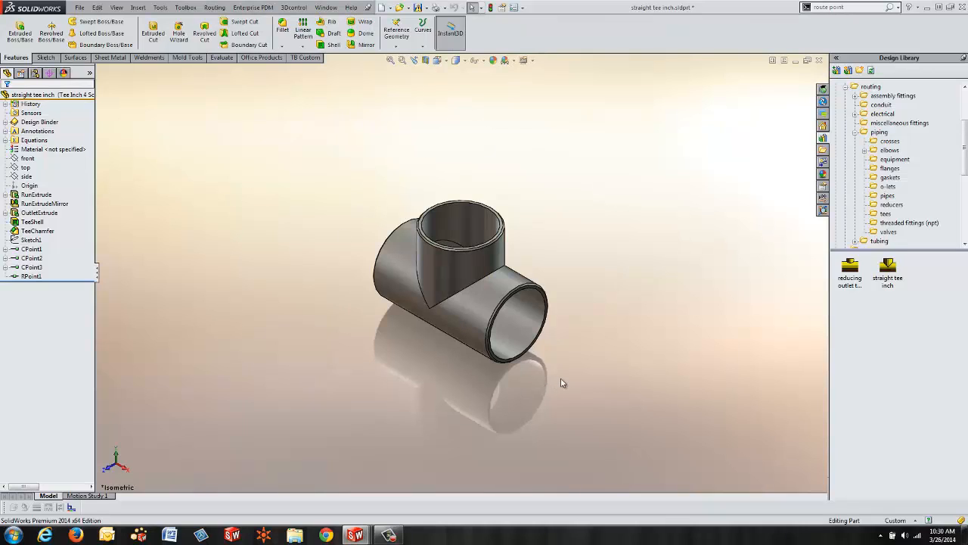
mouse_move(587, 377)
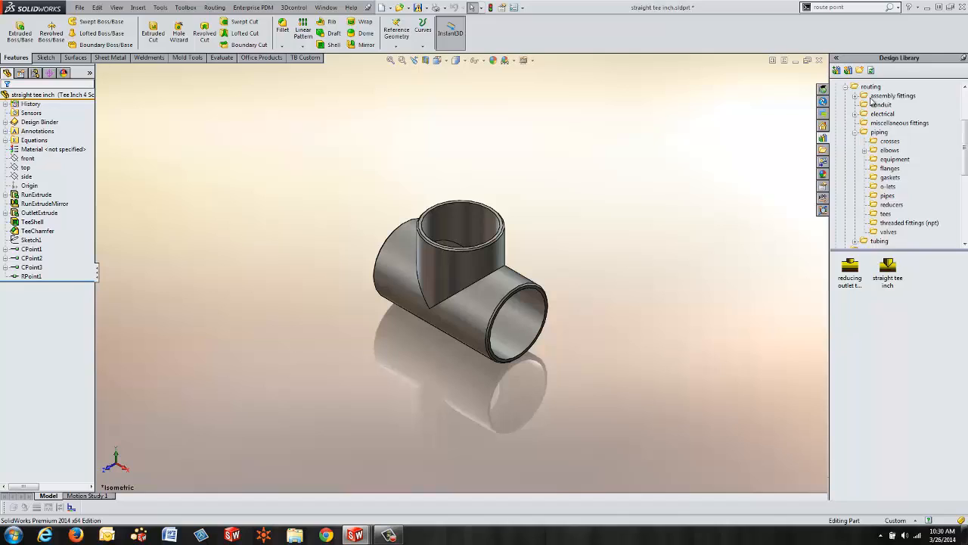
mouse_move(886, 232)
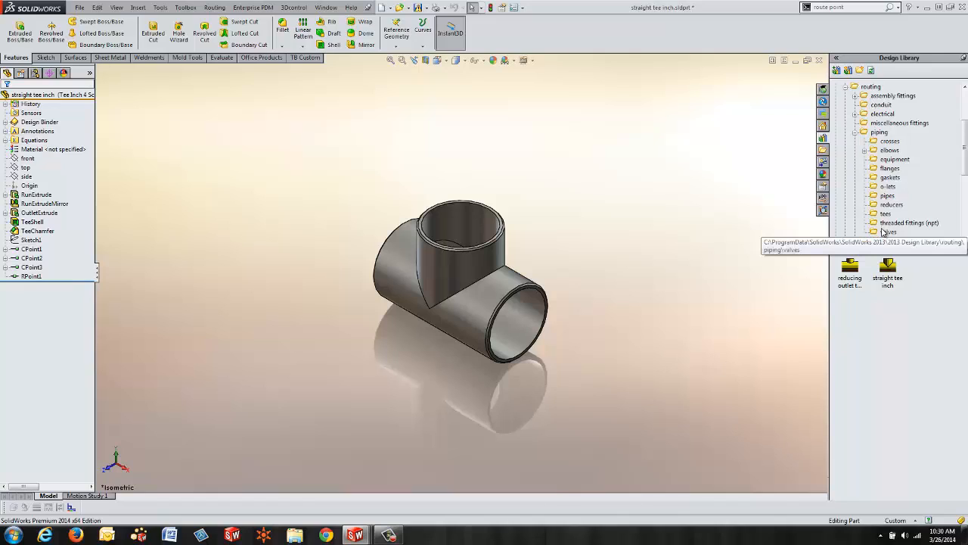
mouse_move(899, 197)
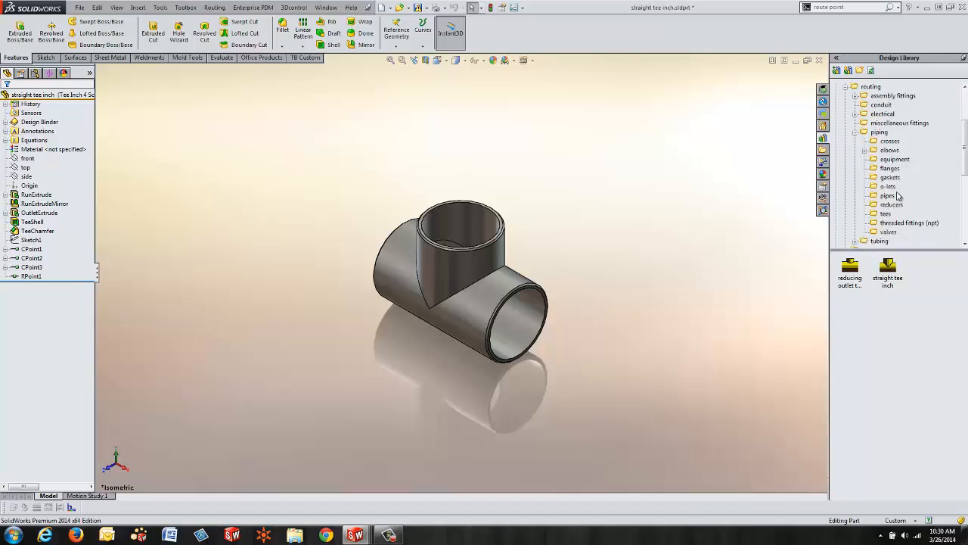
mouse_move(932, 264)
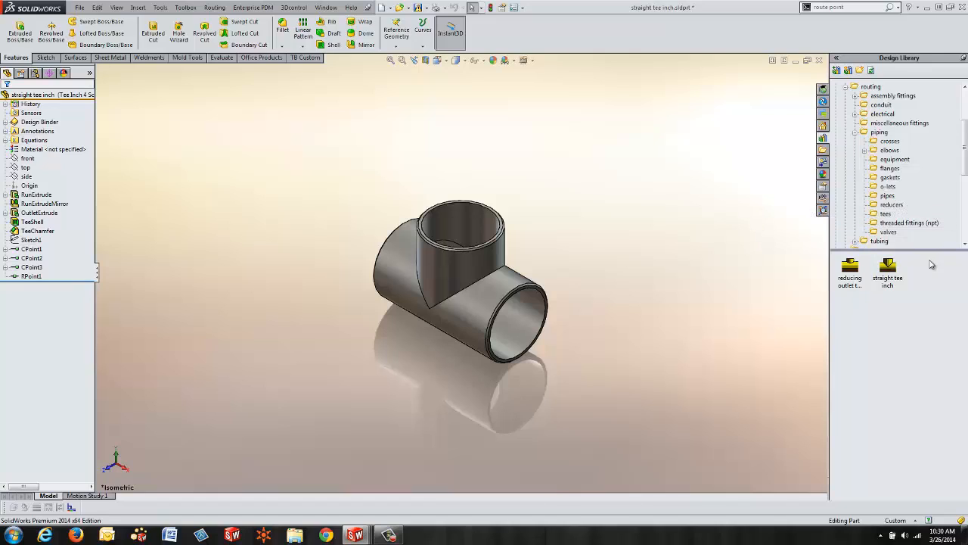
mouse_move(715, 358)
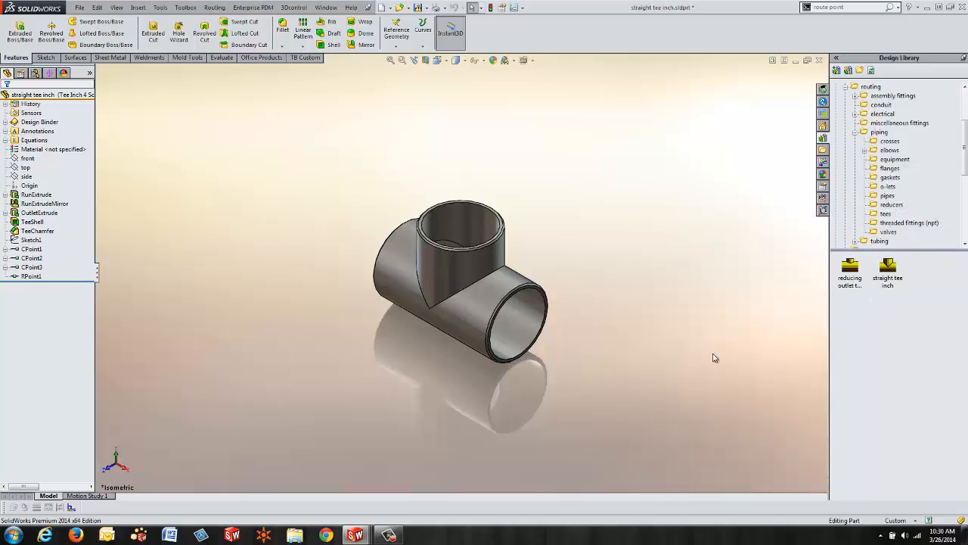
mouse_move(330, 394)
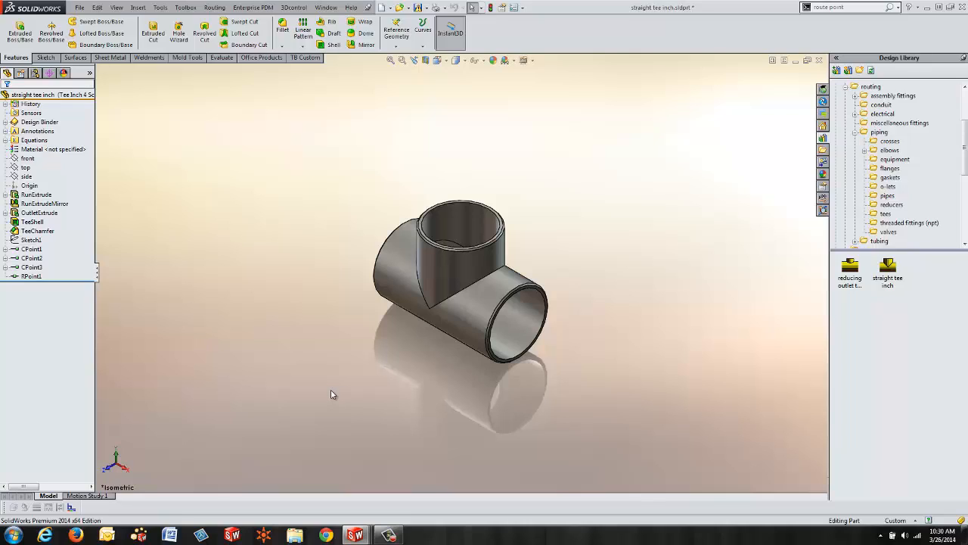
mouse_move(282, 341)
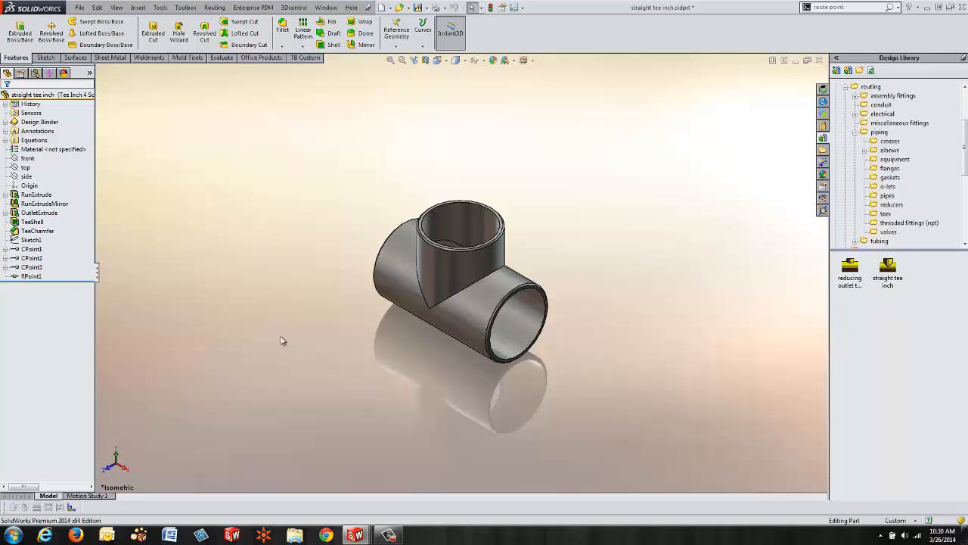
mouse_move(139, 310)
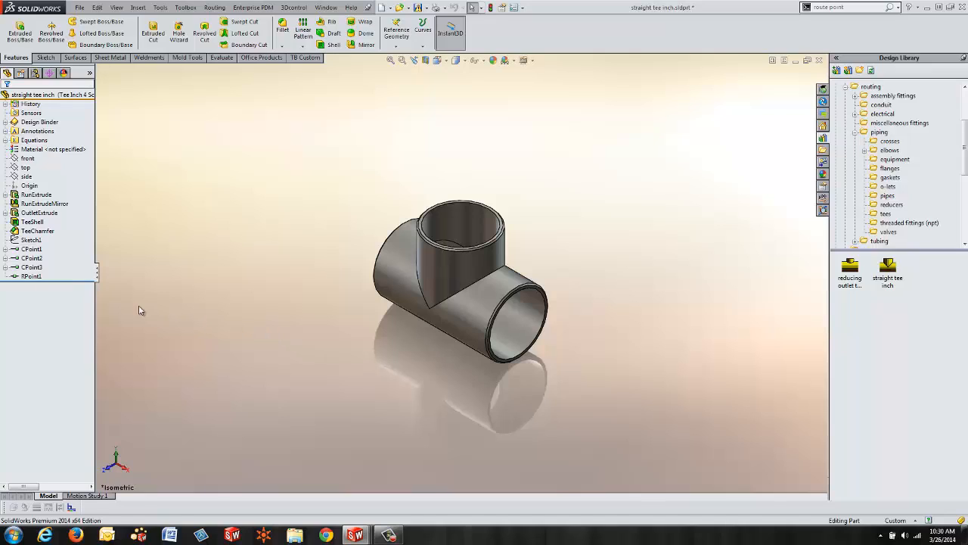
Browse the tee's feature history and begin editing its second connection point.
click(44, 203)
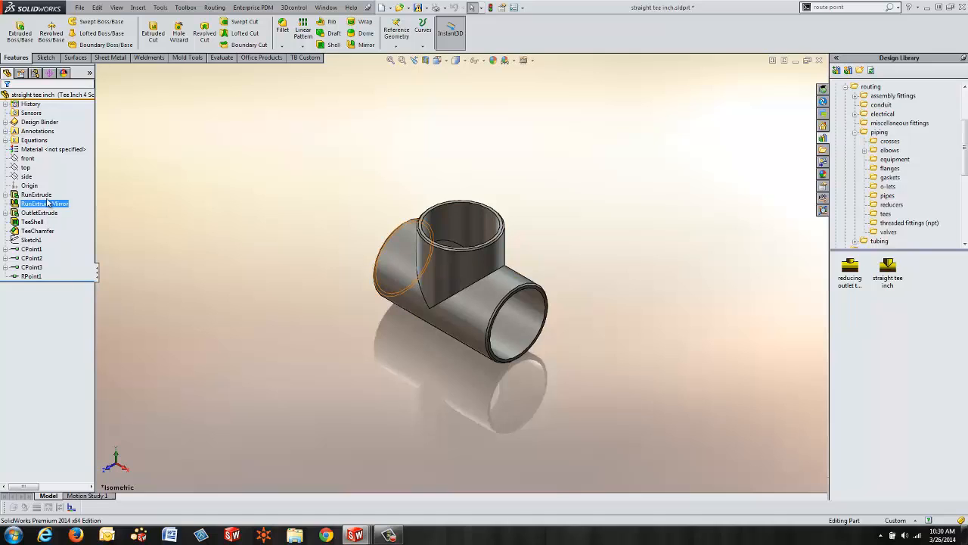
click(36, 230)
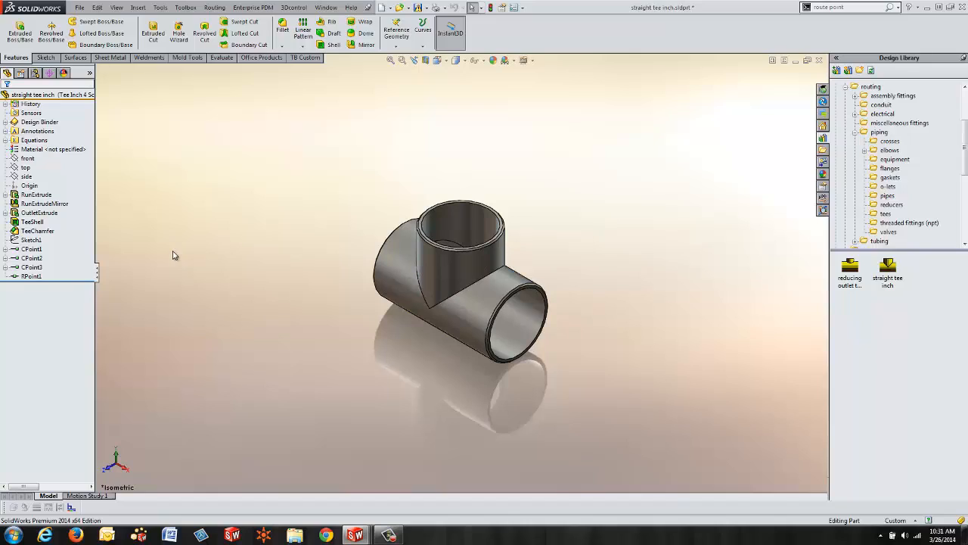
click(30, 239)
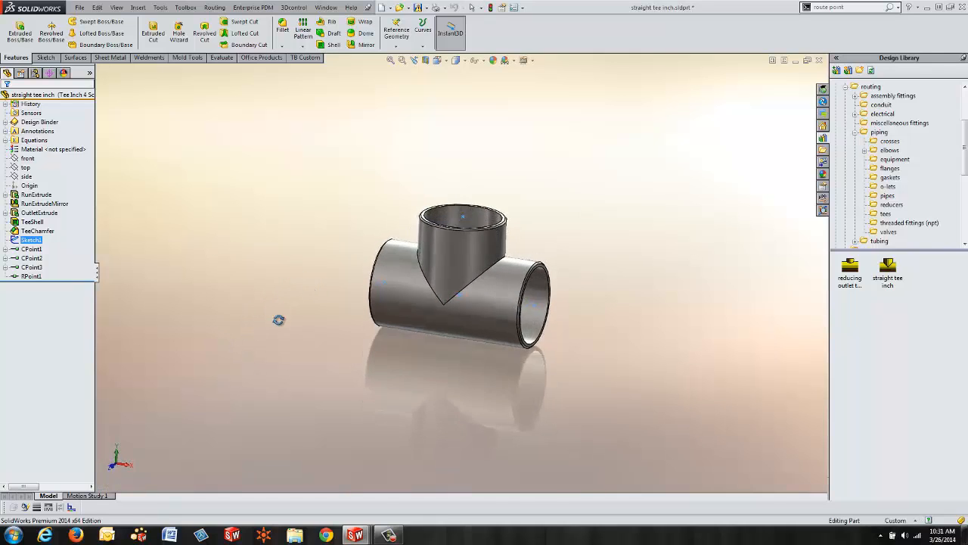
mouse_move(460, 302)
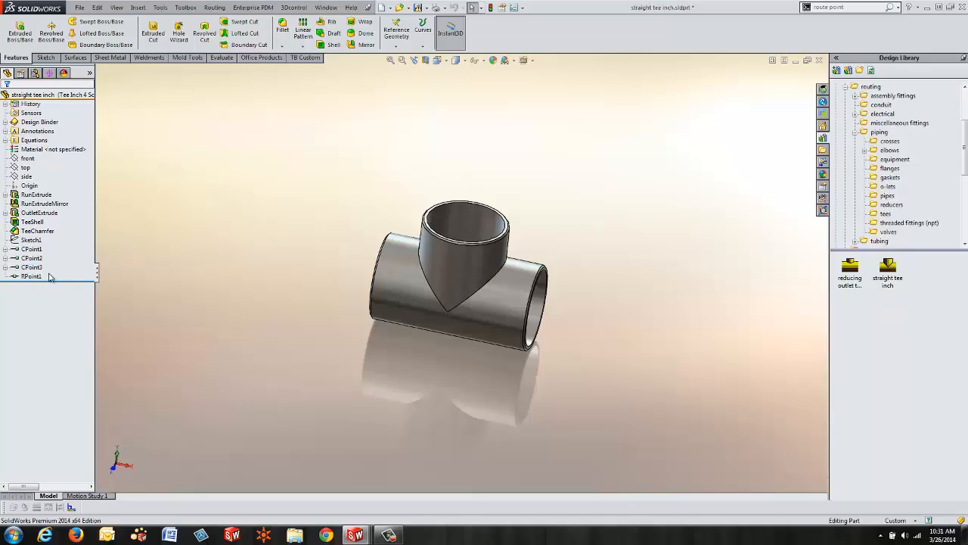
click(31, 258)
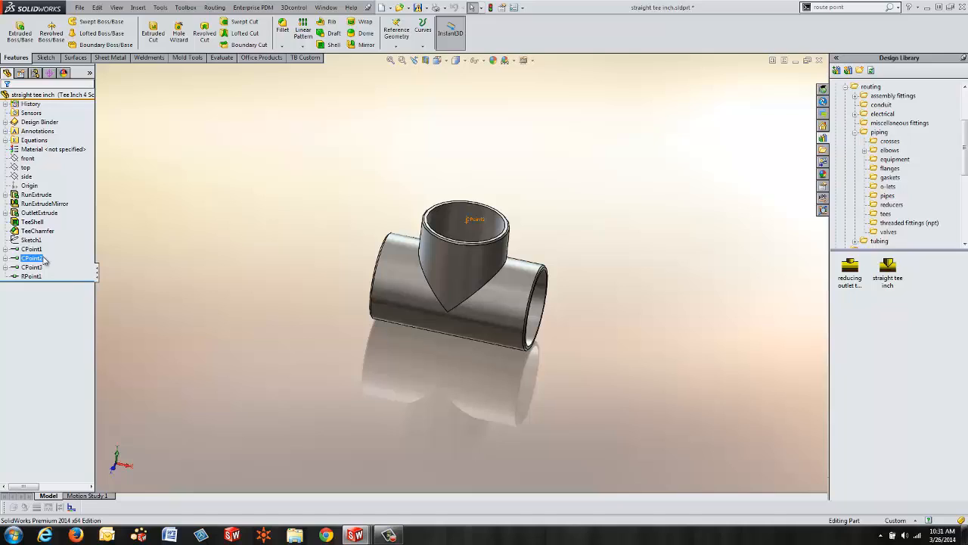
click(31, 248)
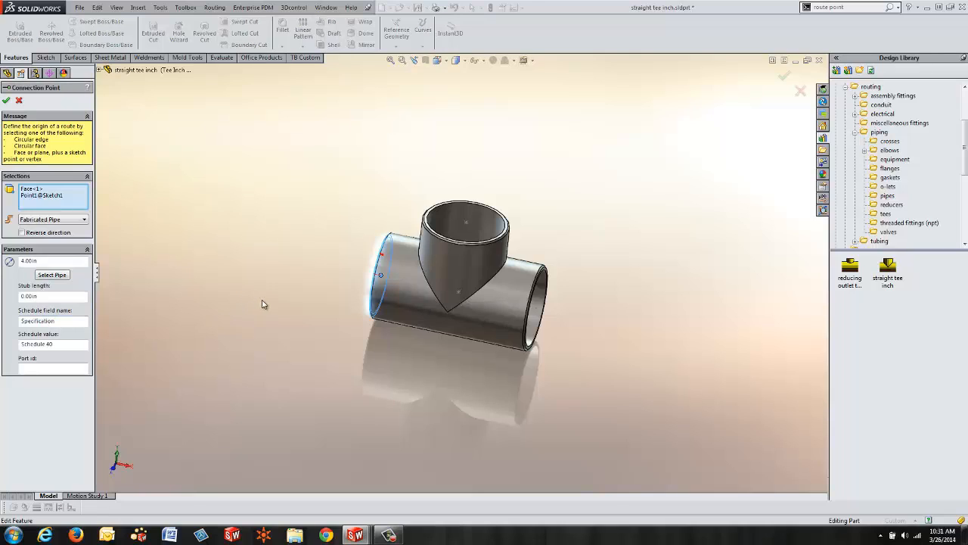
Keep Fabricated Pipe as the connection point type, confirm, and select route point RPoint1.
click(85, 218)
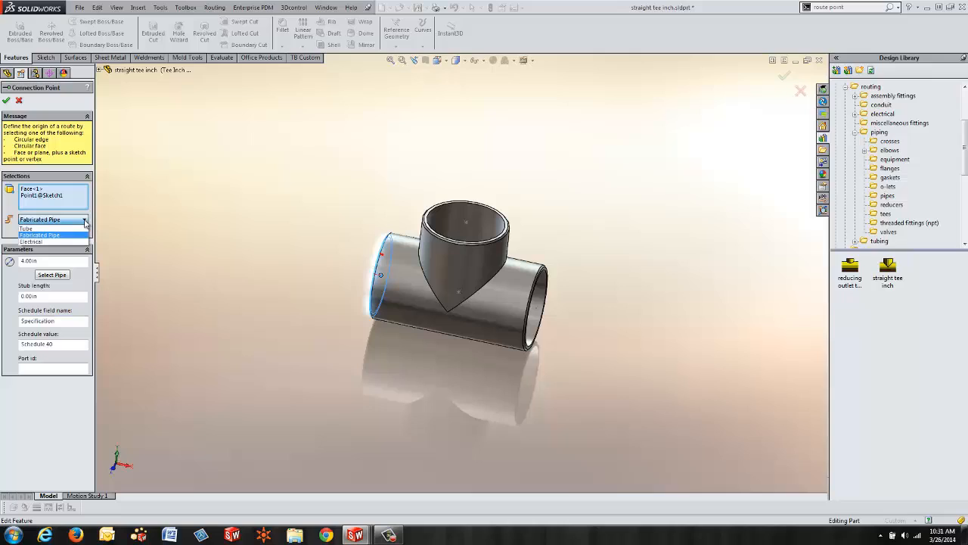
click(39, 219)
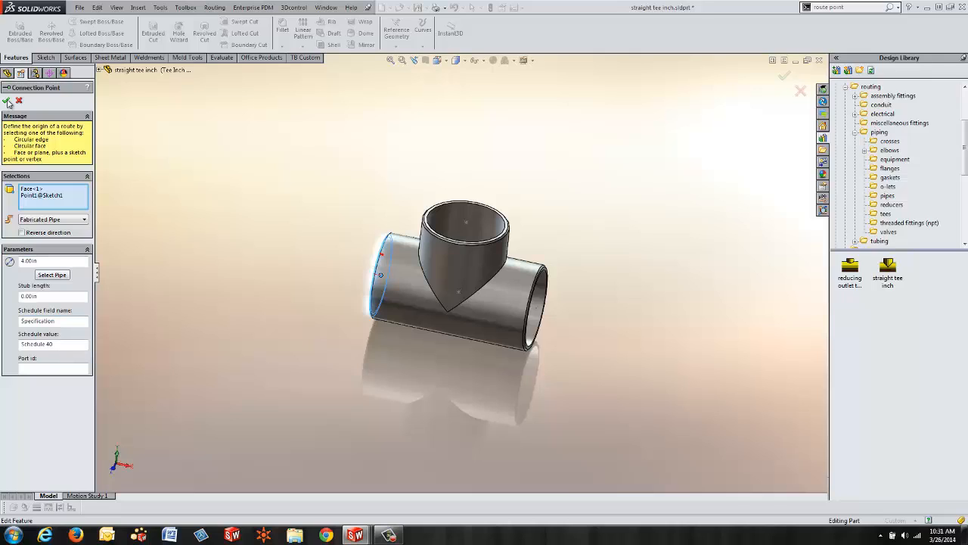
click(784, 76)
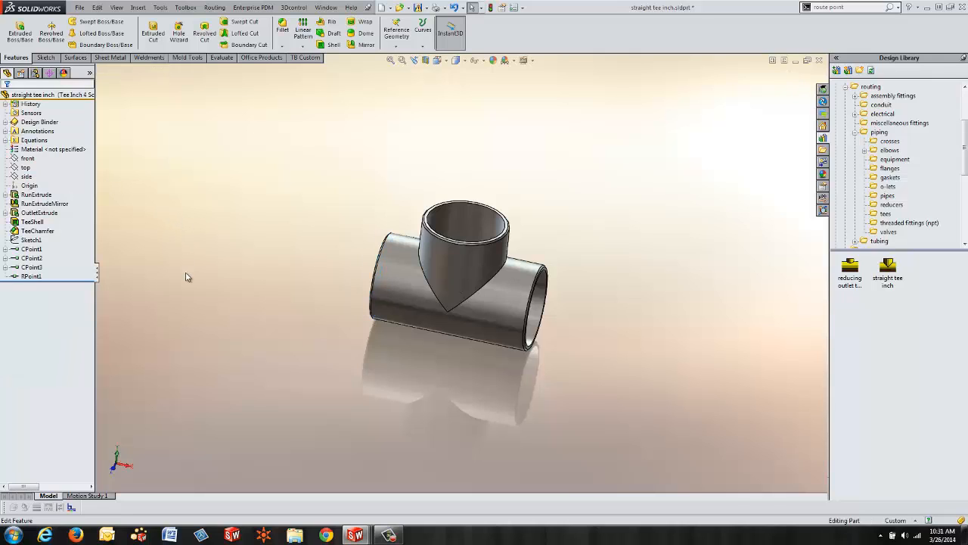
mouse_move(190, 280)
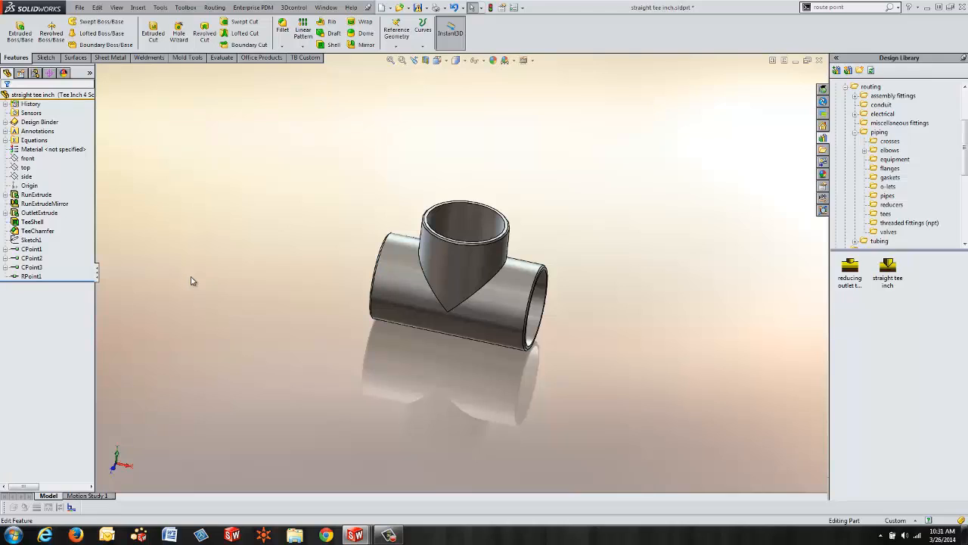
mouse_move(191, 281)
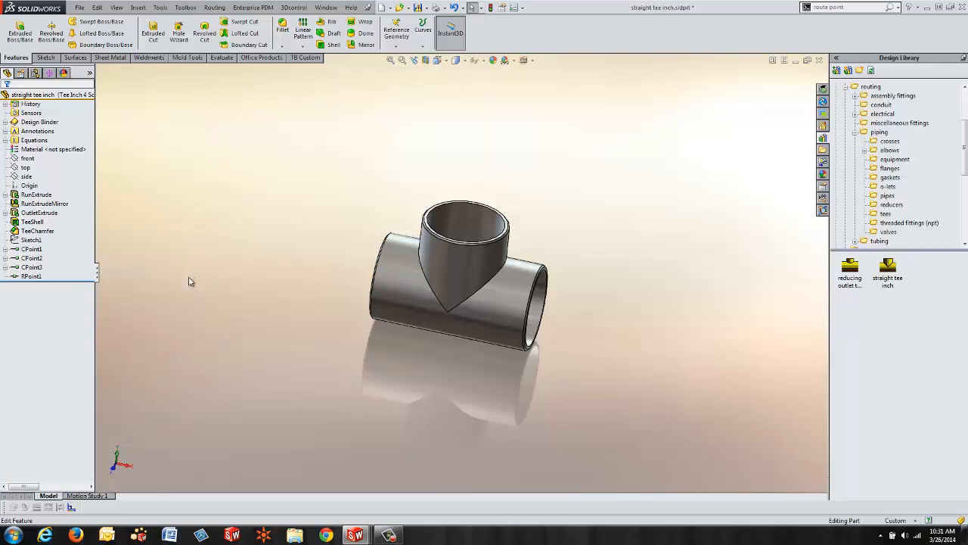
click(32, 275)
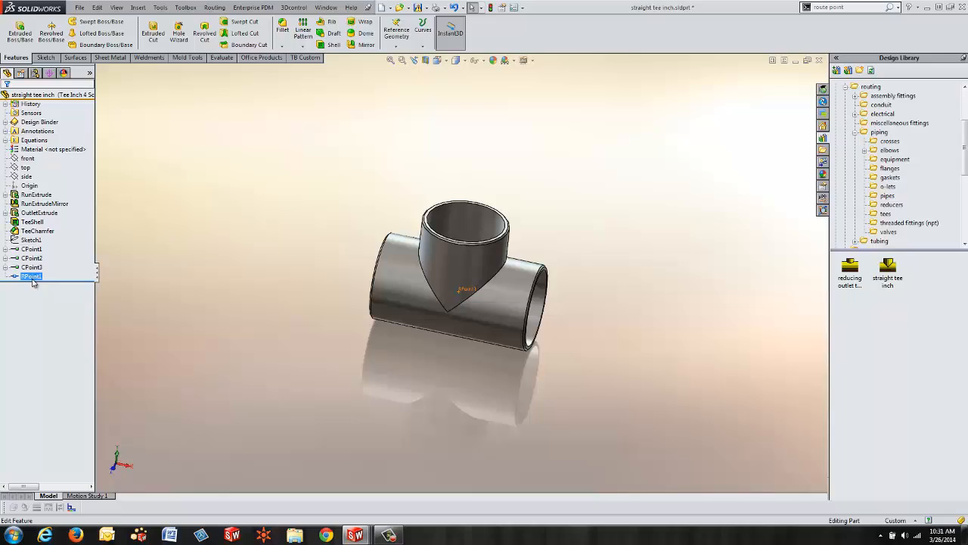
List the tee's configurations and activate a small size, then a larger size.
click(30, 248)
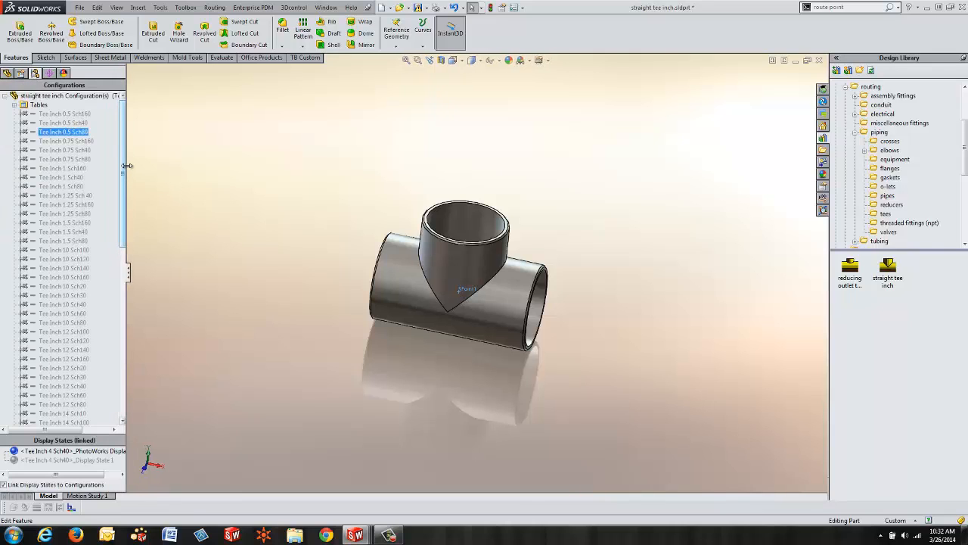
mouse_move(154, 167)
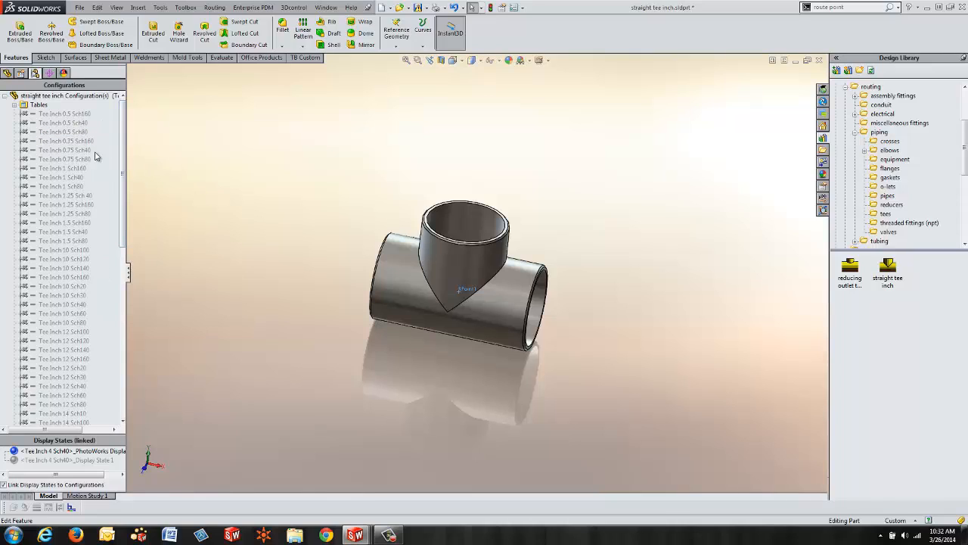
mouse_move(103, 345)
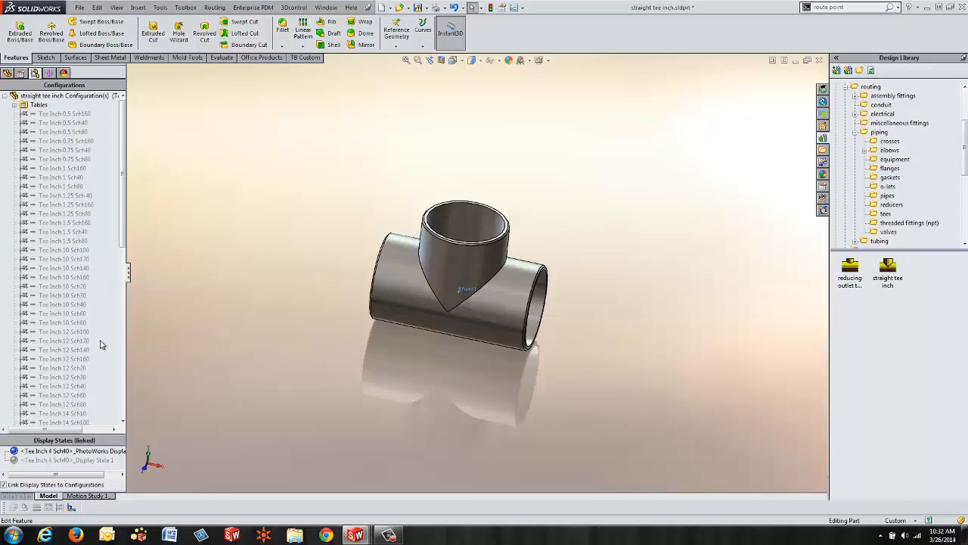
mouse_move(88, 189)
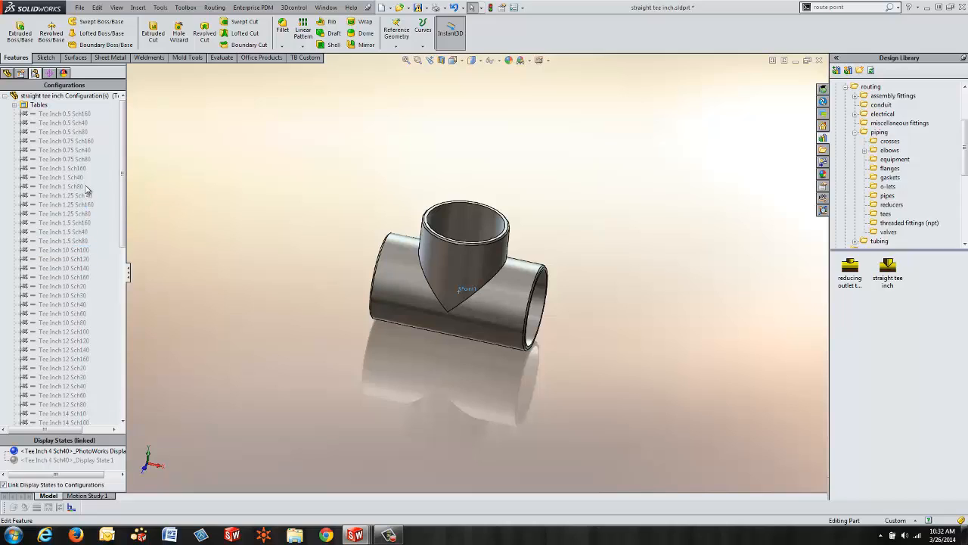
double_click(60, 177)
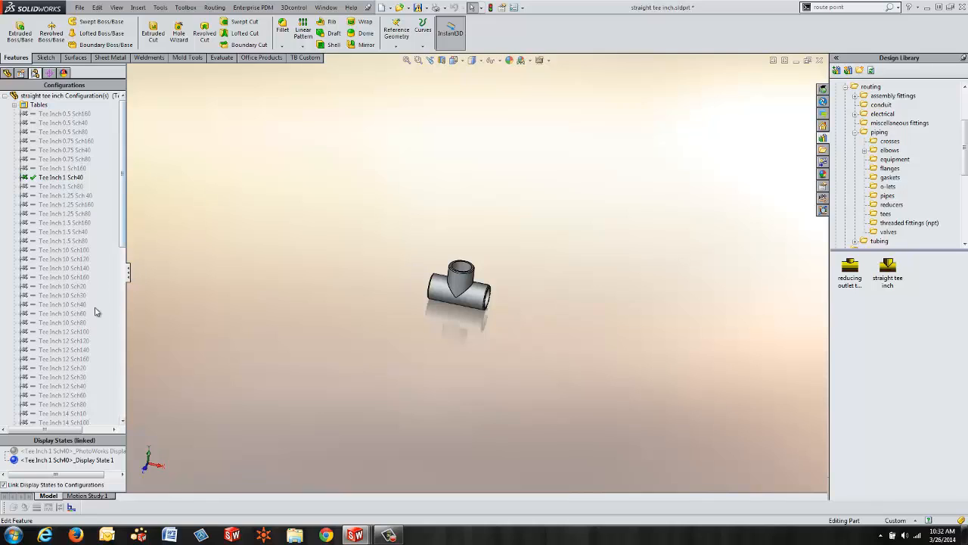
double_click(62, 323)
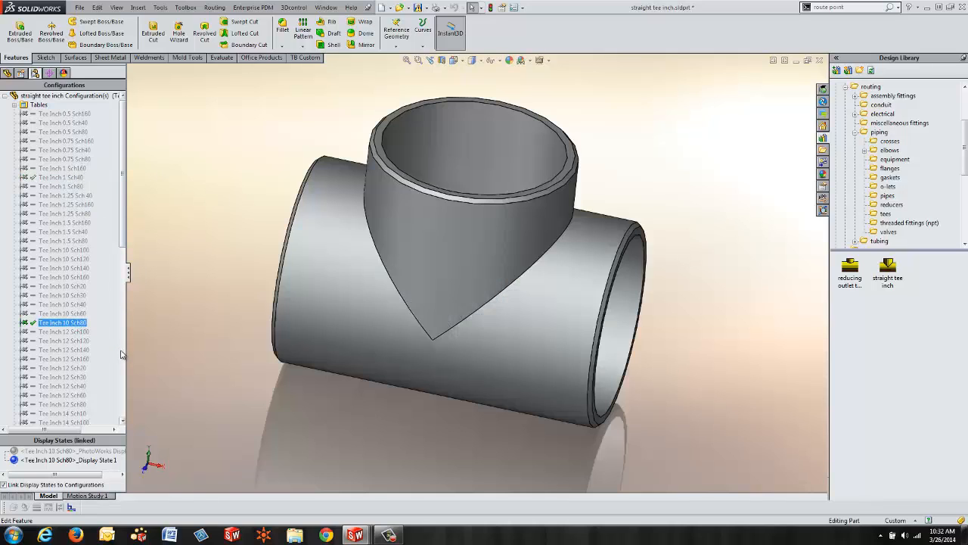
scroll(down, 3)
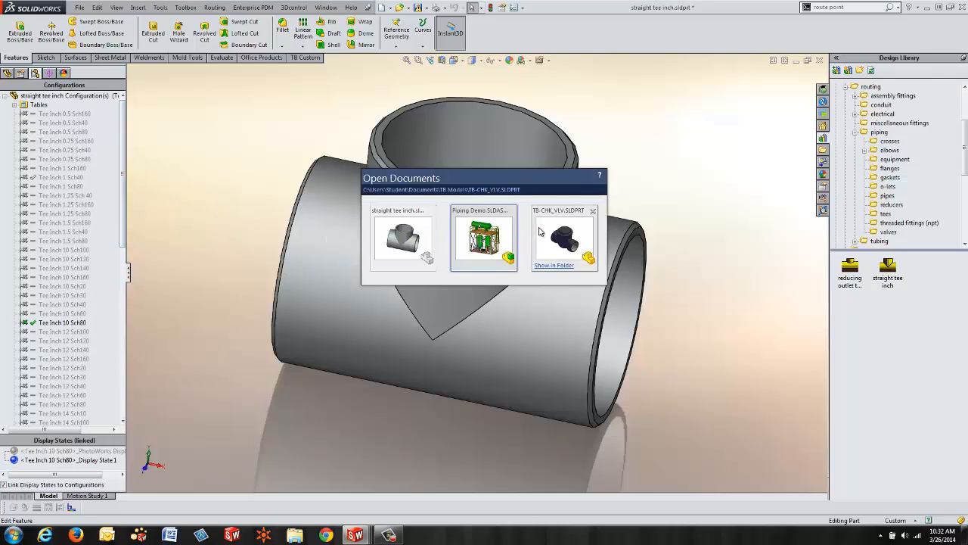
Switch to the TB-CHK_VLV.SLDPRT check valve document and browse its feature history.
click(563, 236)
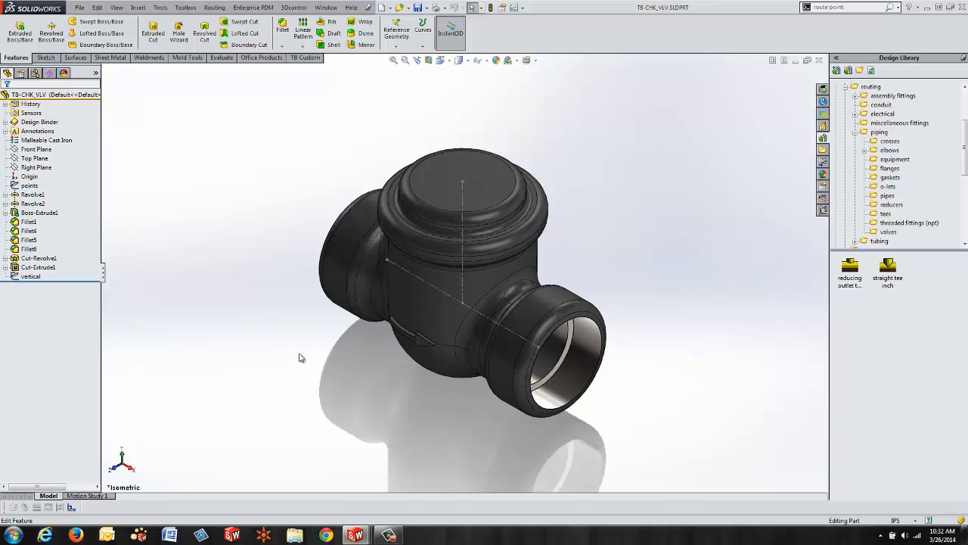
mouse_move(225, 339)
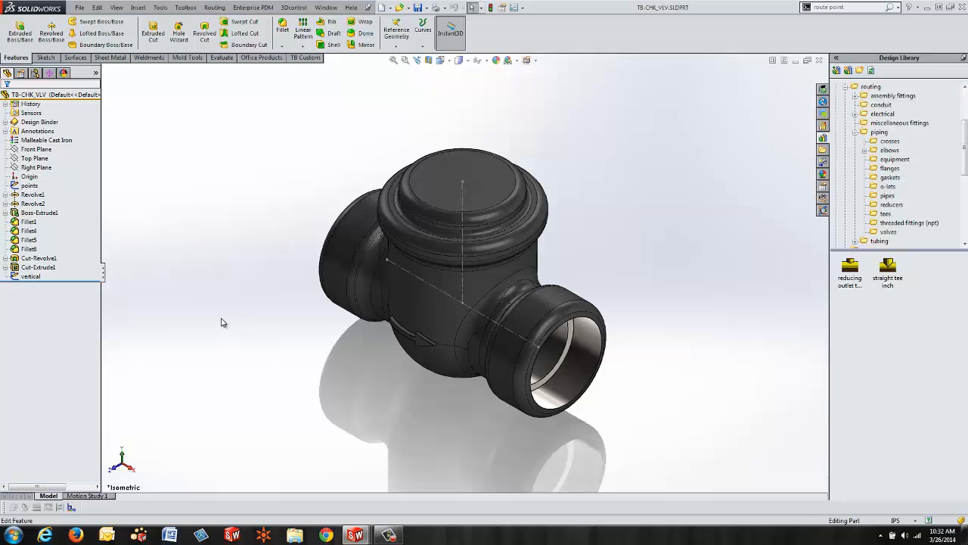
click(30, 184)
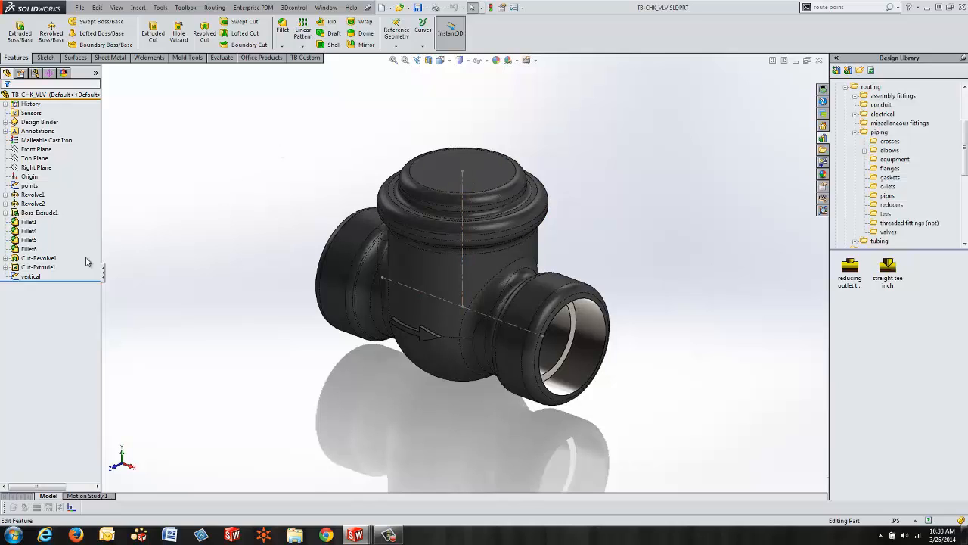
mouse_move(266, 189)
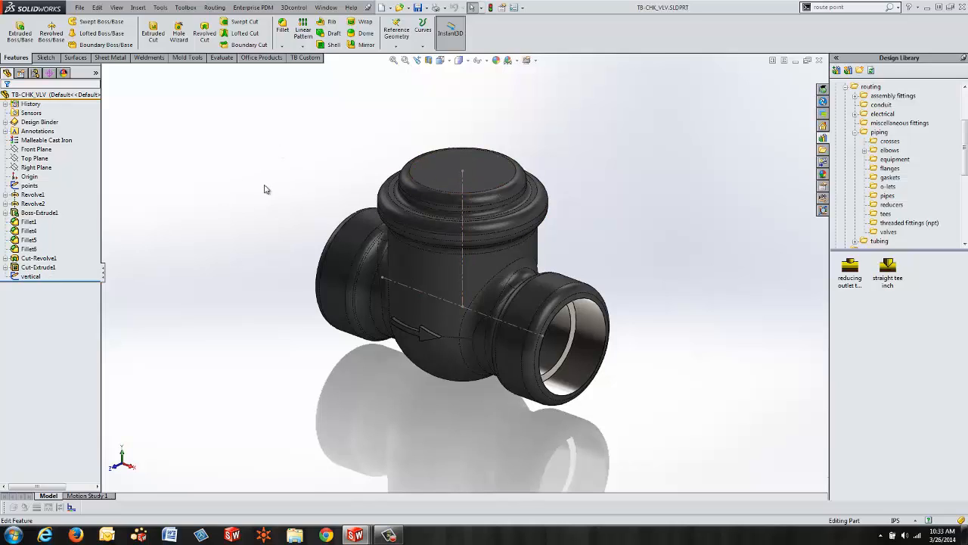
click(30, 276)
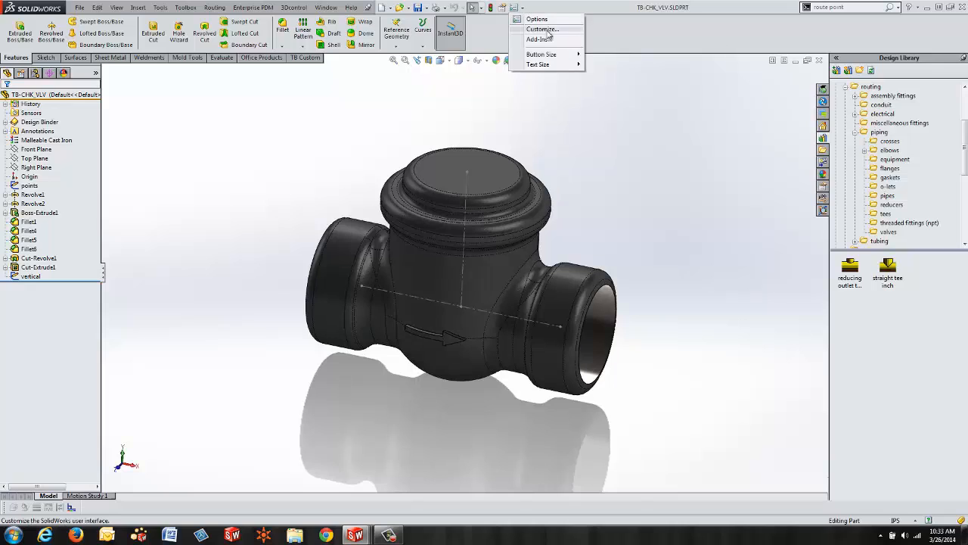
Launch the Routing Library Manager from Routing > Routing Tools.
click(539, 39)
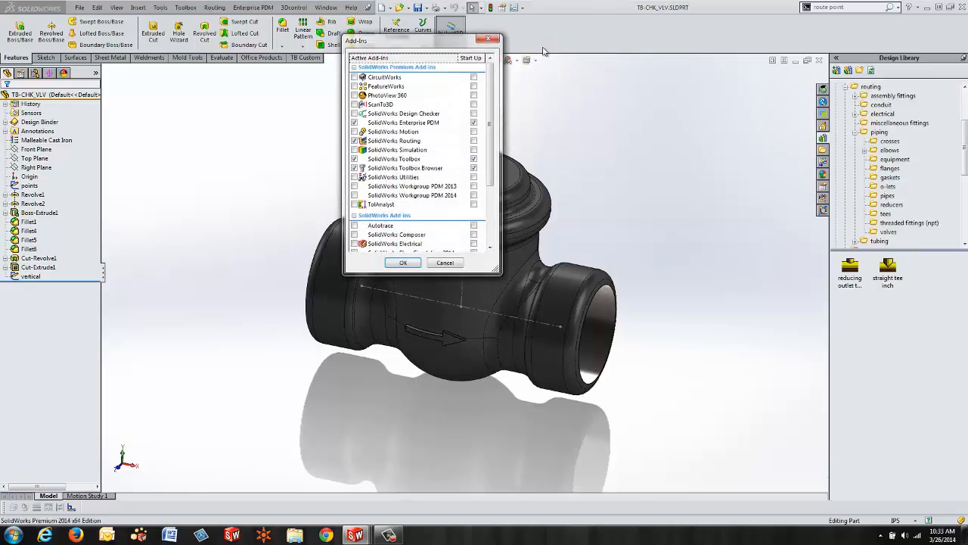
mouse_move(394, 141)
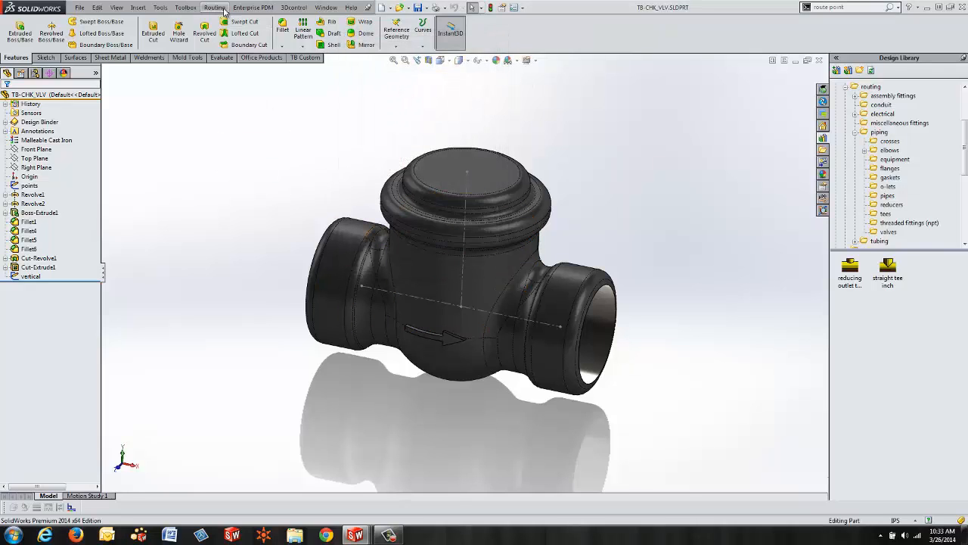
click(215, 6)
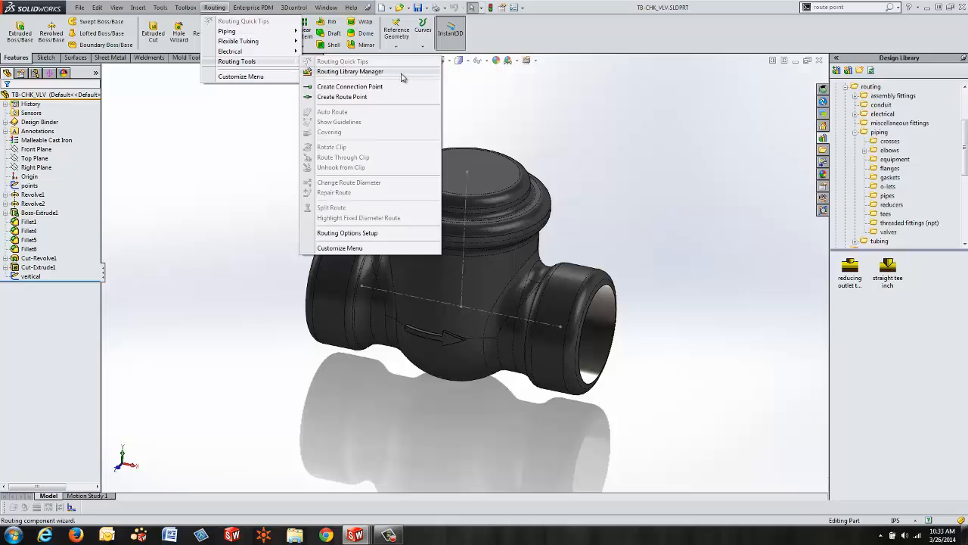
click(350, 71)
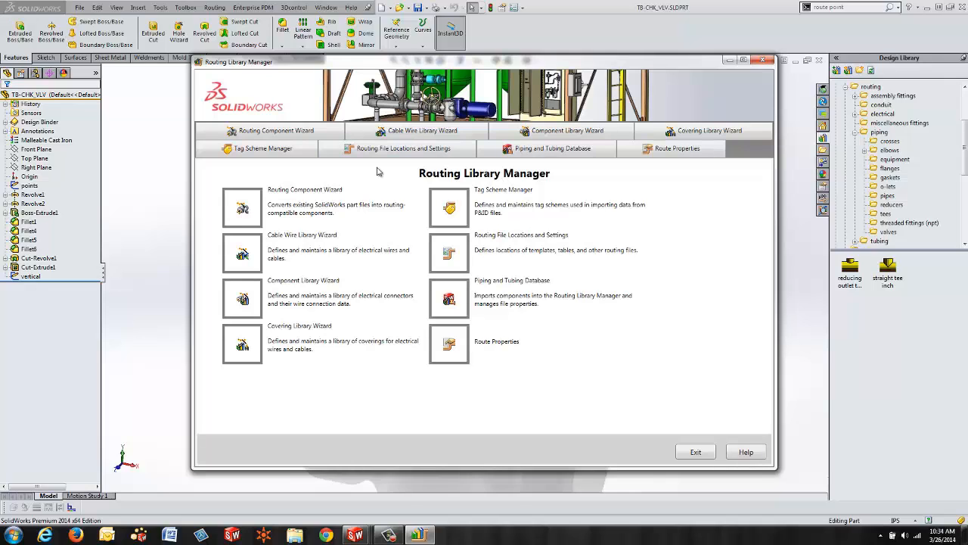
Show the Routing File Locations and Settings page with library and template paths.
click(403, 149)
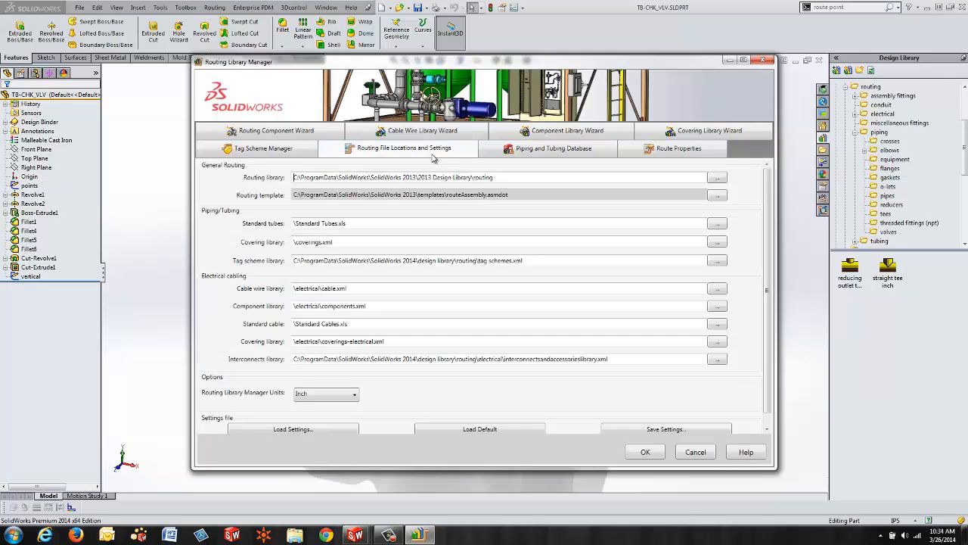
mouse_move(402, 389)
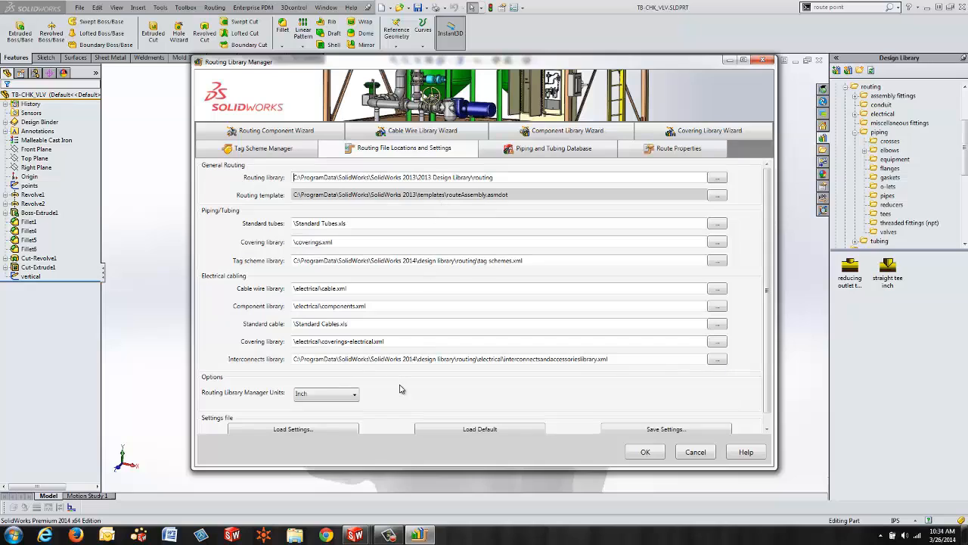
mouse_move(394, 375)
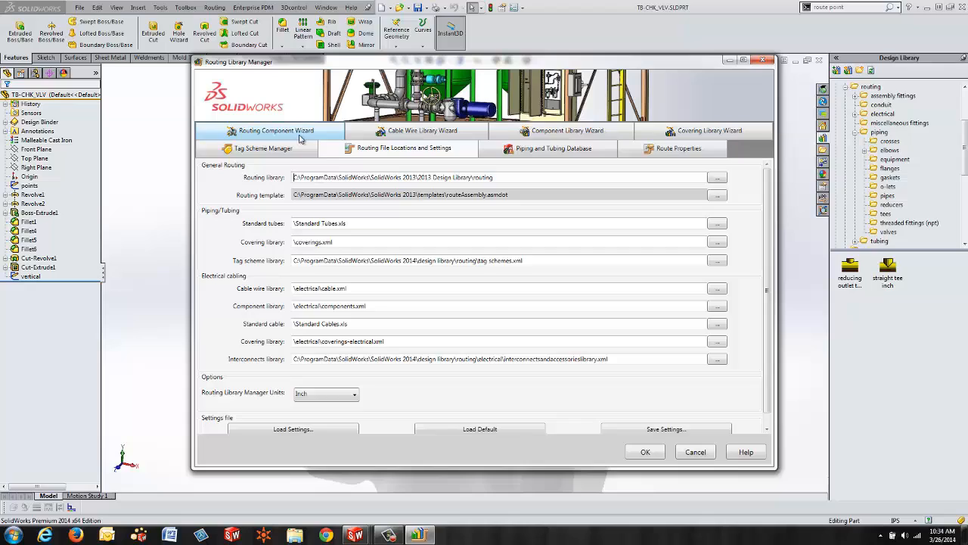
Start the Routing Component Wizard with Piping as the route type.
click(275, 130)
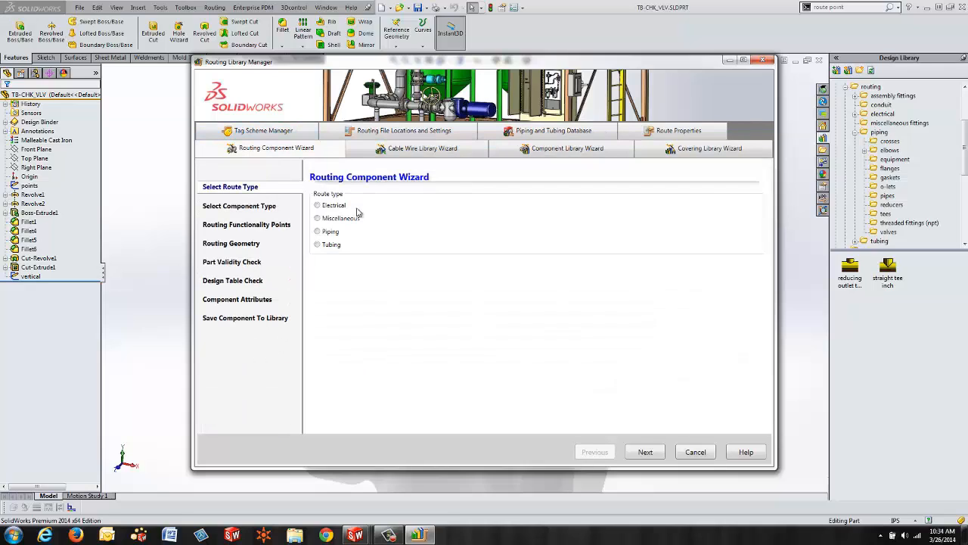
mouse_move(381, 207)
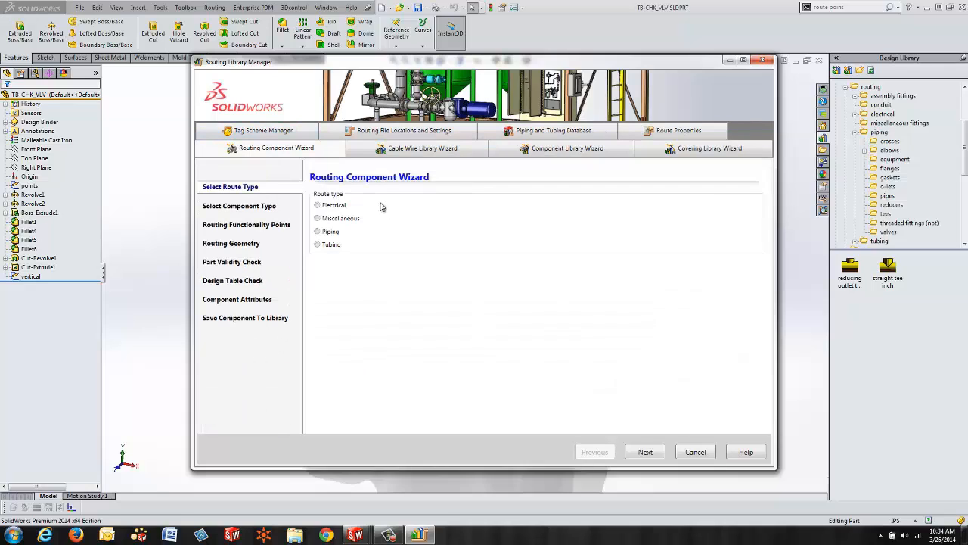
click(318, 232)
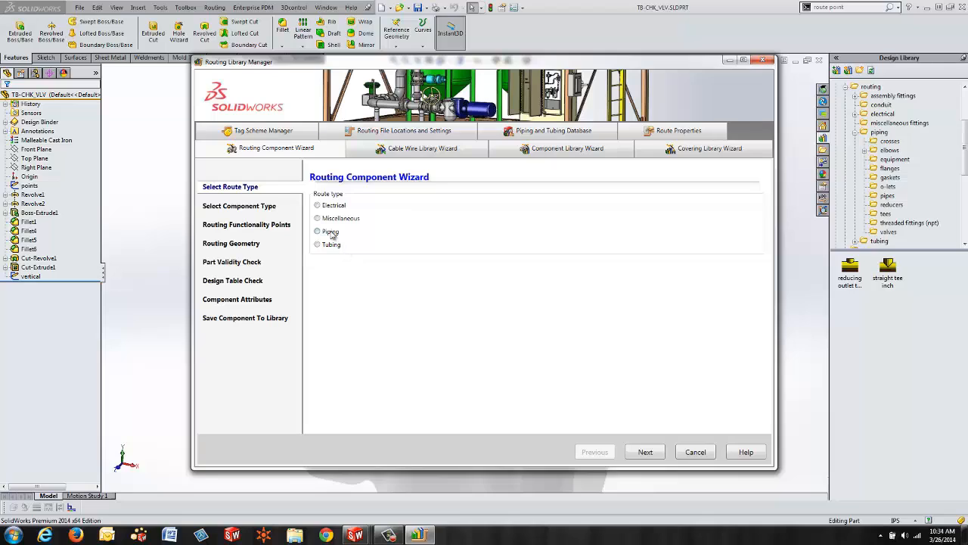
click(645, 451)
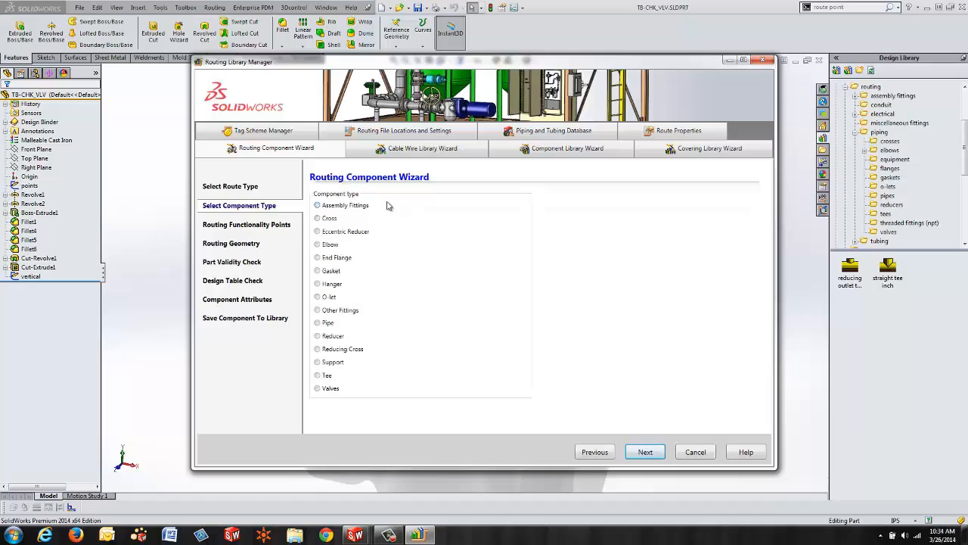
mouse_move(406, 394)
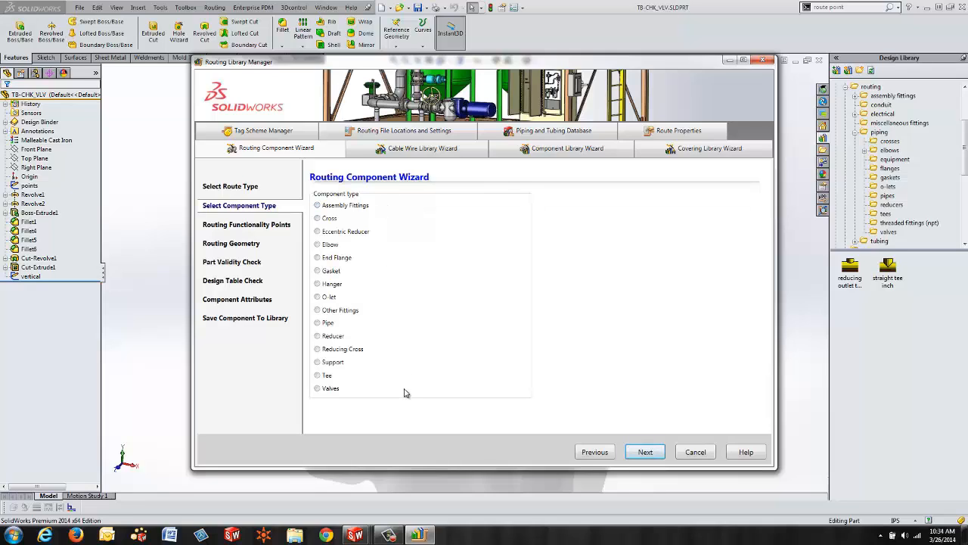
mouse_move(417, 399)
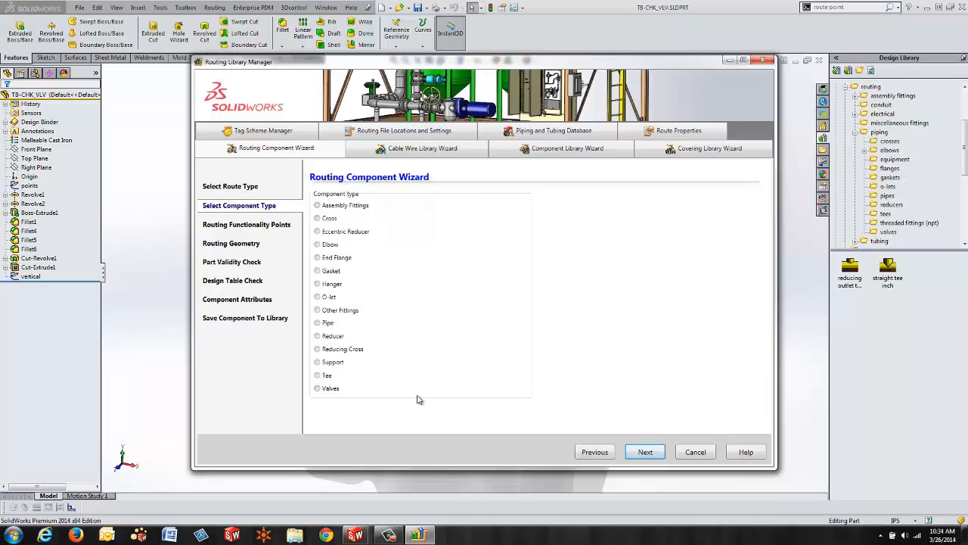
mouse_move(370, 365)
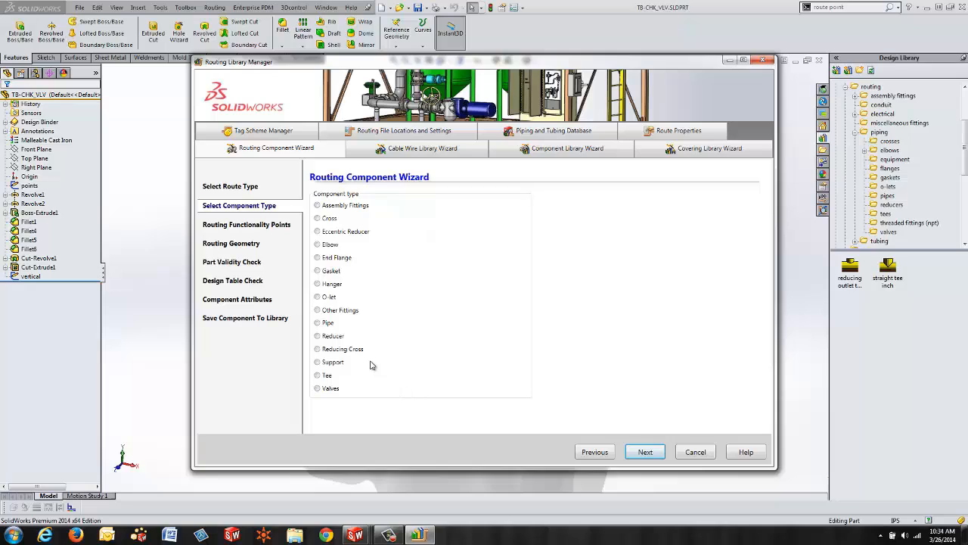
Choose Valves as the component type and Check Valve as the valve kind.
click(317, 348)
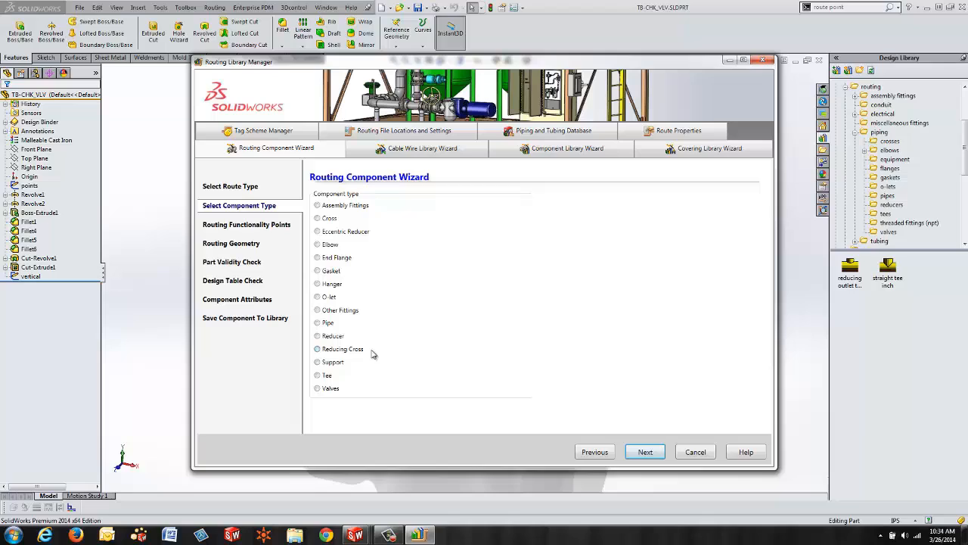
click(318, 387)
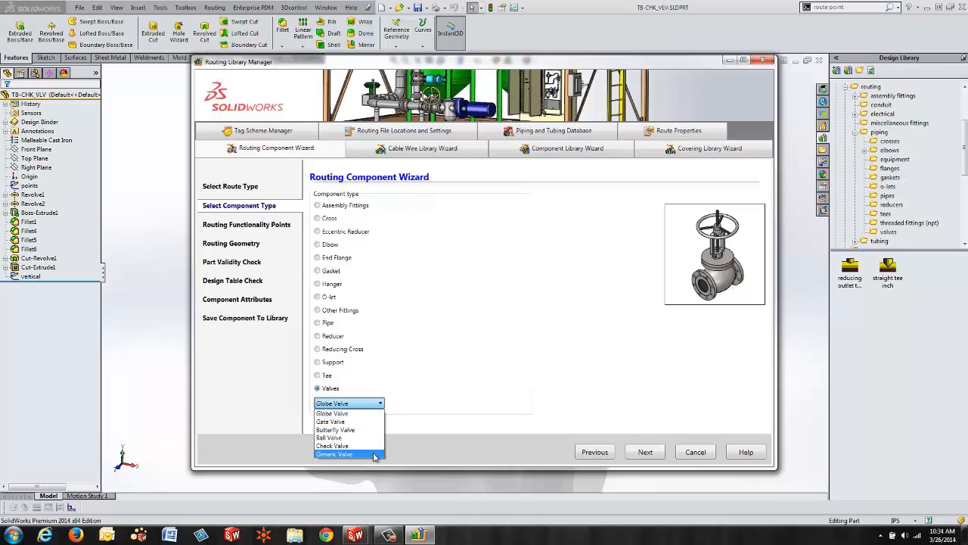
click(335, 454)
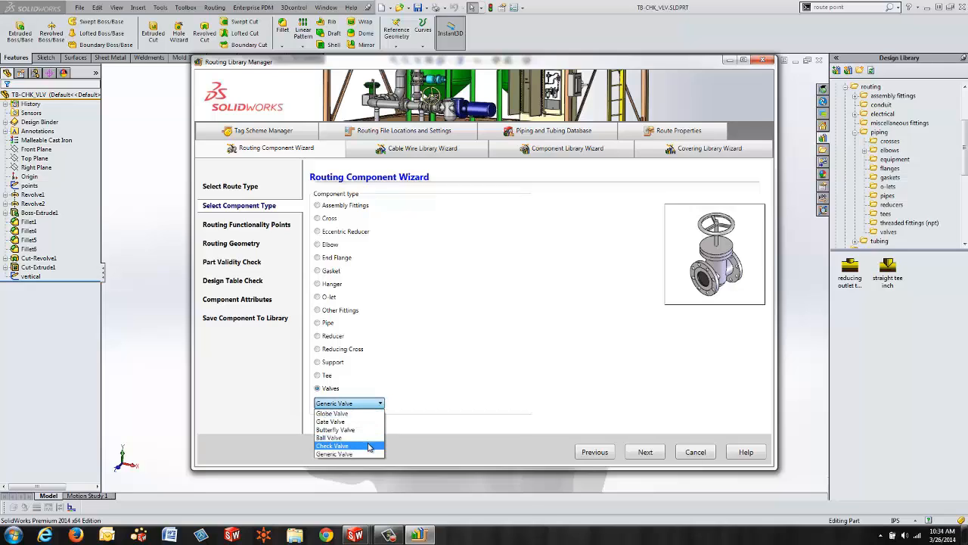
click(333, 445)
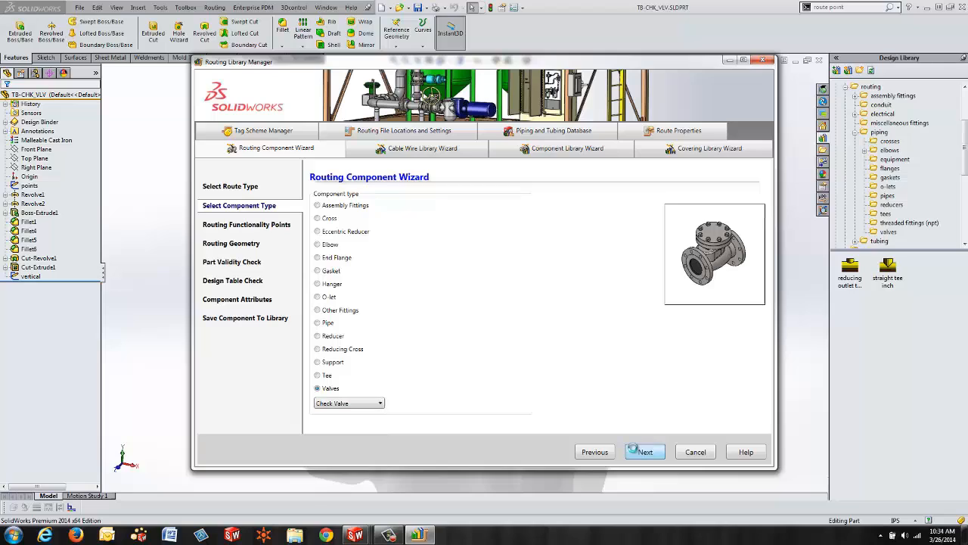
Advance to Routing Functionality Points and begin adding the required CPoint.
click(645, 451)
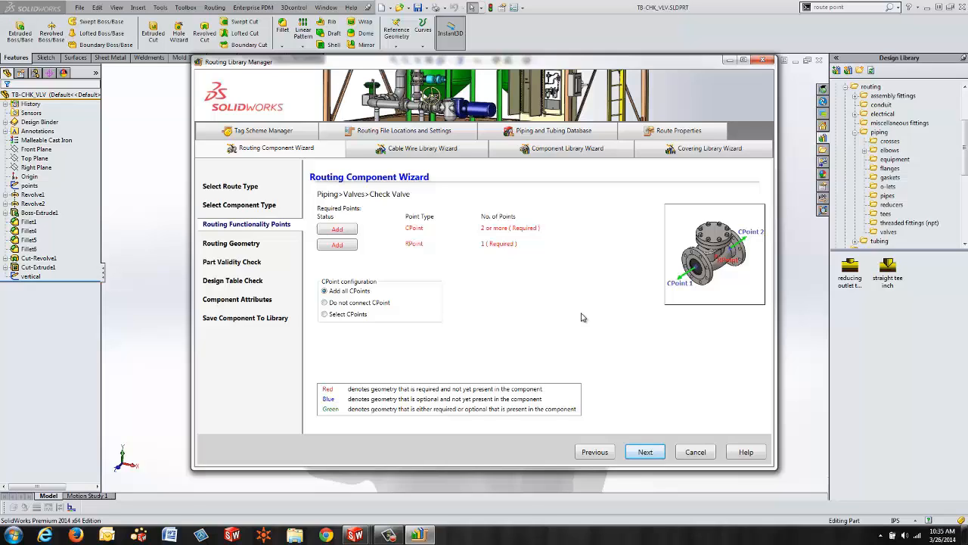
mouse_move(392, 246)
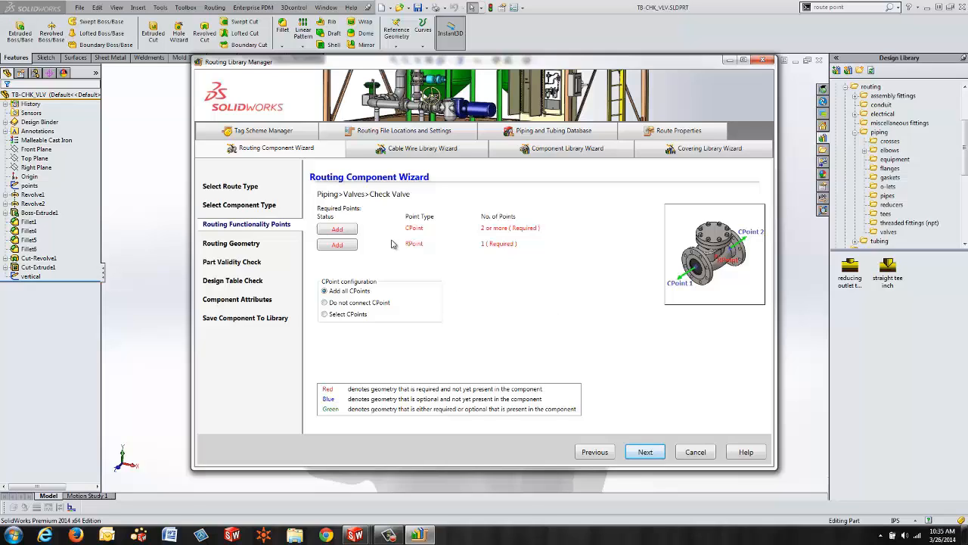
click(336, 229)
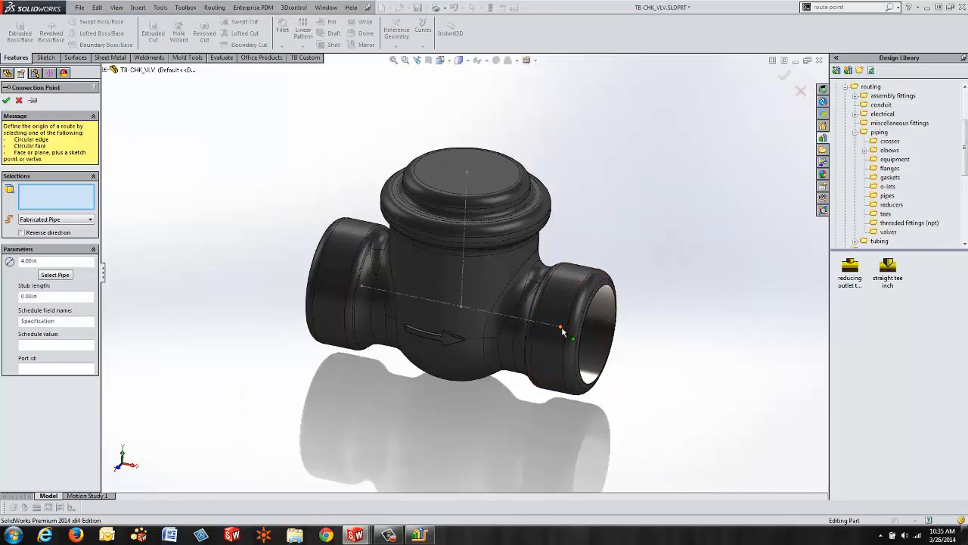
Define the right-end connection point as Fabricated Pipe with a chosen pipe size configuration.
drag(563, 330, 672, 319)
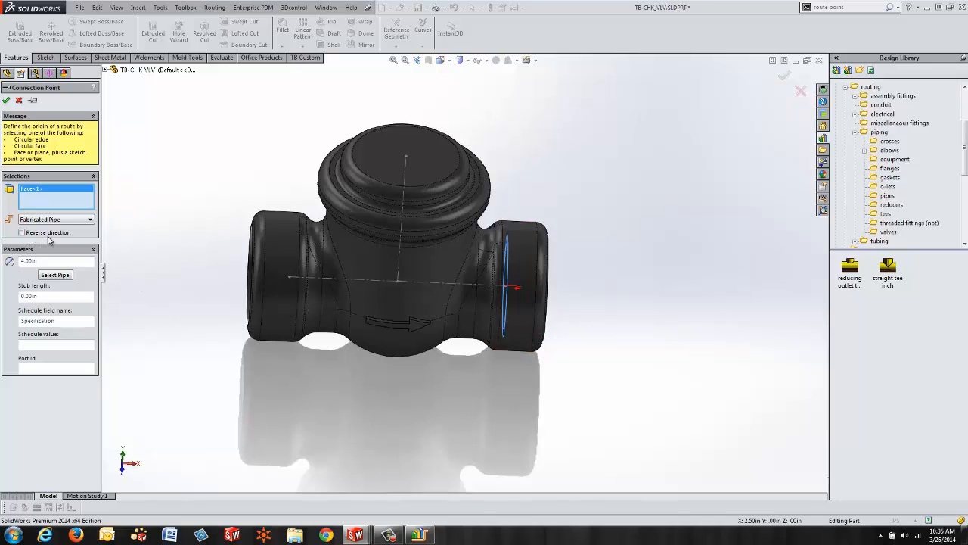
click(90, 220)
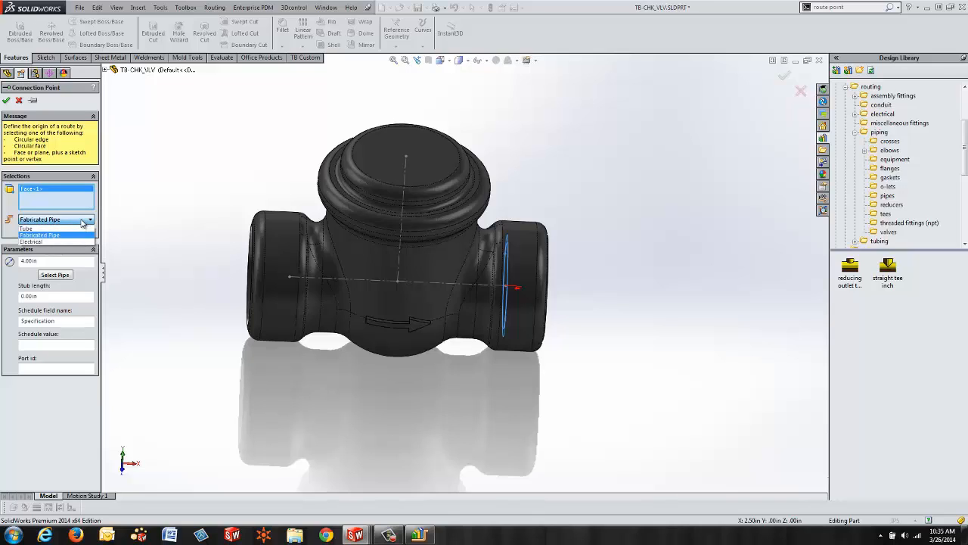
click(40, 235)
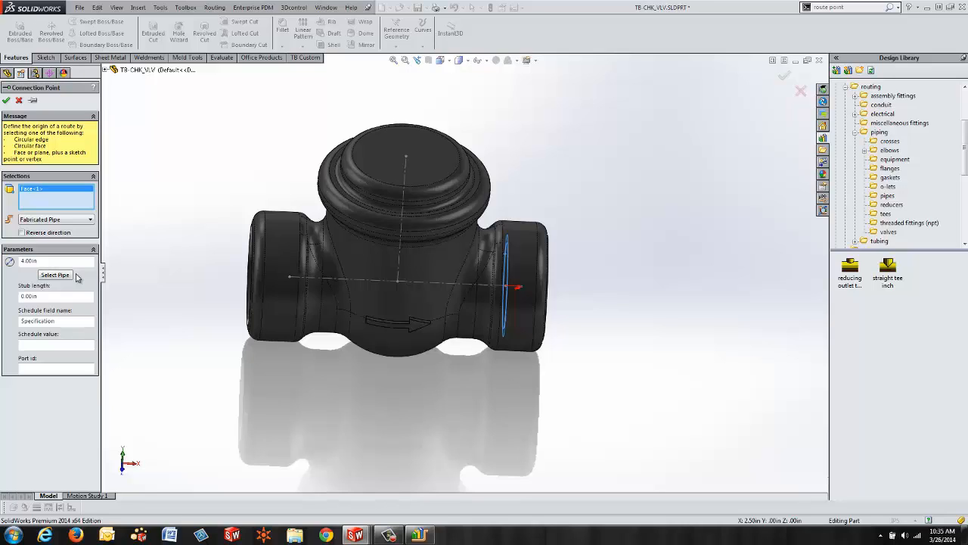
click(55, 274)
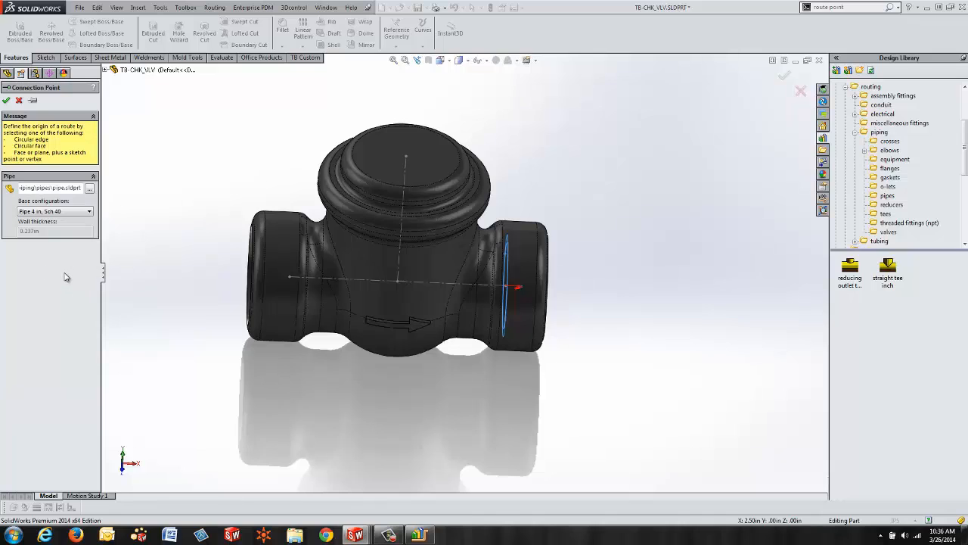
click(89, 212)
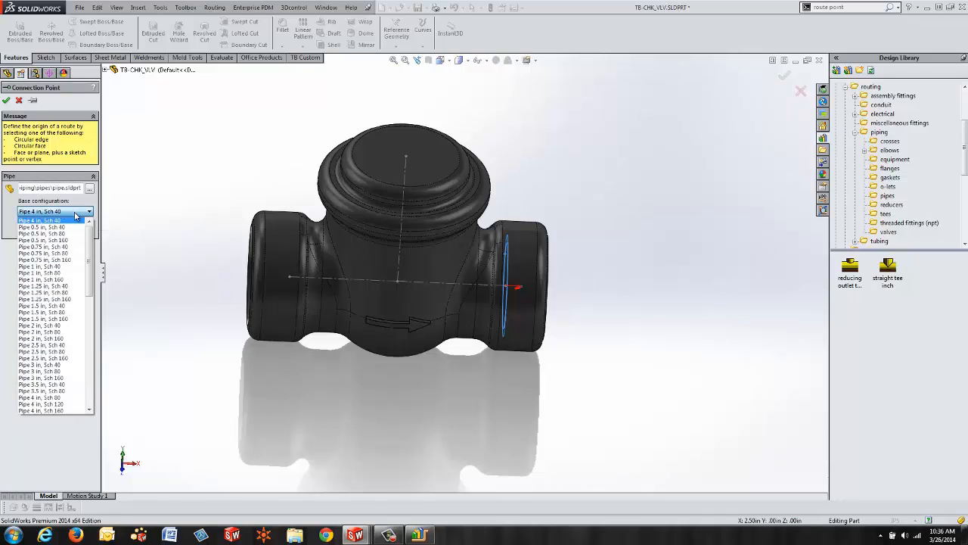
scroll(down, 3)
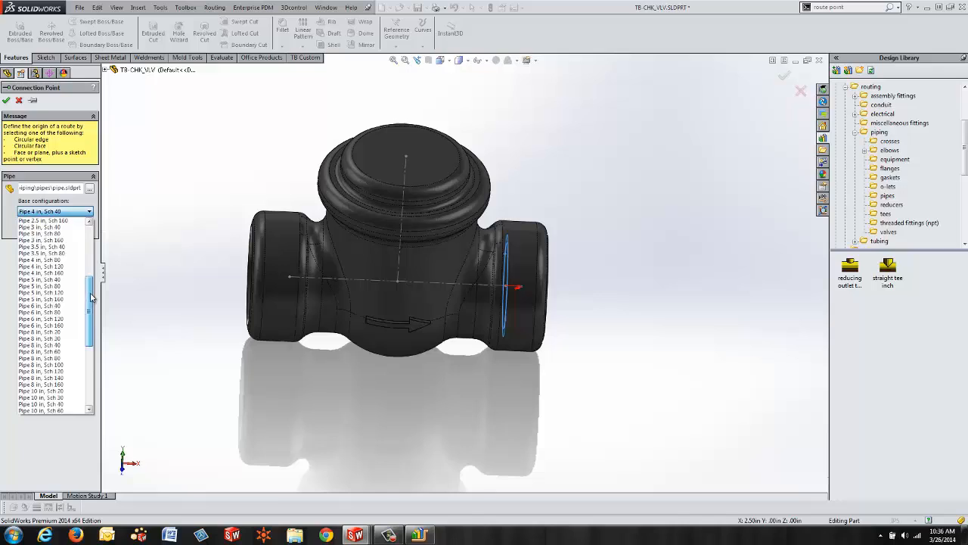
scroll(up, 3)
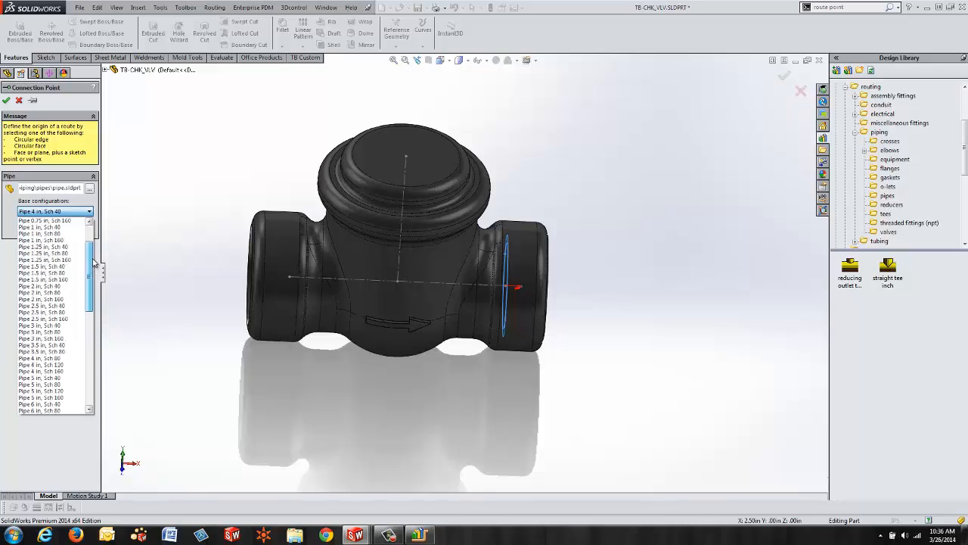
click(43, 294)
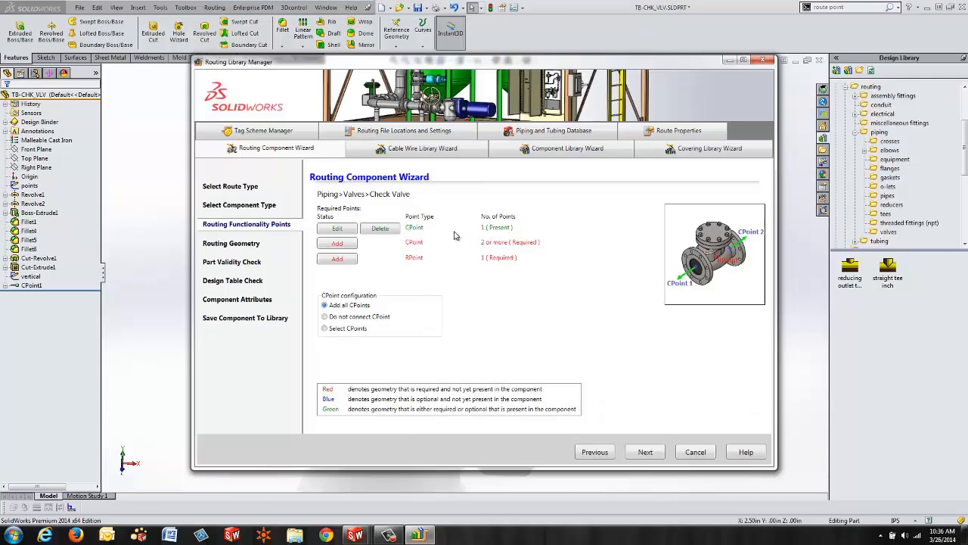
mouse_move(499, 236)
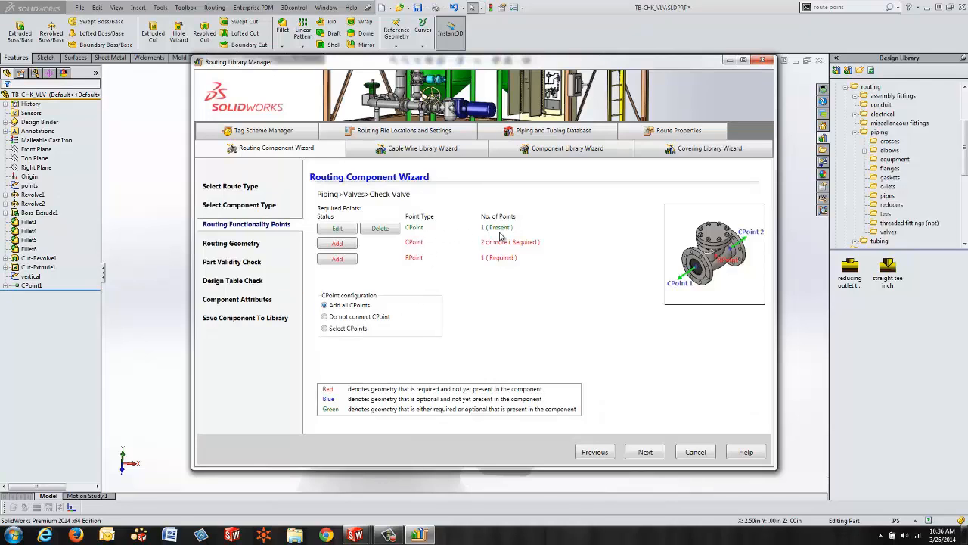
mouse_move(339, 430)
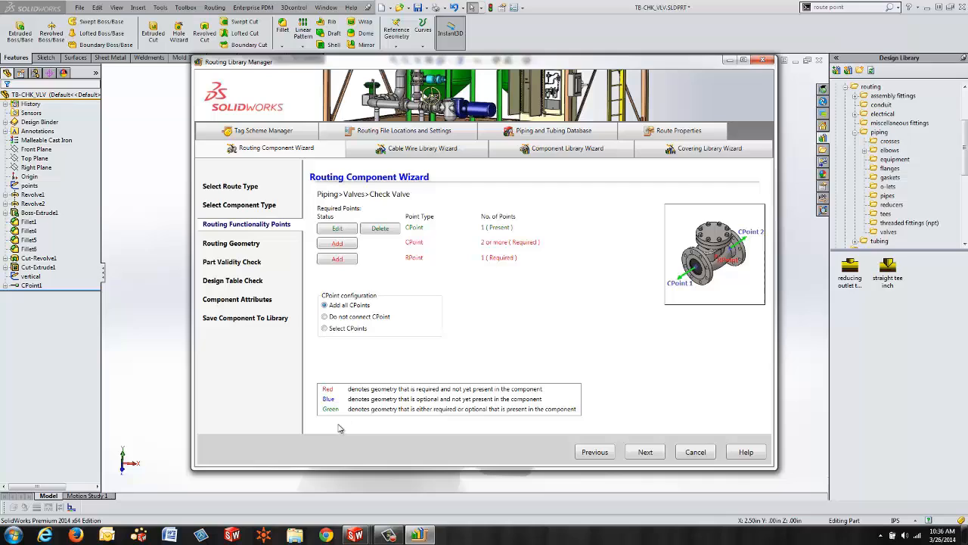
mouse_move(457, 418)
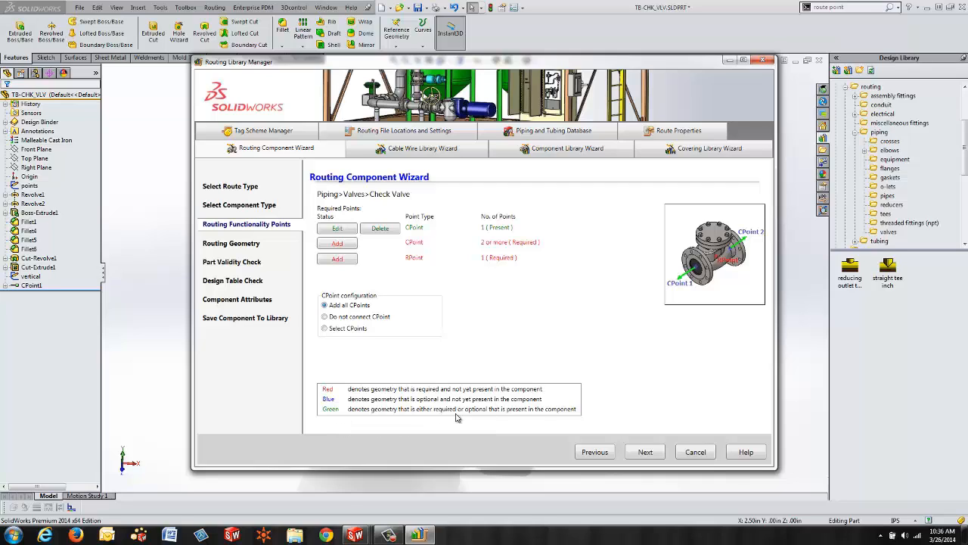
mouse_move(336, 285)
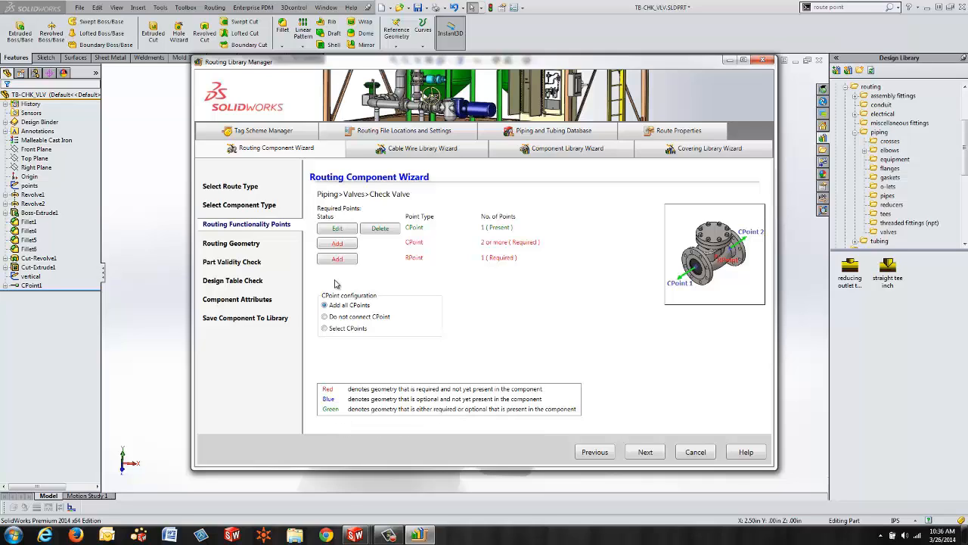
Begin adding a second CPoint on the check valve.
click(336, 242)
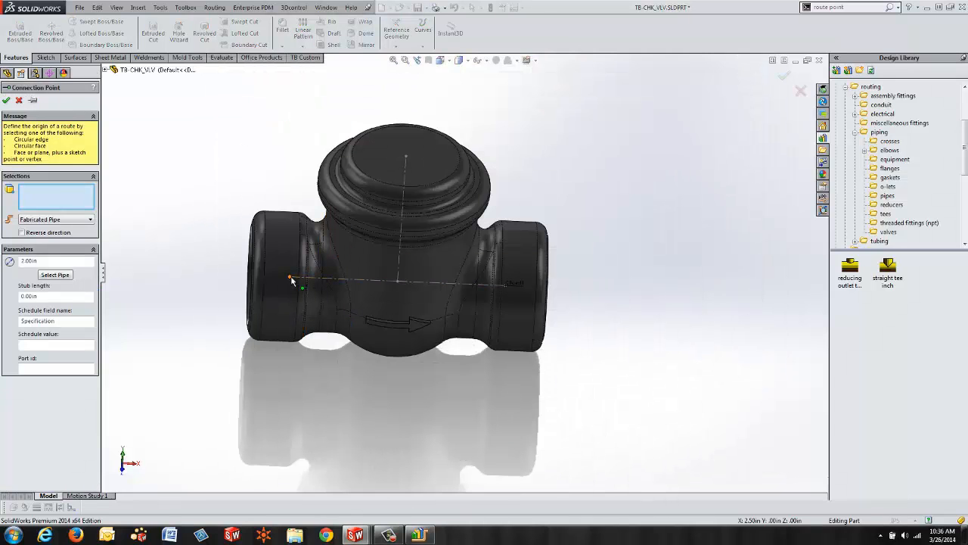
Pick the circular edge of the valve's left opening as the second connection point reference.
click(291, 277)
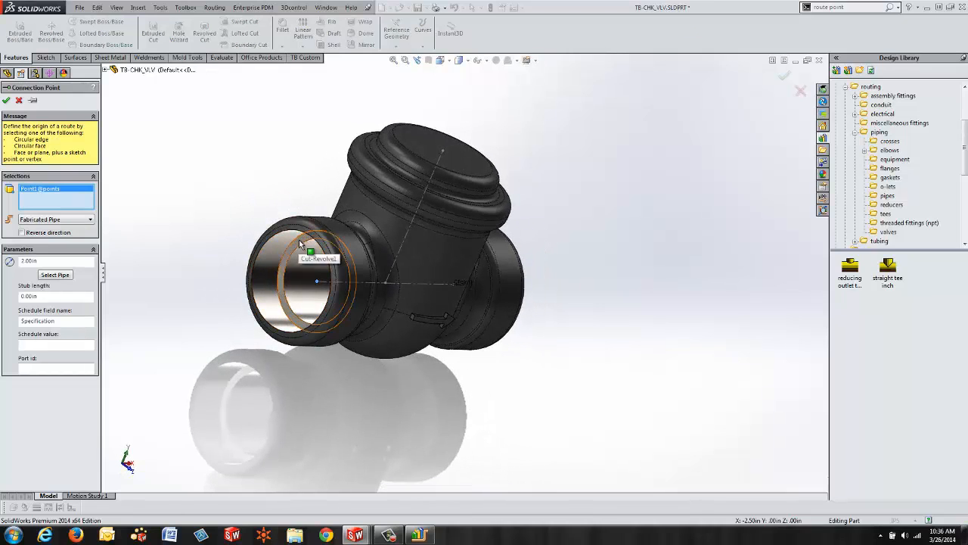
click(302, 272)
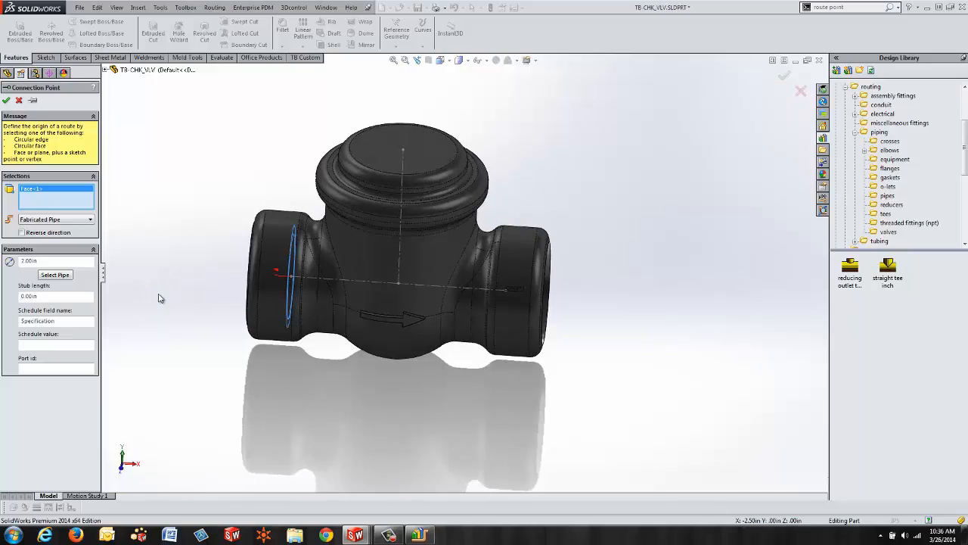
mouse_move(12, 260)
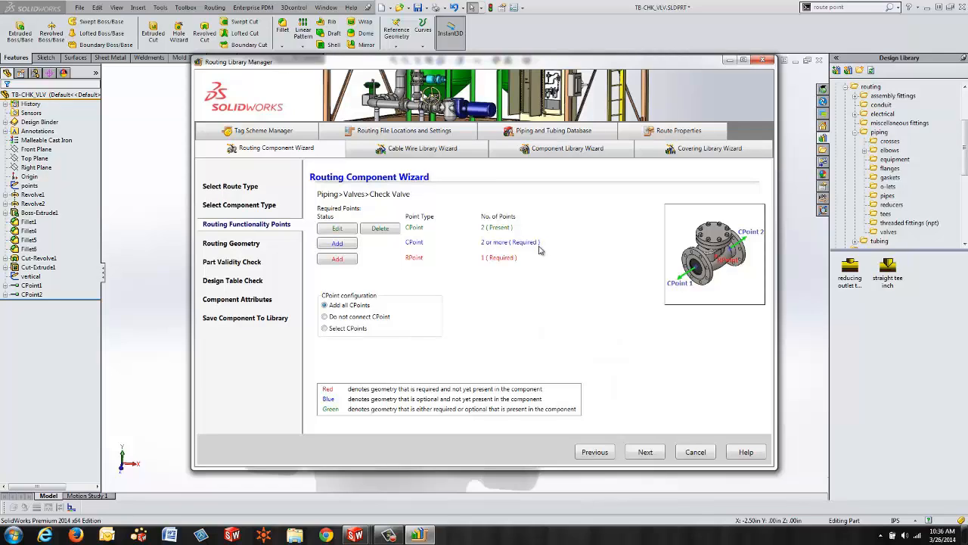
mouse_move(572, 301)
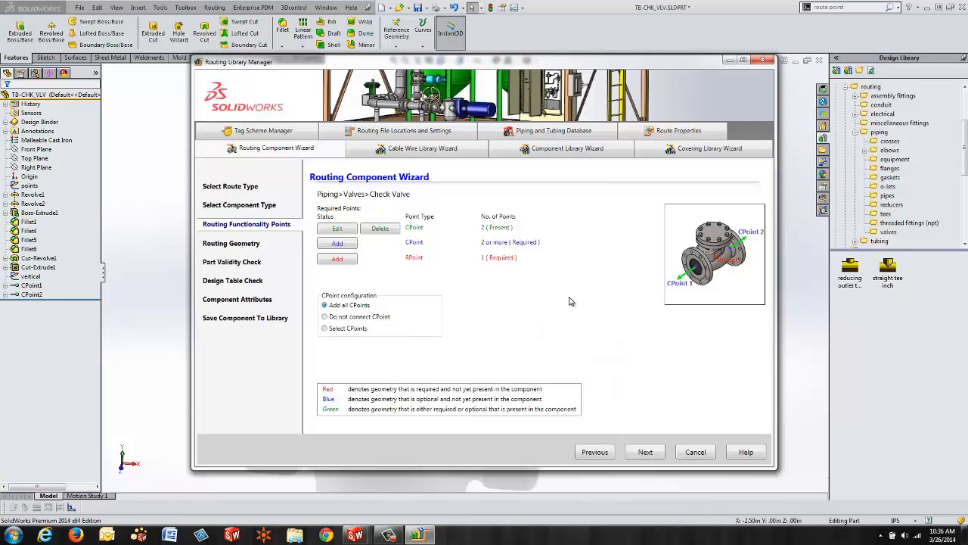
mouse_move(336, 259)
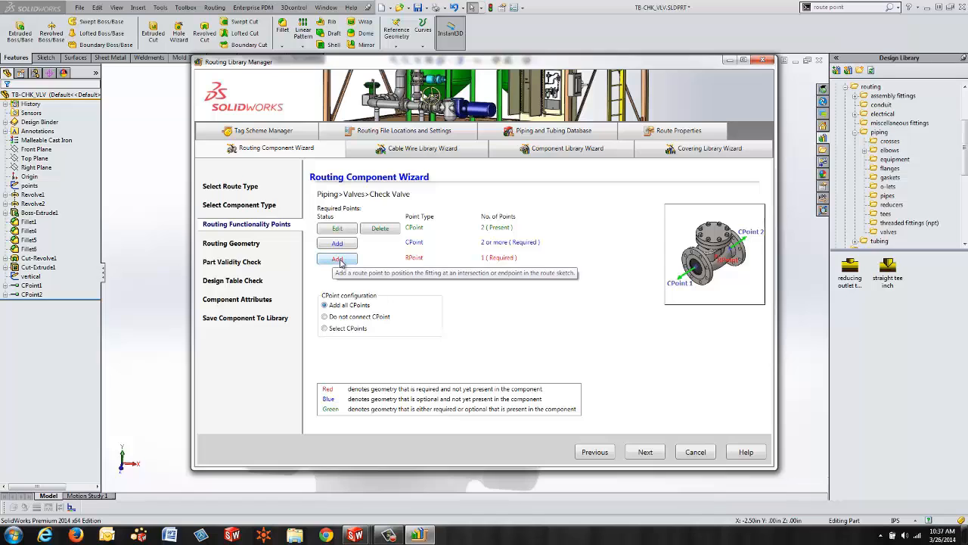
Start adding a route point at the valve's centre sketch point.
click(337, 261)
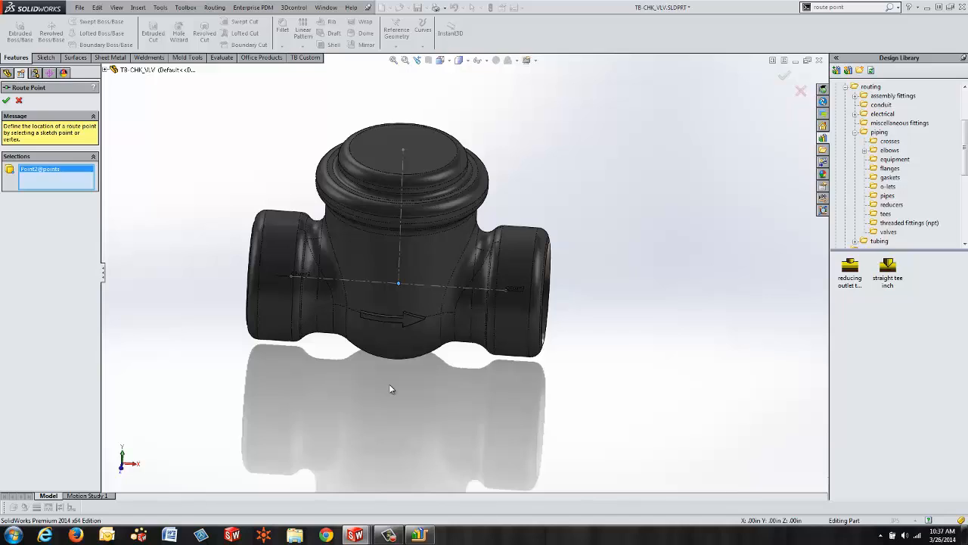
mouse_move(356, 378)
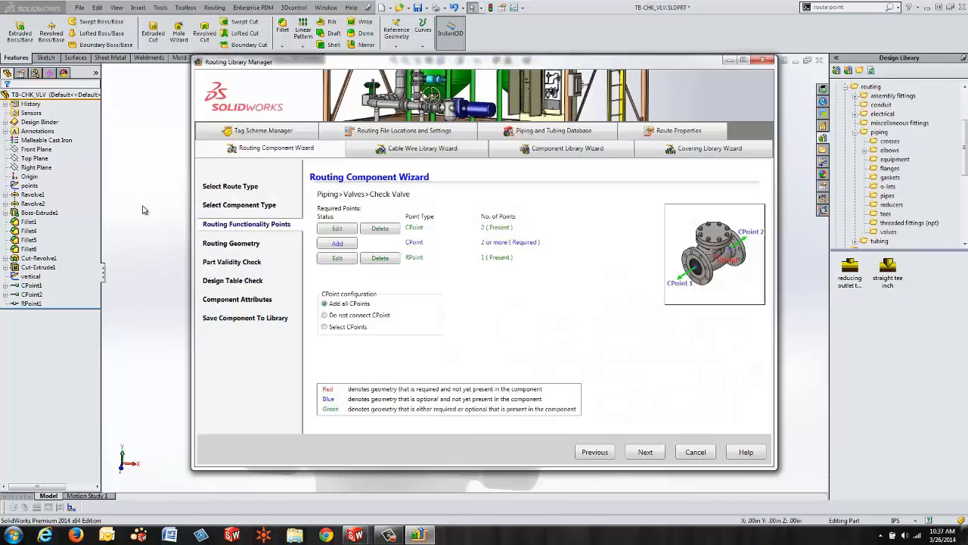
Keep 'Add all CPoints' with both CPoints and the RPoint present, and advance to routing geometry.
click(32, 284)
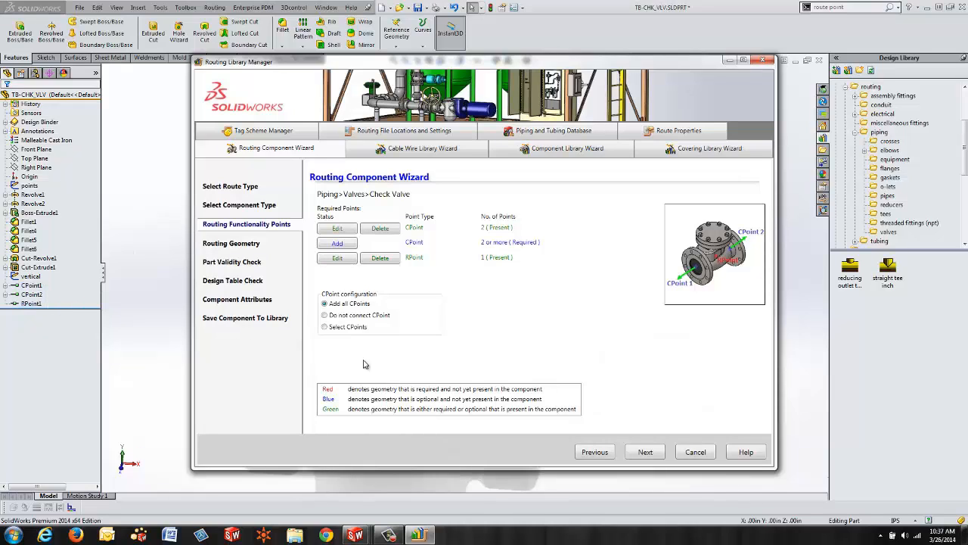
mouse_move(408, 301)
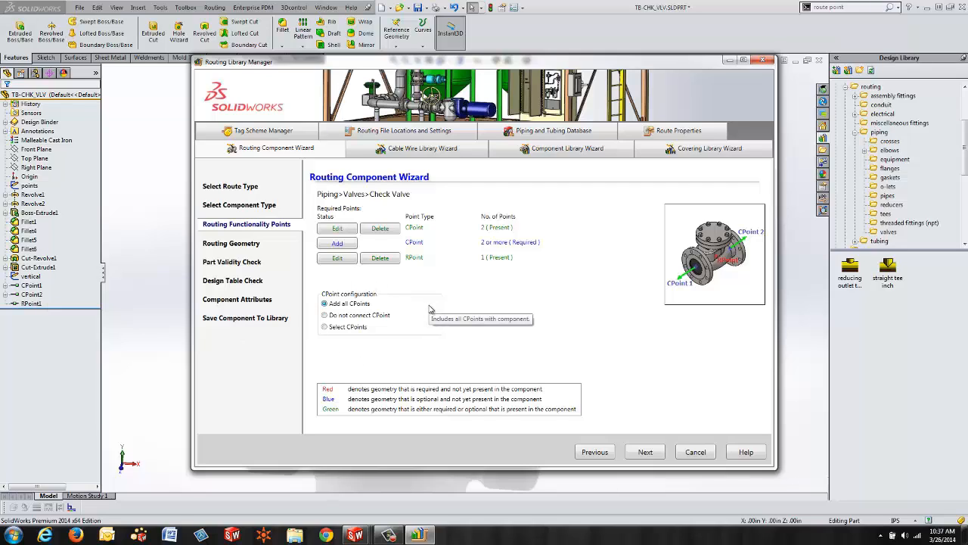
mouse_move(381, 306)
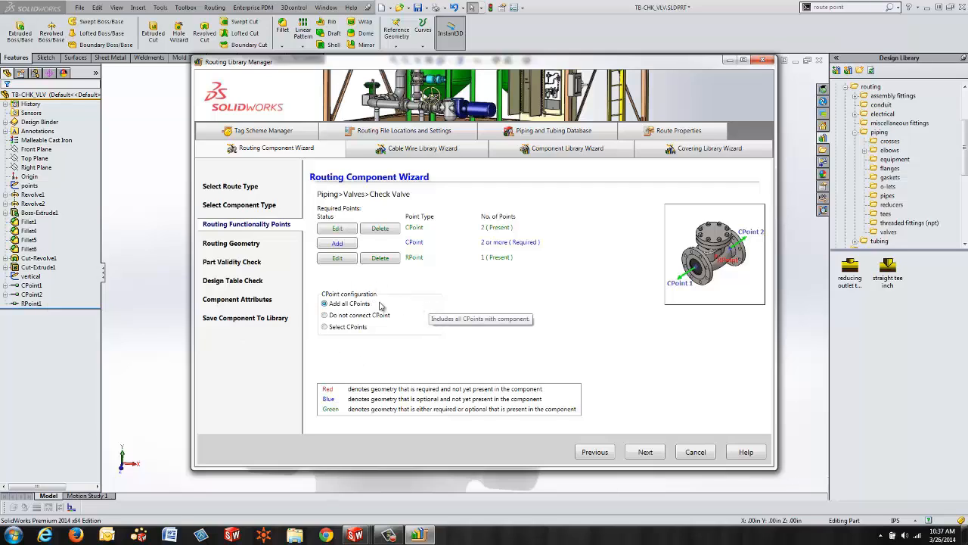
mouse_move(400, 309)
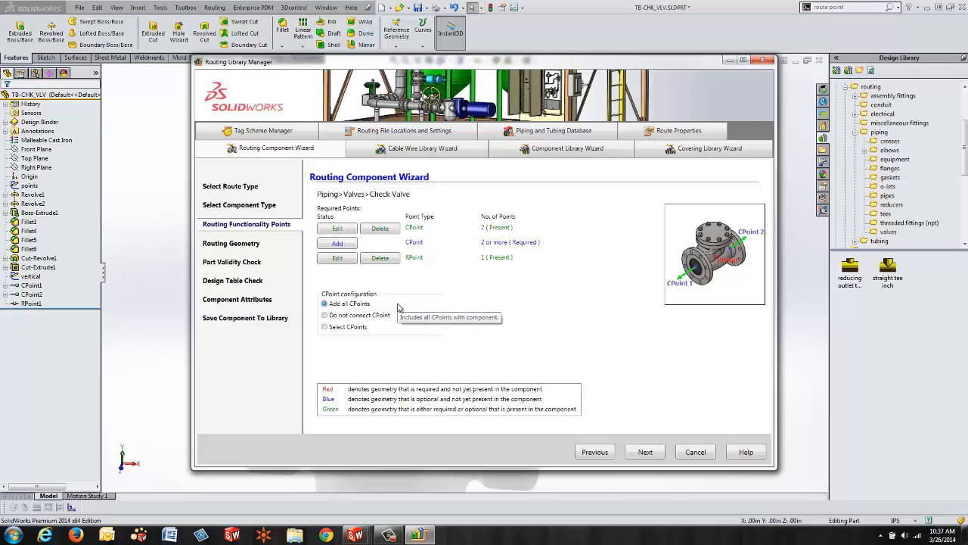
mouse_move(351, 309)
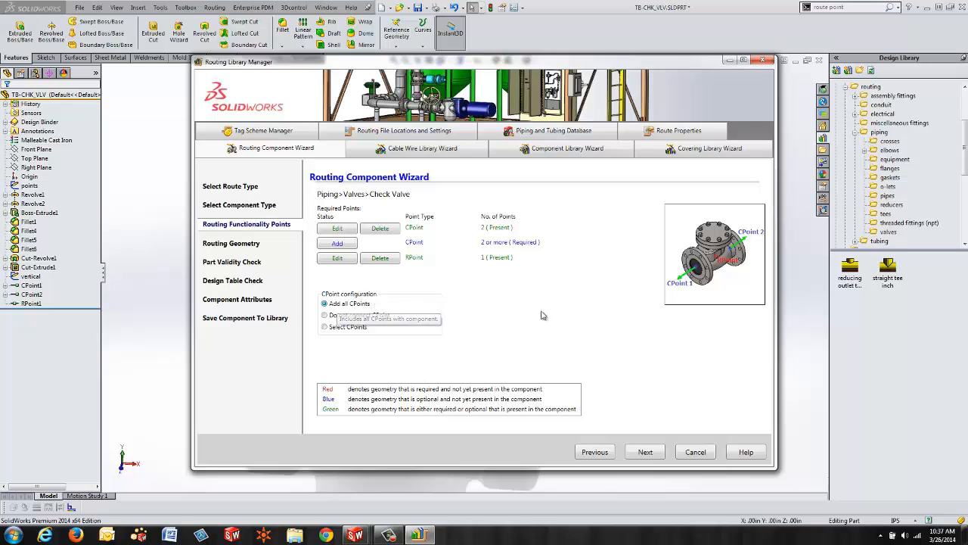
mouse_move(759, 227)
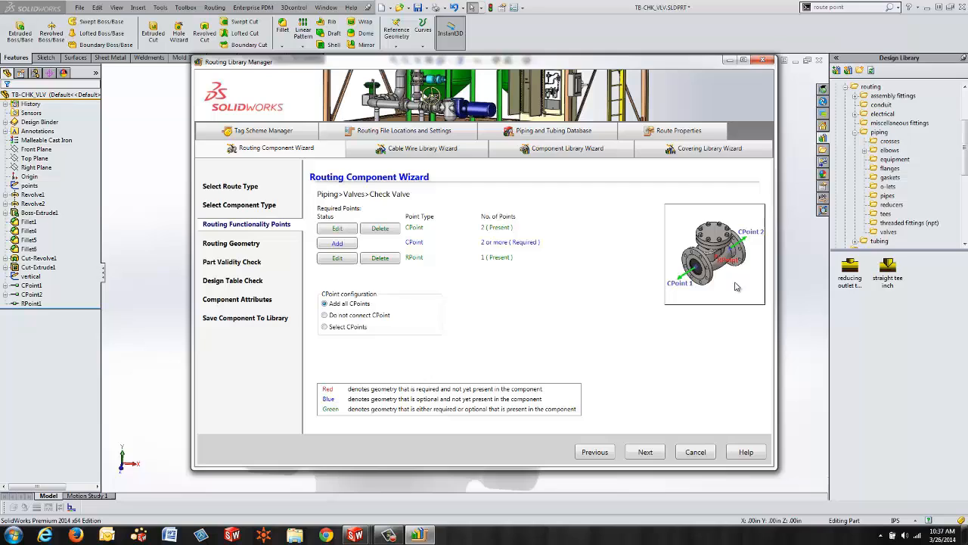
mouse_move(360, 315)
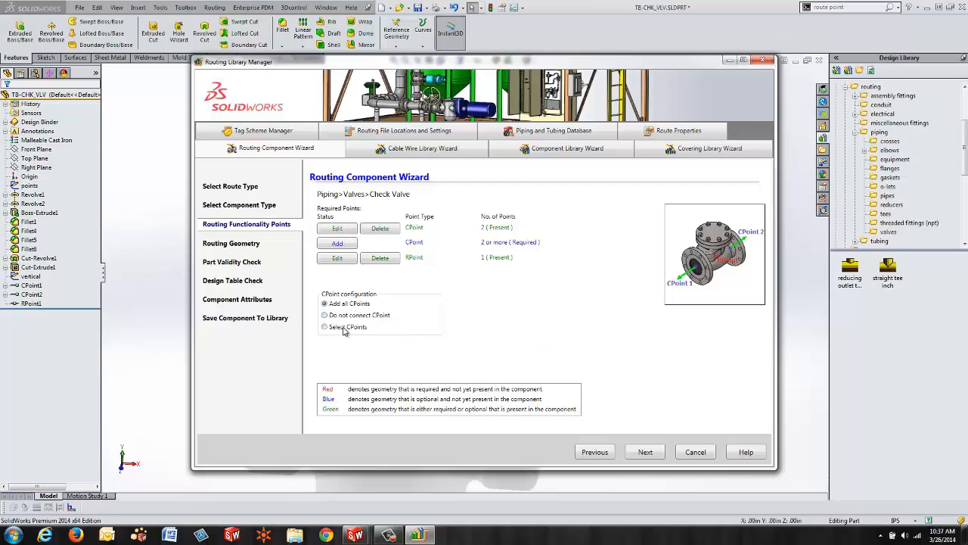
mouse_move(348, 327)
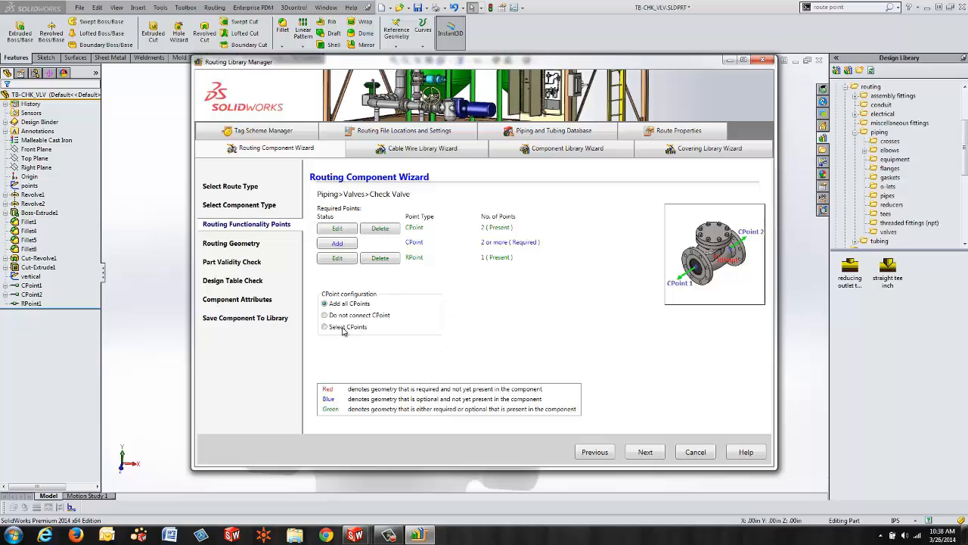
mouse_move(403, 342)
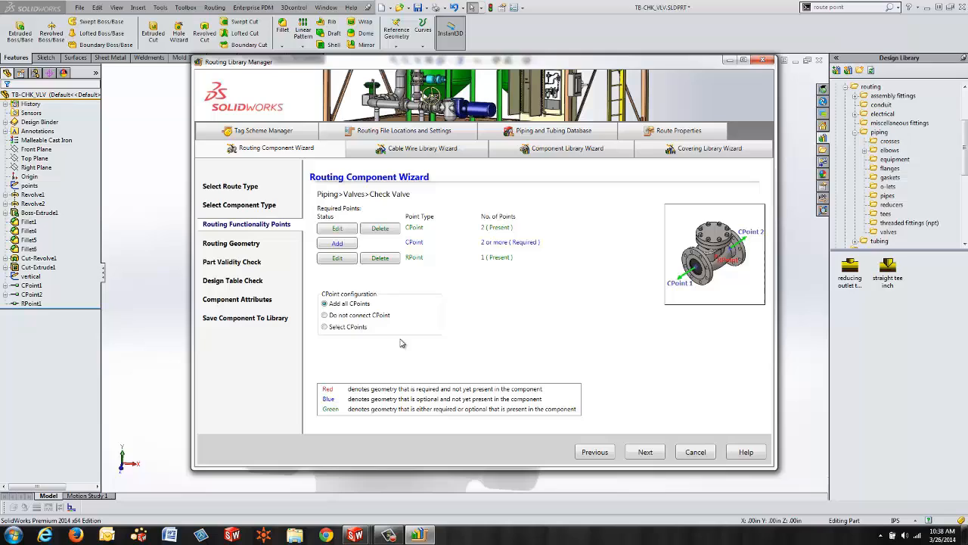
mouse_move(394, 336)
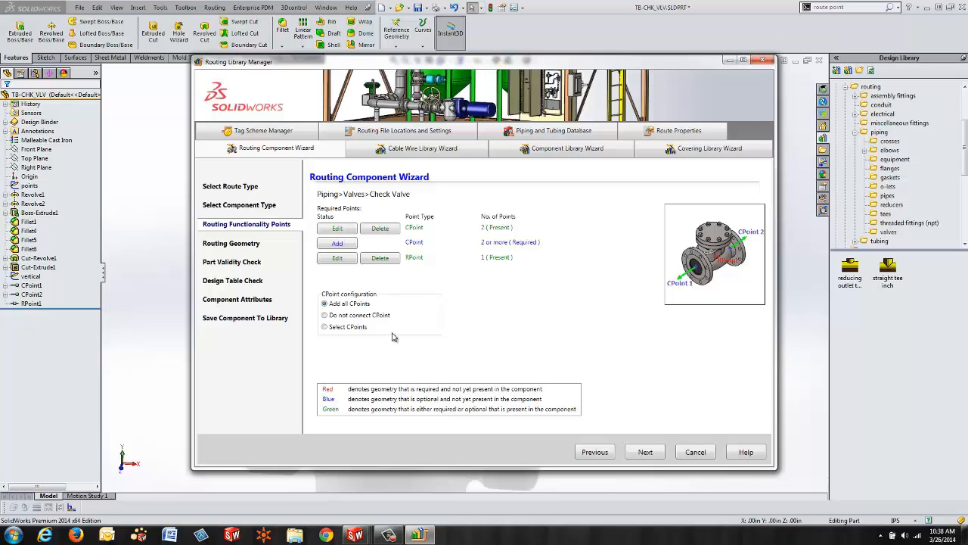
mouse_move(392, 318)
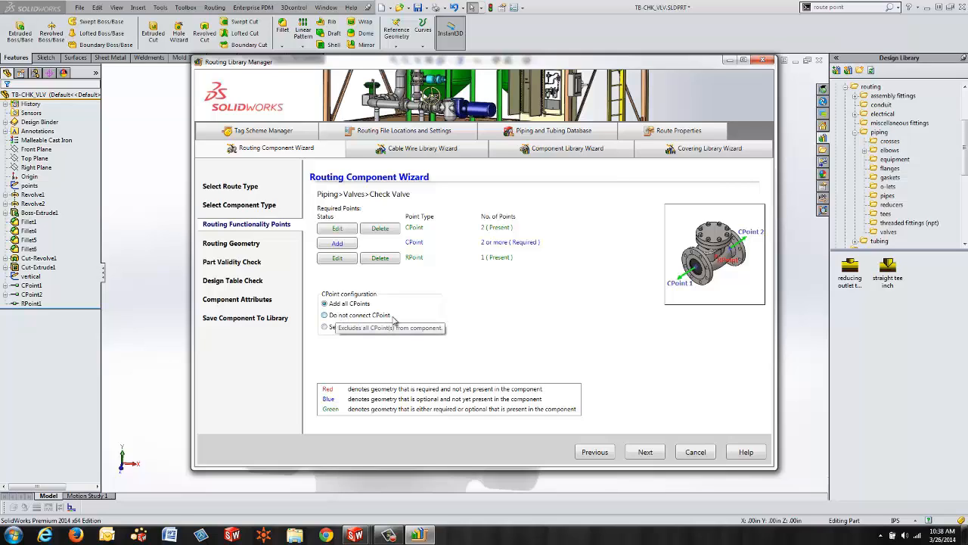
mouse_move(444, 379)
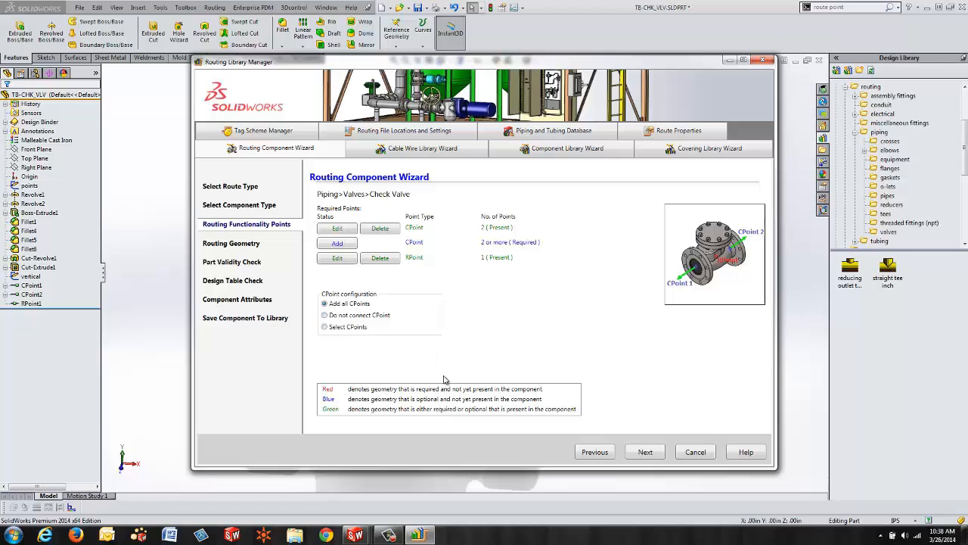
click(645, 451)
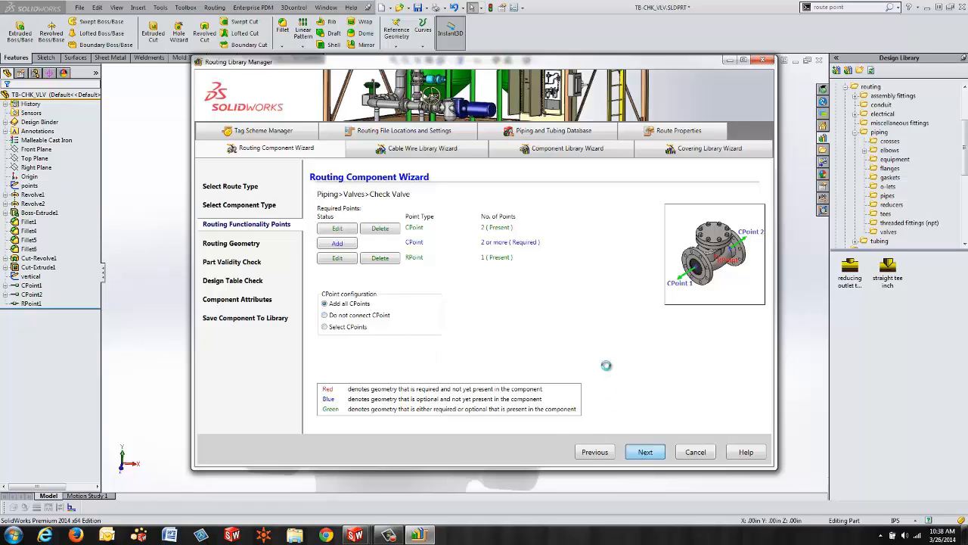
Rename the valve's 'vertical' axis to the required 'Vertical' and select that geometry entry.
click(644, 451)
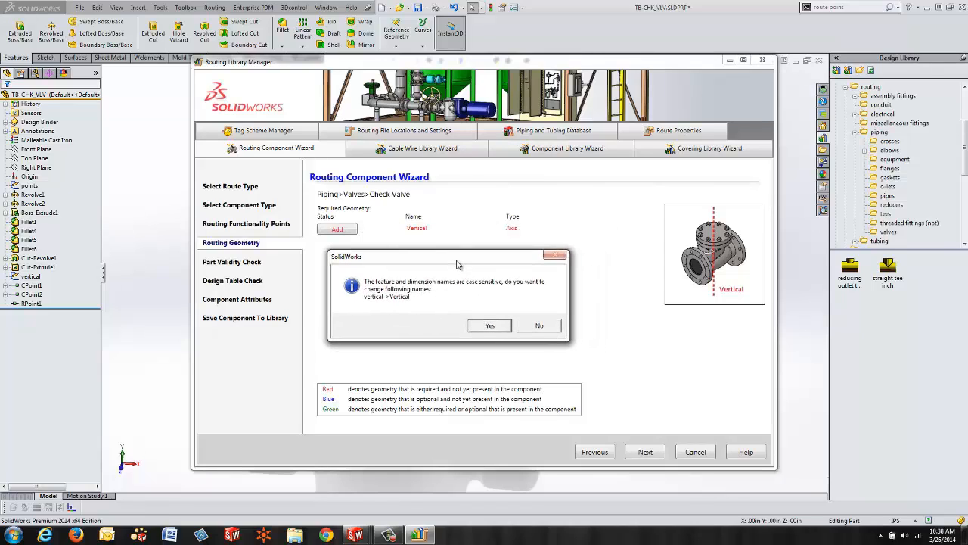
click(30, 275)
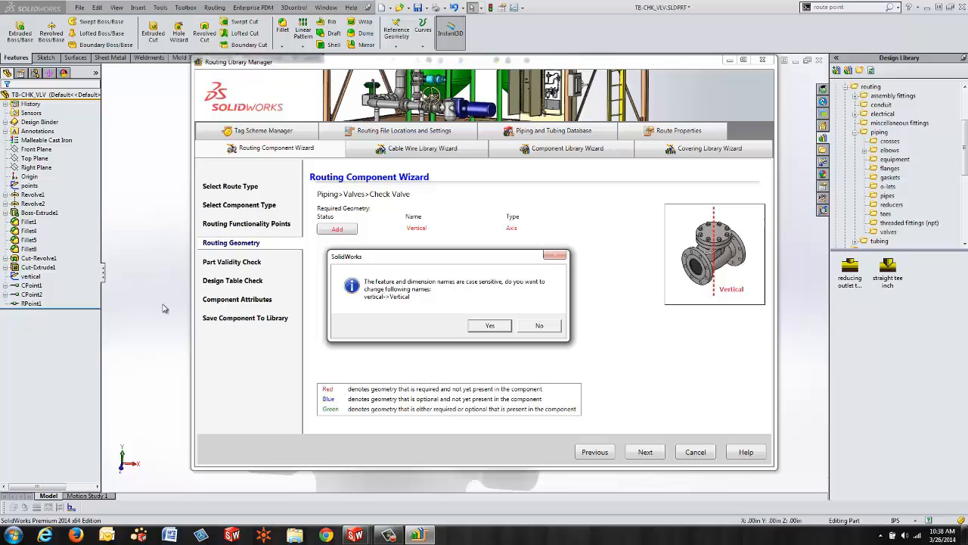
mouse_move(690, 303)
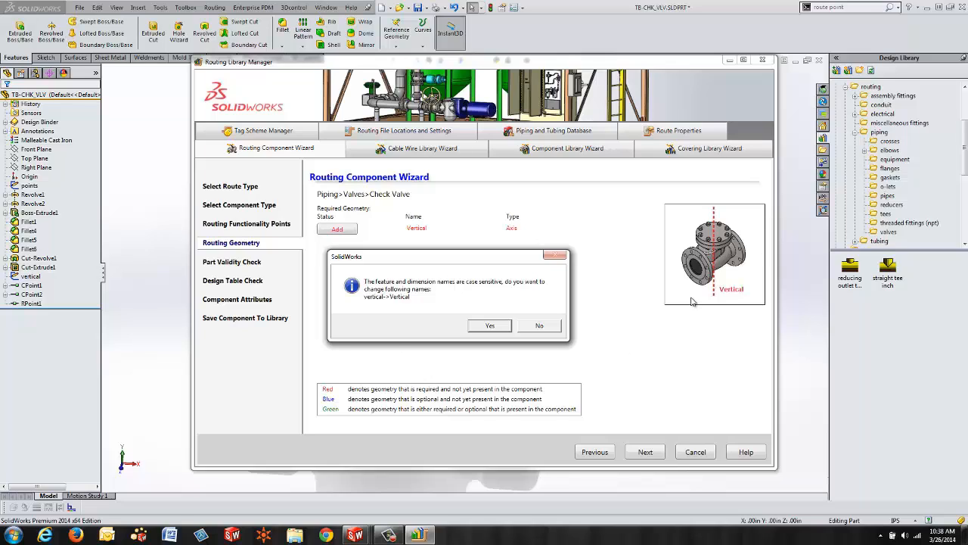
mouse_move(771, 238)
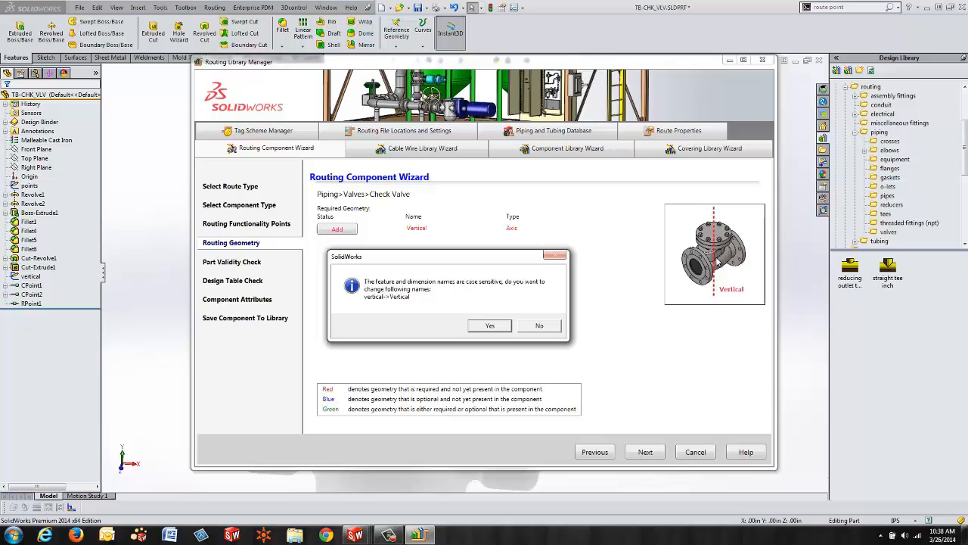
mouse_move(749, 236)
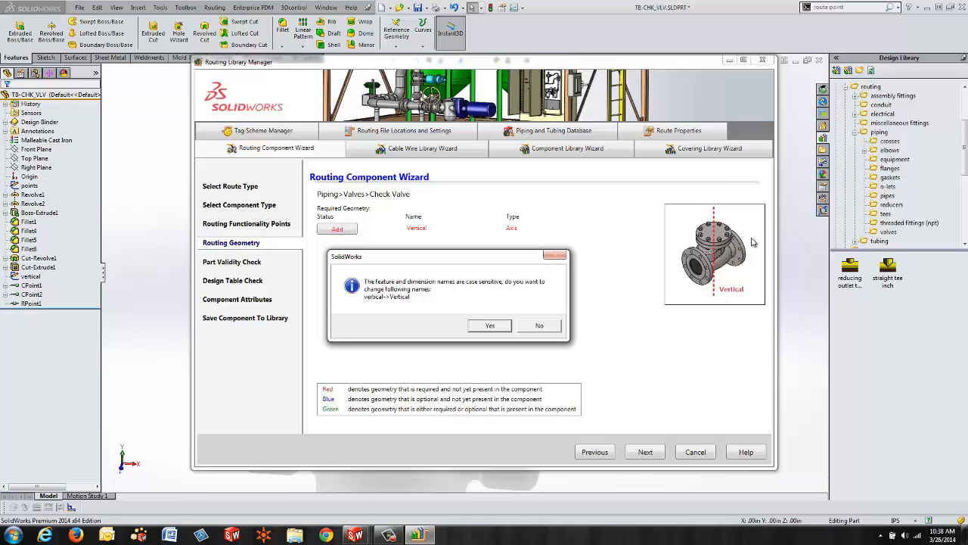
mouse_move(755, 250)
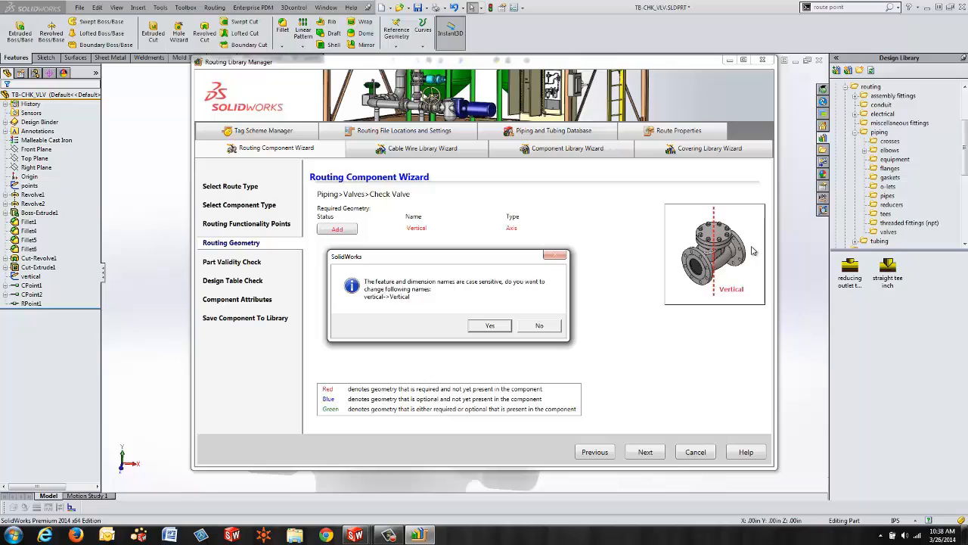
mouse_move(730, 302)
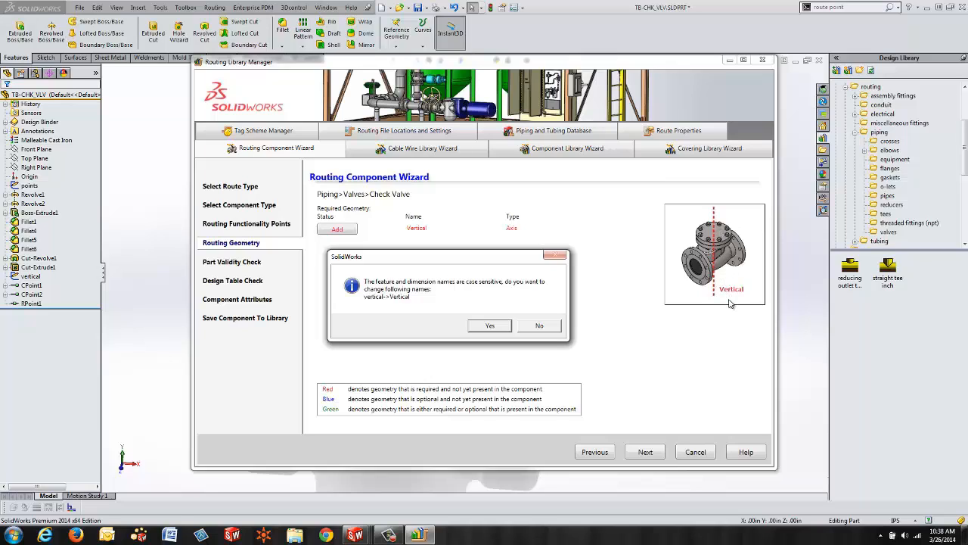
mouse_move(421, 319)
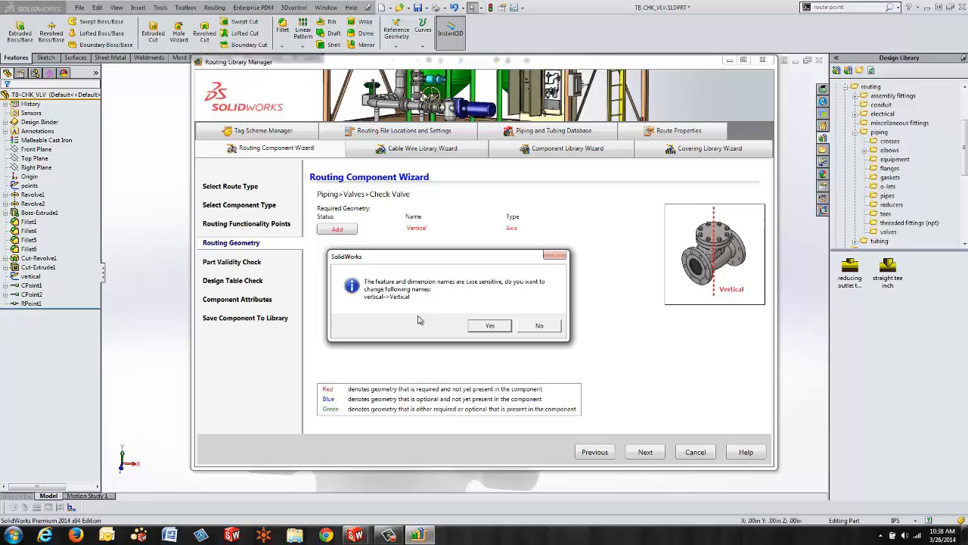
mouse_move(366, 303)
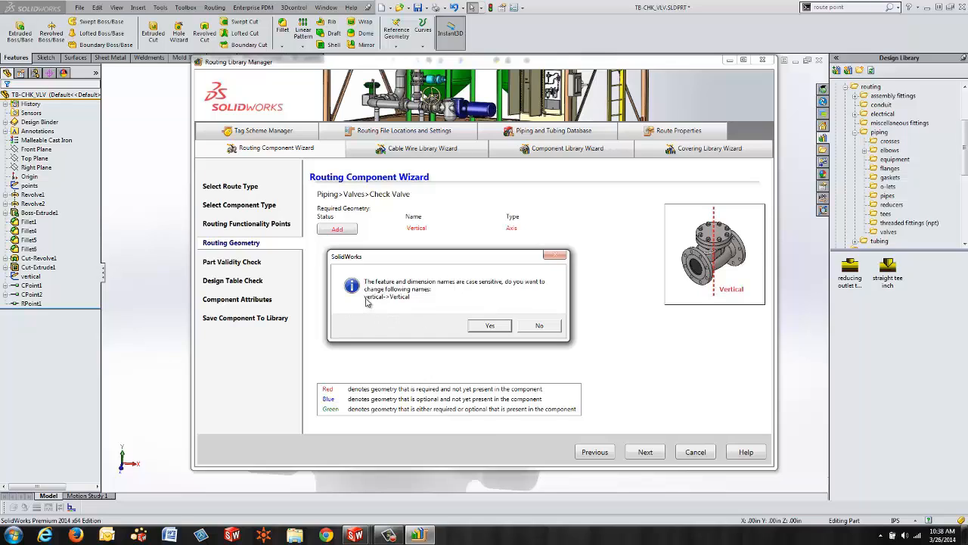
mouse_move(445, 290)
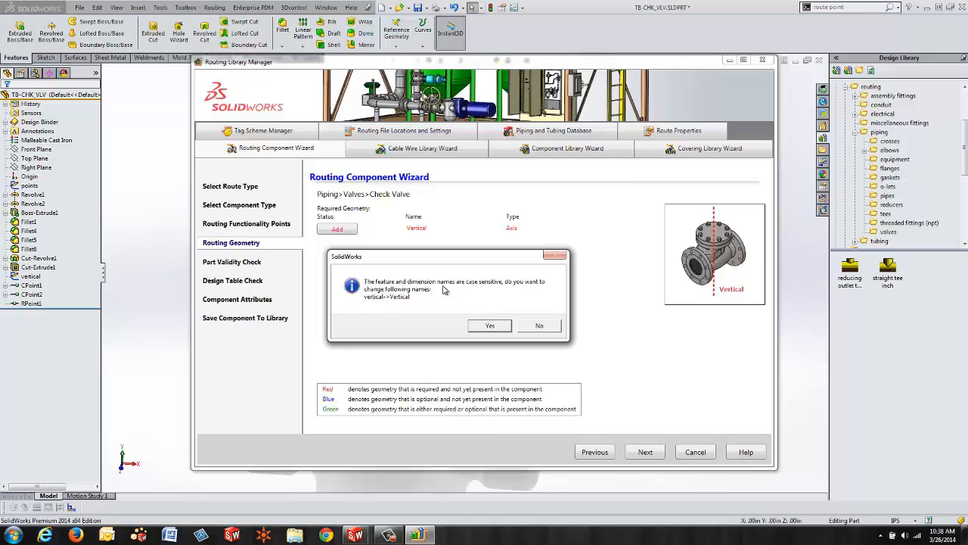
mouse_move(445, 323)
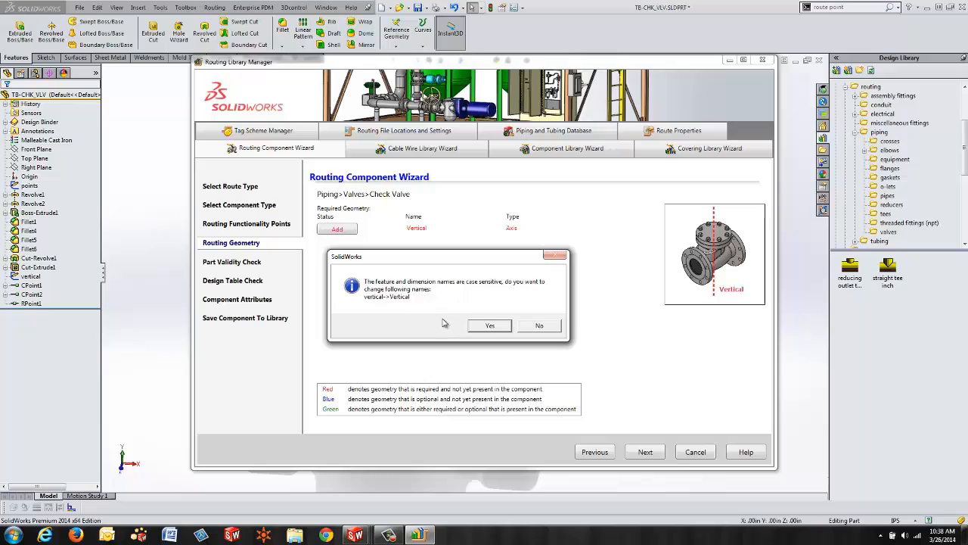
mouse_move(390, 302)
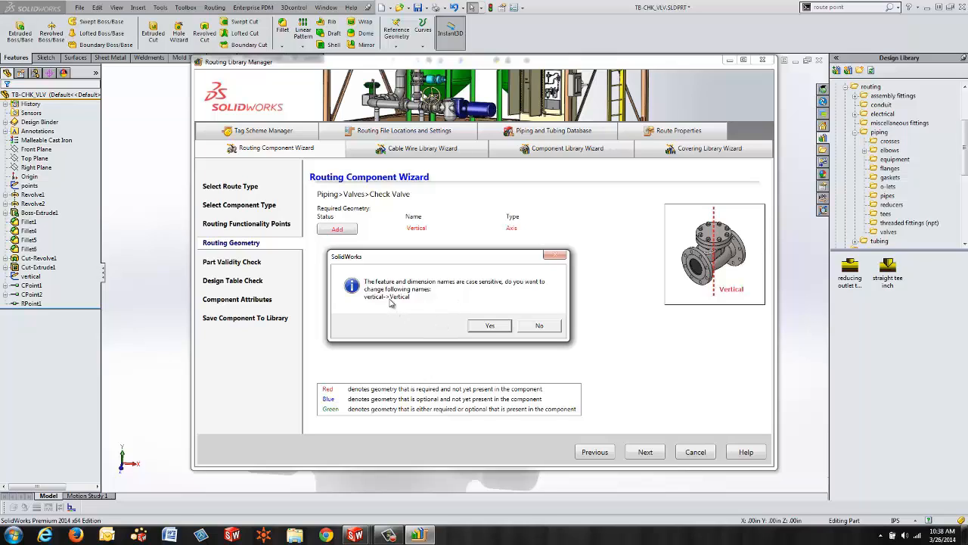
mouse_move(392, 305)
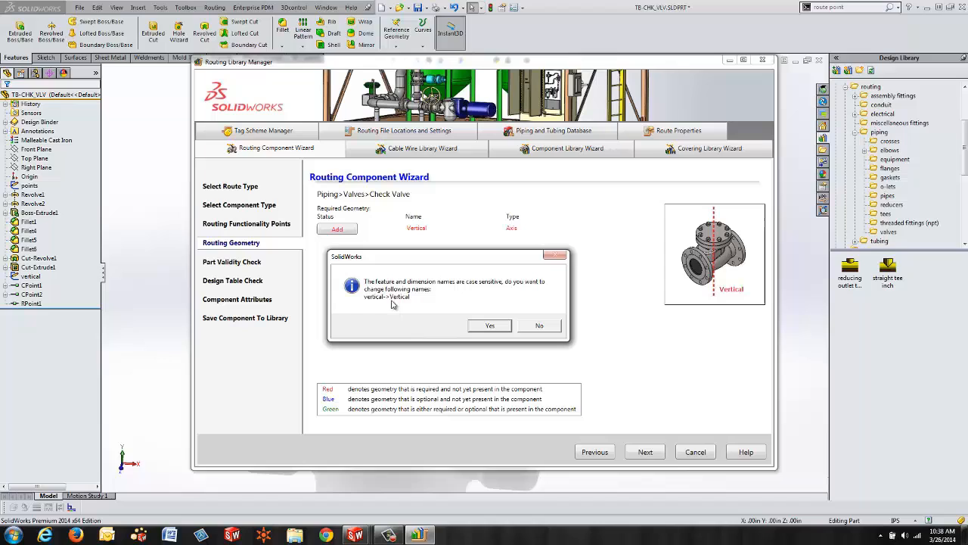
click(490, 325)
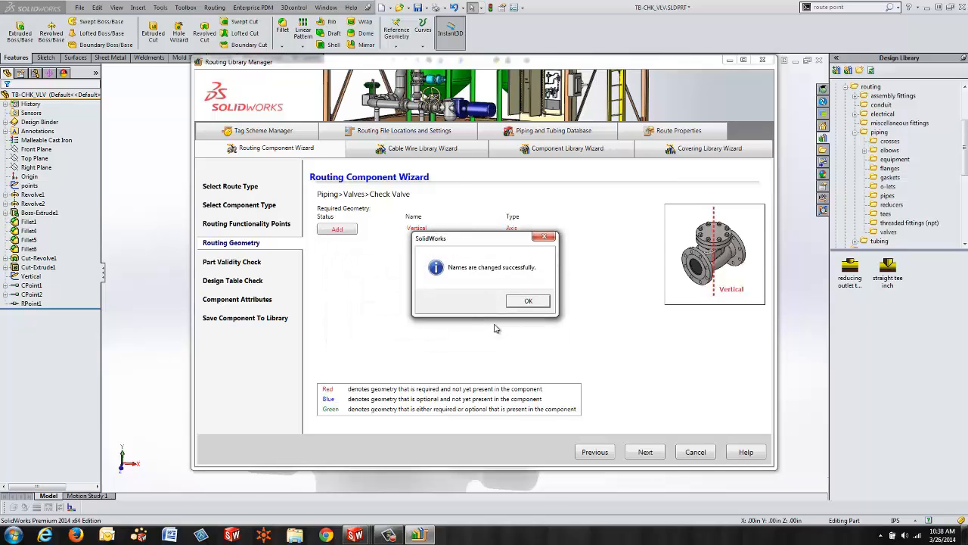
click(528, 300)
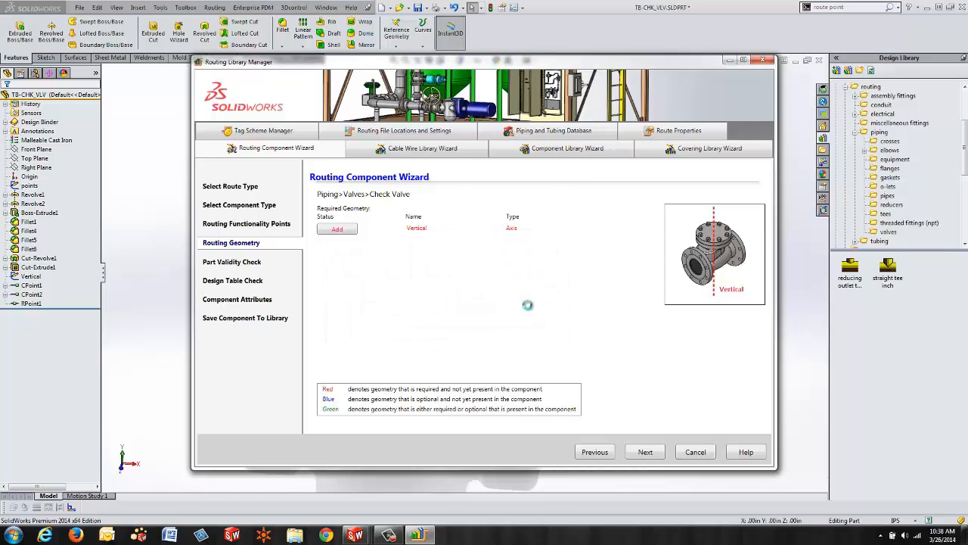
click(336, 229)
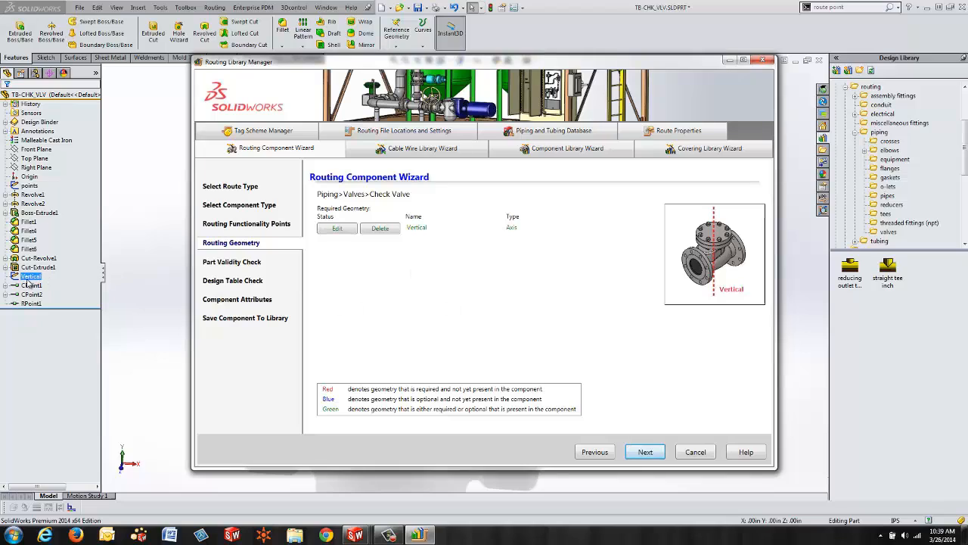
mouse_move(442, 249)
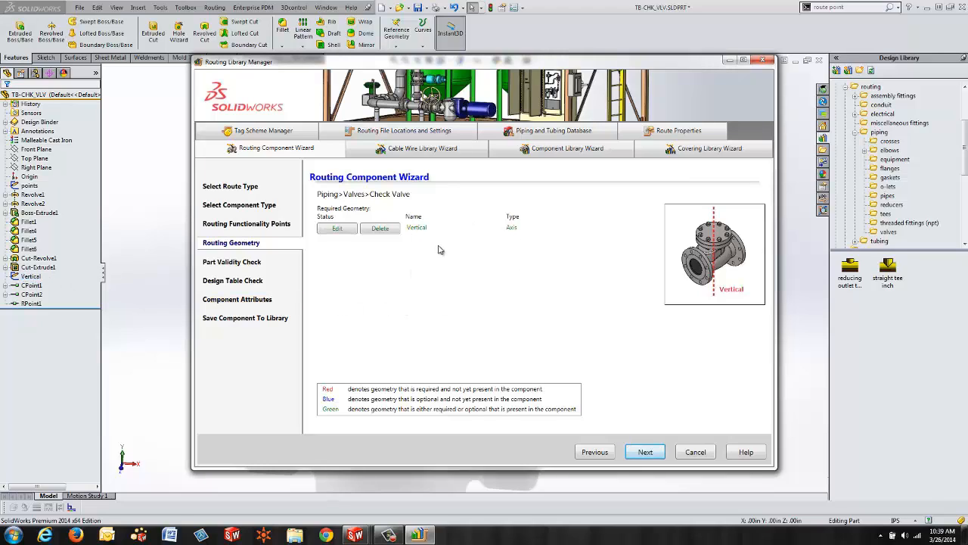
mouse_move(416, 236)
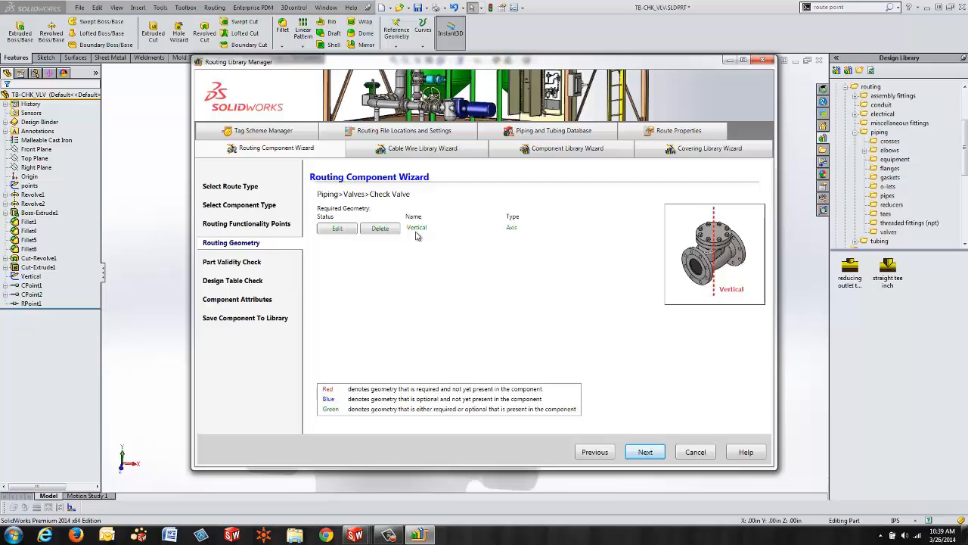
mouse_move(702, 316)
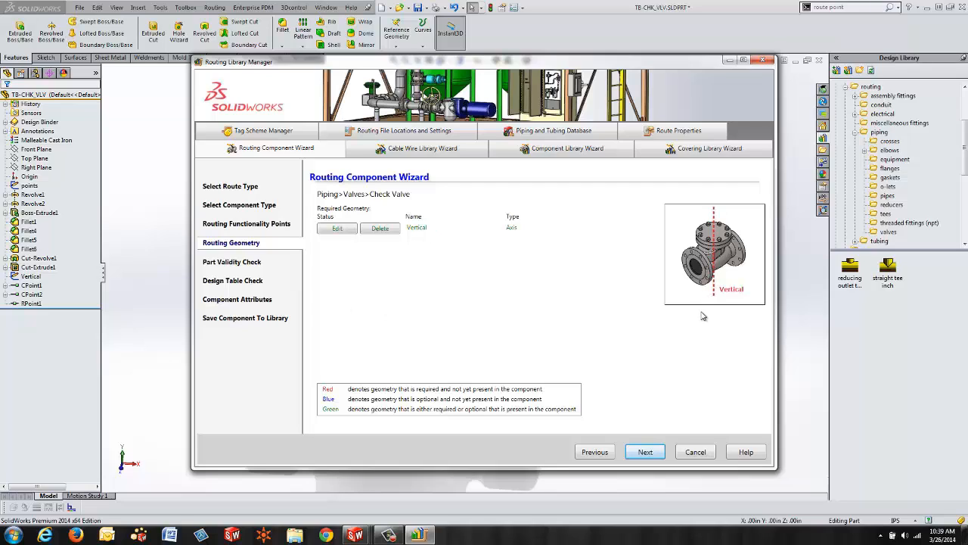
mouse_move(380, 229)
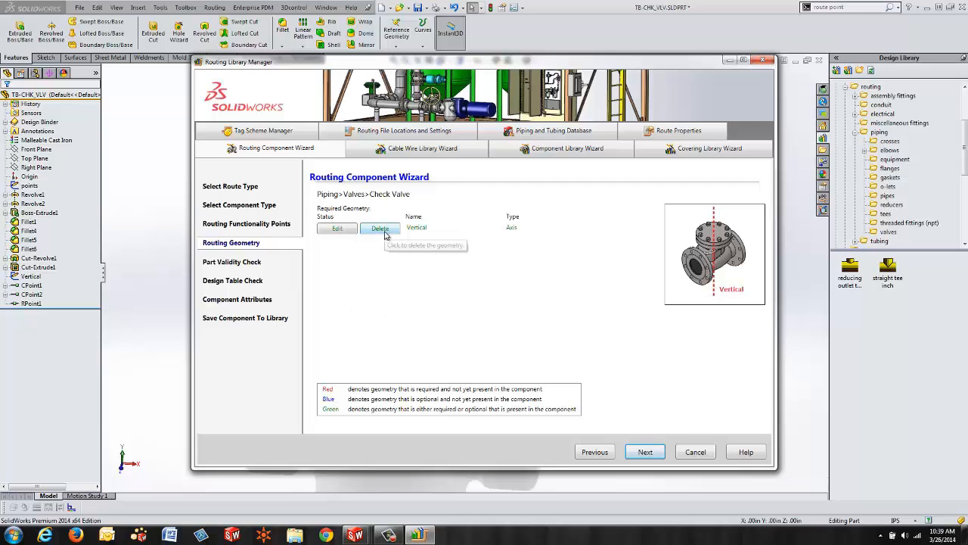
Delete the existing Vertical geometry entry and supply the required Vertical axis as a new axis.
click(380, 229)
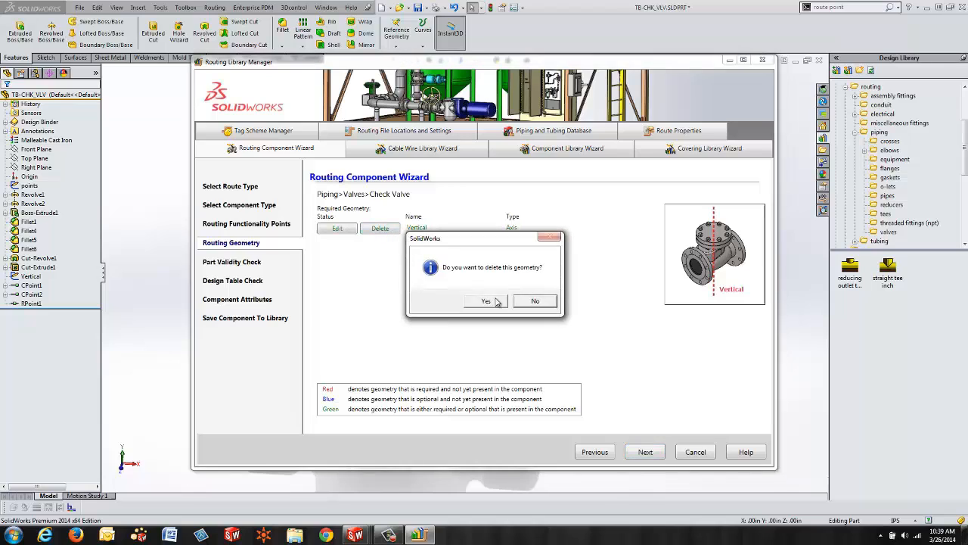
click(486, 301)
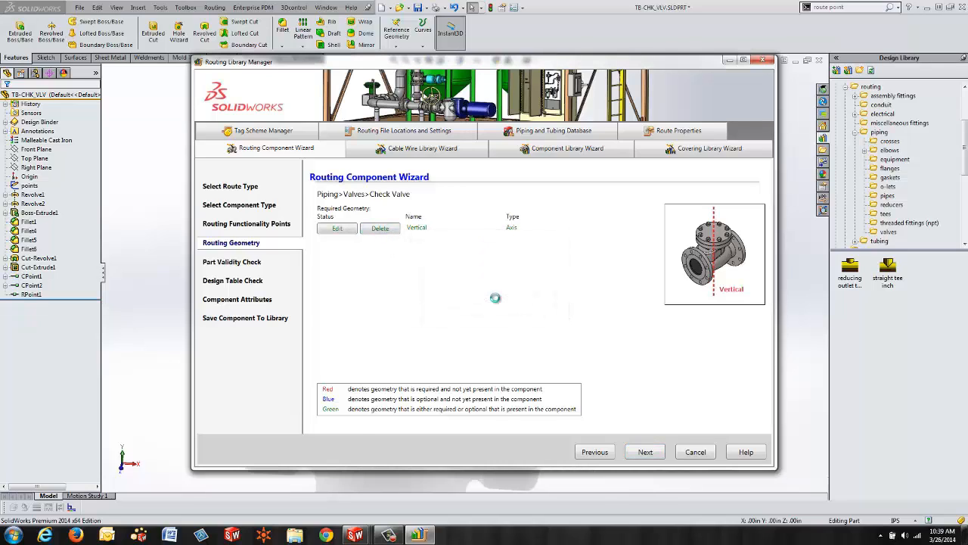
click(381, 228)
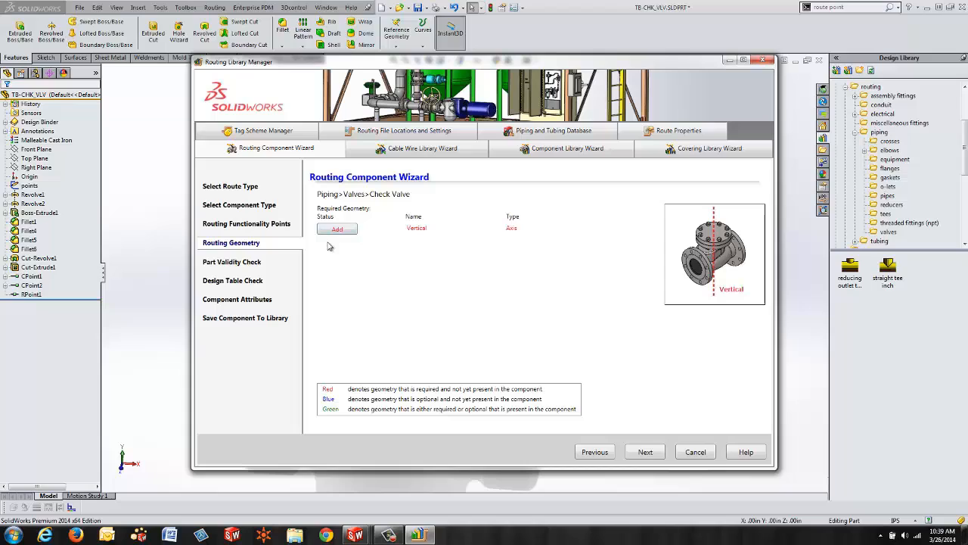
mouse_move(336, 230)
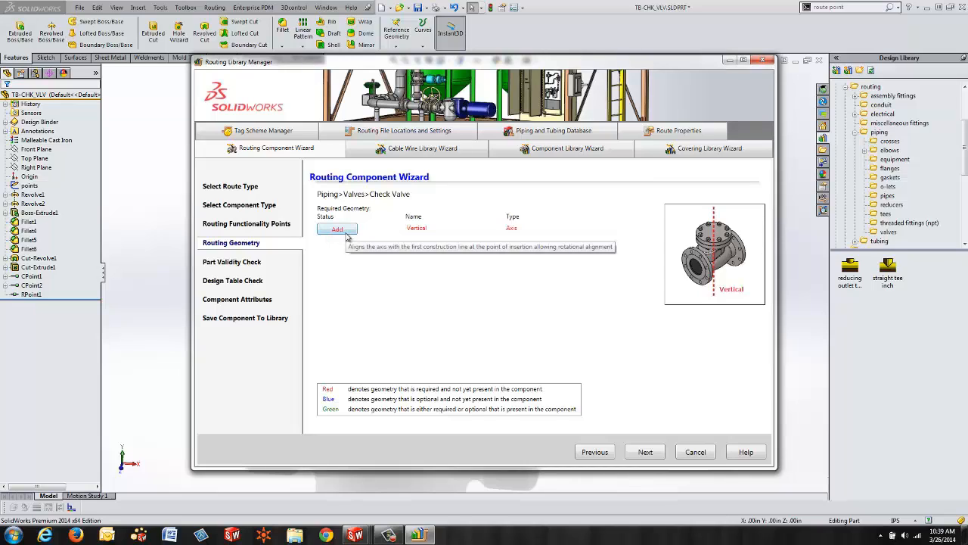
click(336, 230)
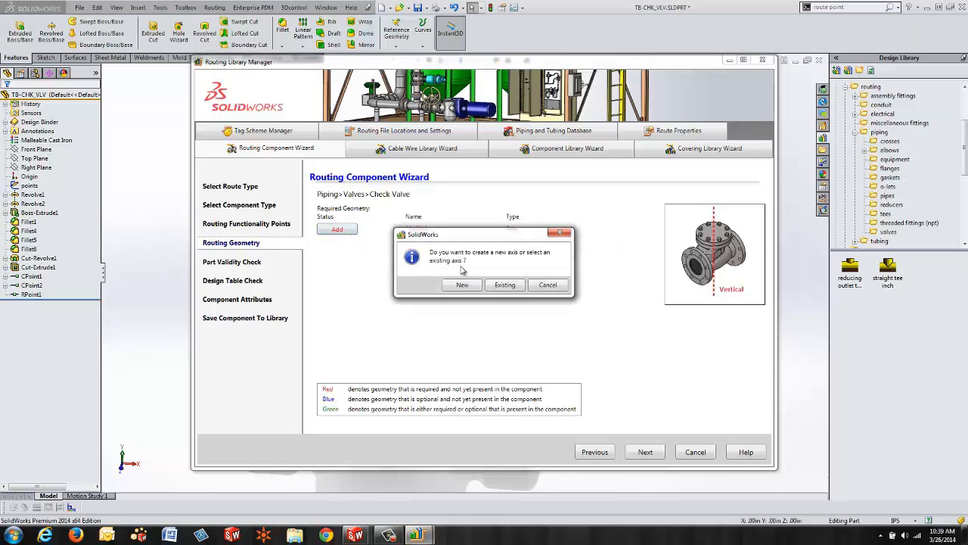
mouse_move(491, 257)
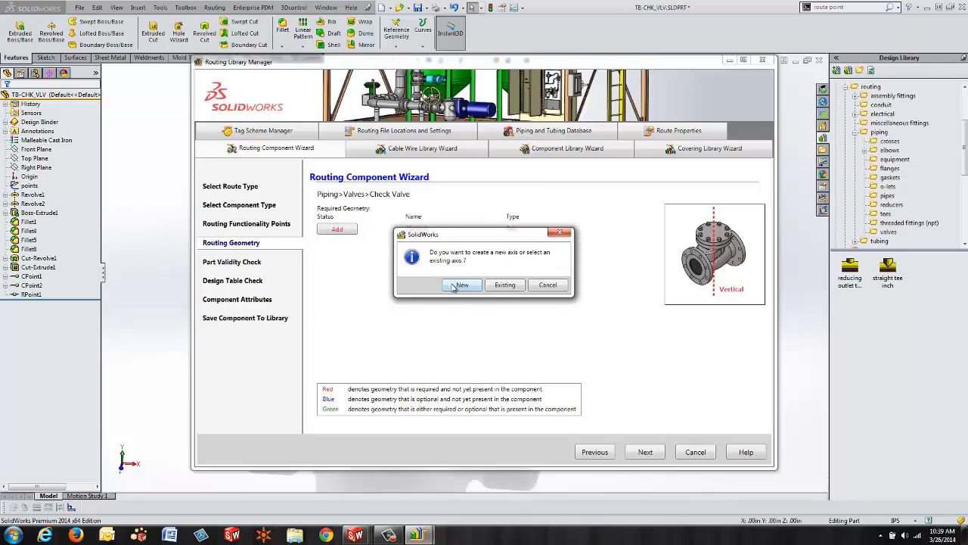
click(462, 284)
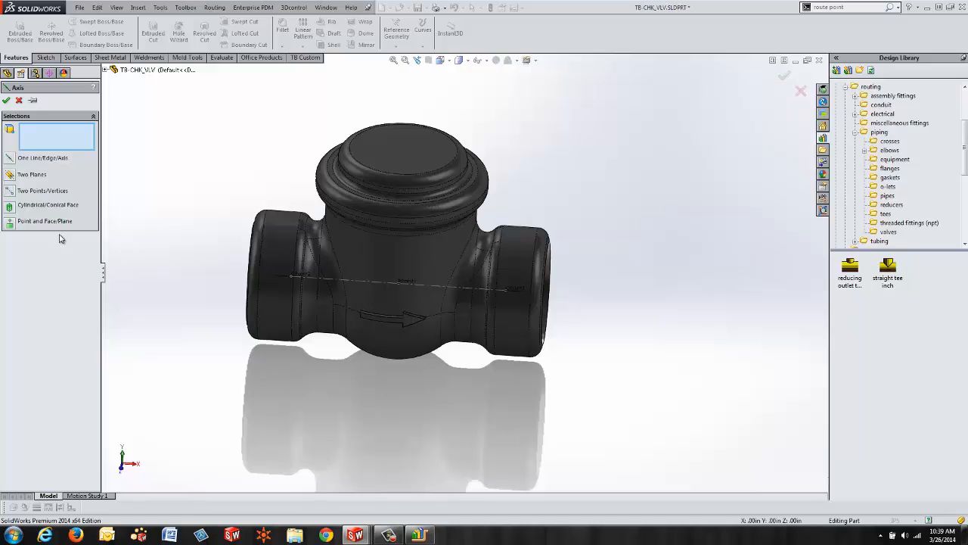
Define the Vertical axis through the valve body's cylindrical face.
click(379, 257)
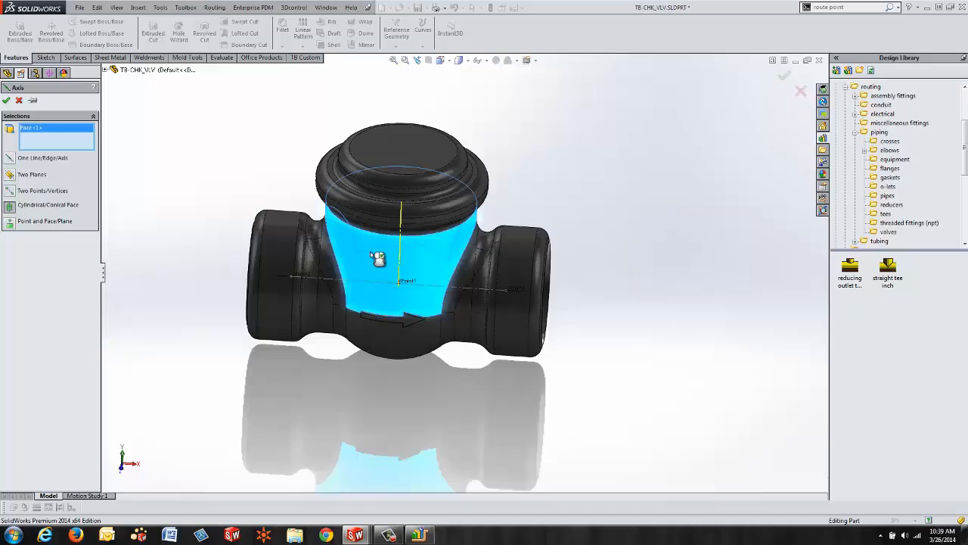
drag(378, 257, 233, 208)
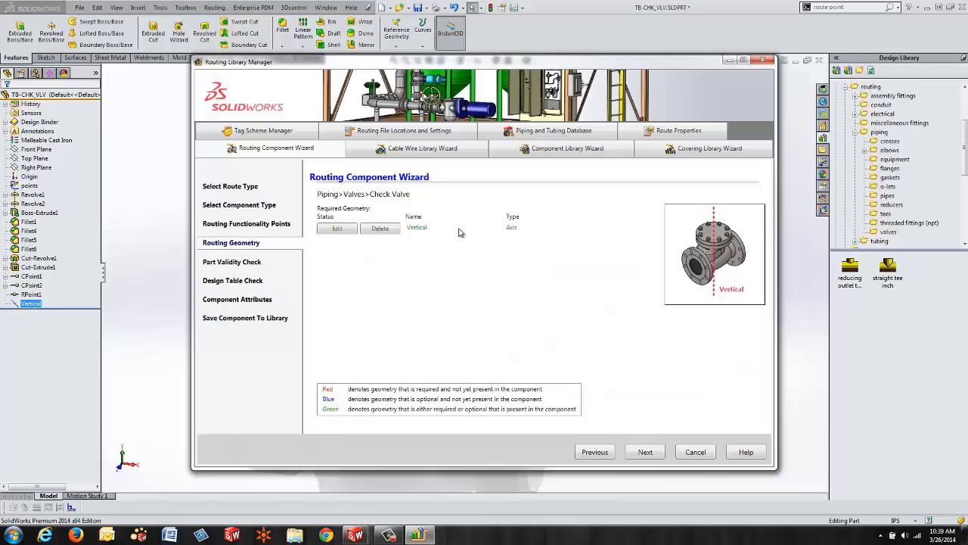
mouse_move(542, 347)
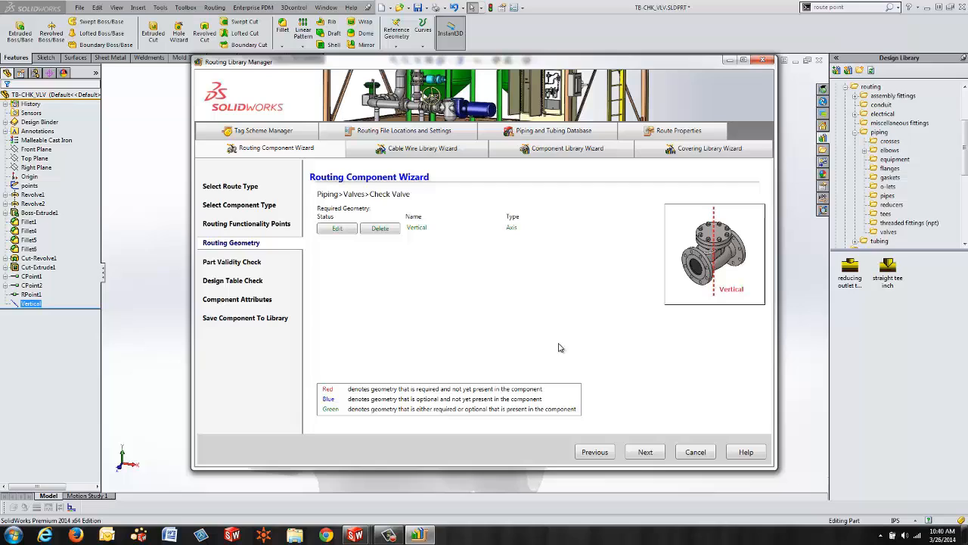
Pass the part validity check with nothing missing and continue through the design table check.
click(644, 450)
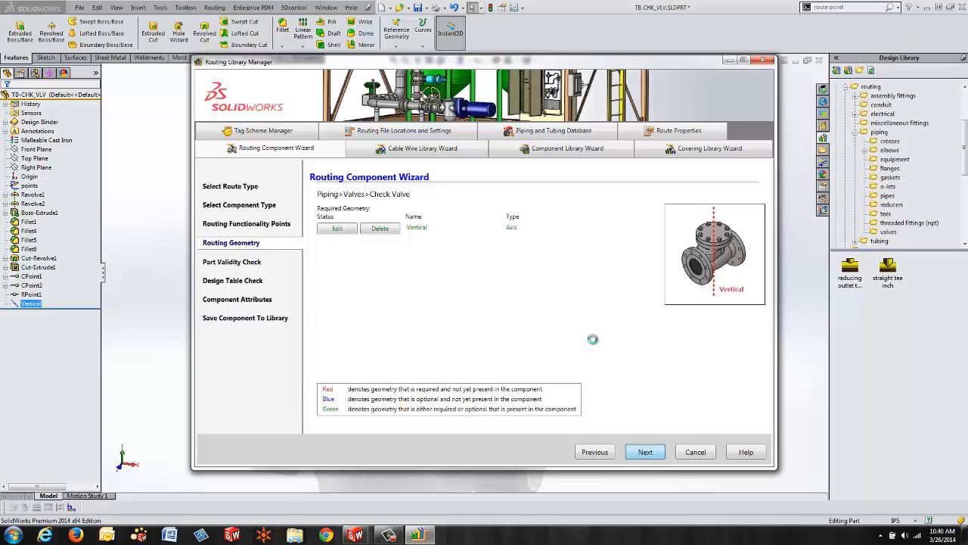
click(645, 451)
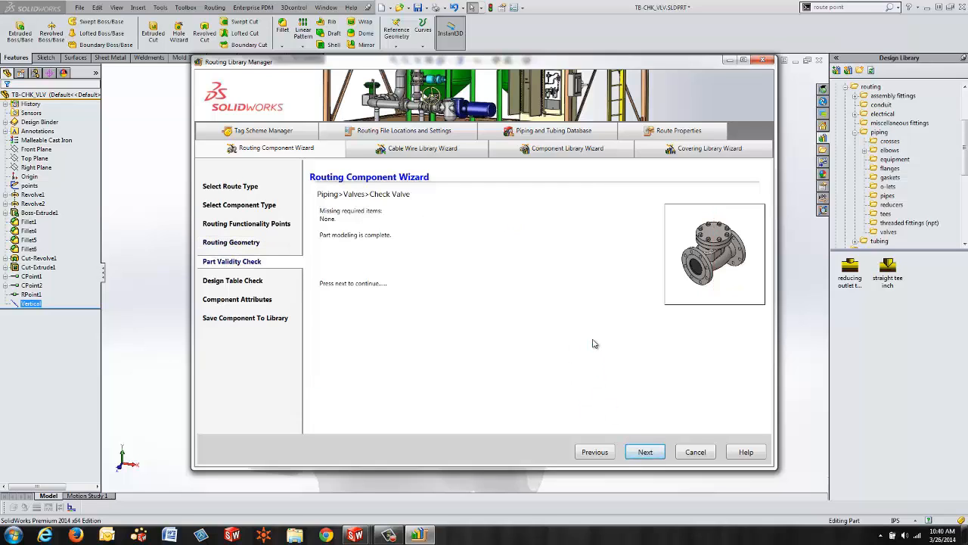
mouse_move(360, 318)
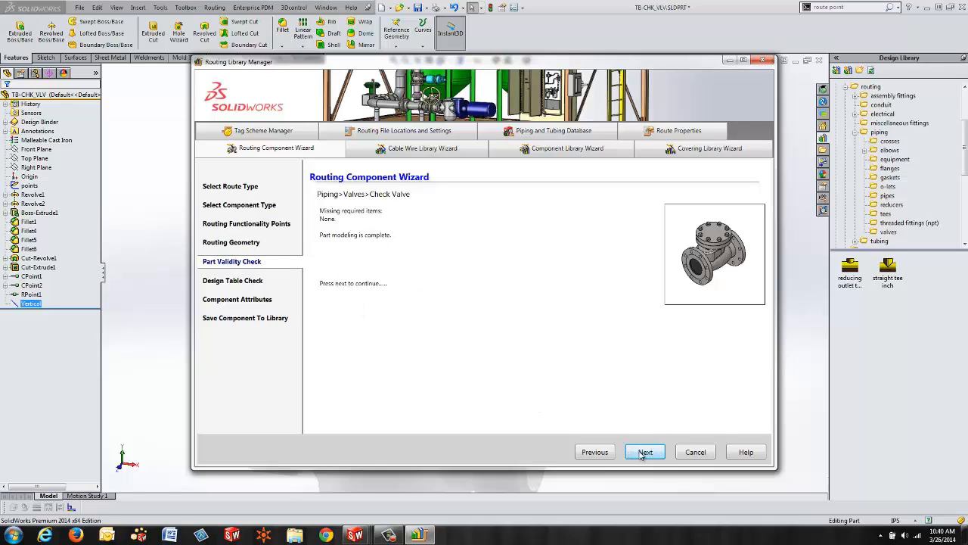
click(645, 451)
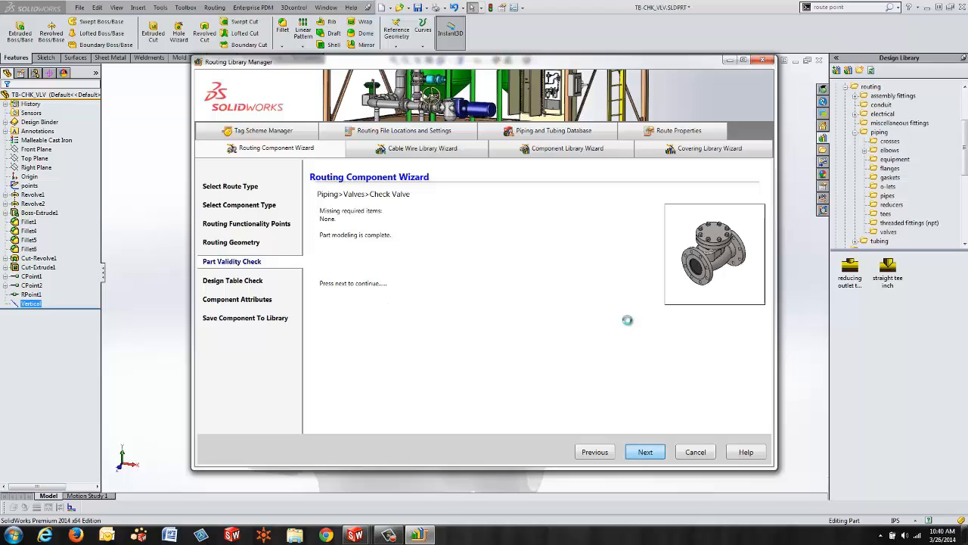
click(645, 451)
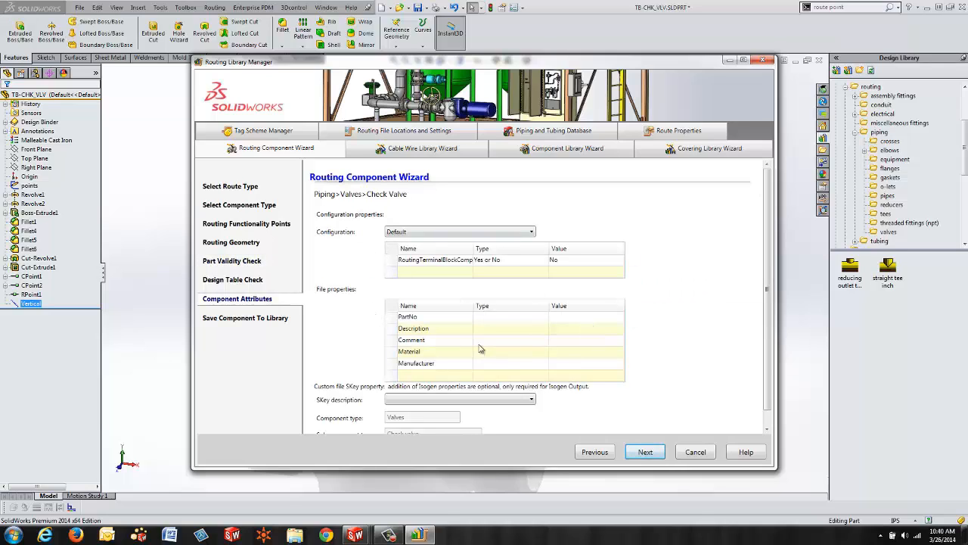
Accept the component attributes — type Valves, sub type Check valve — and advance to saving.
scroll(down, 3)
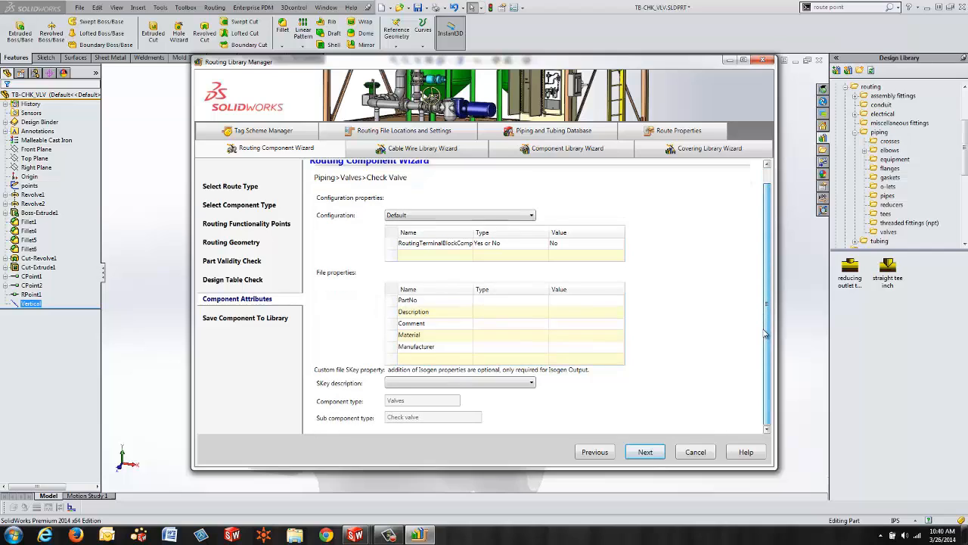
scroll(up, 3)
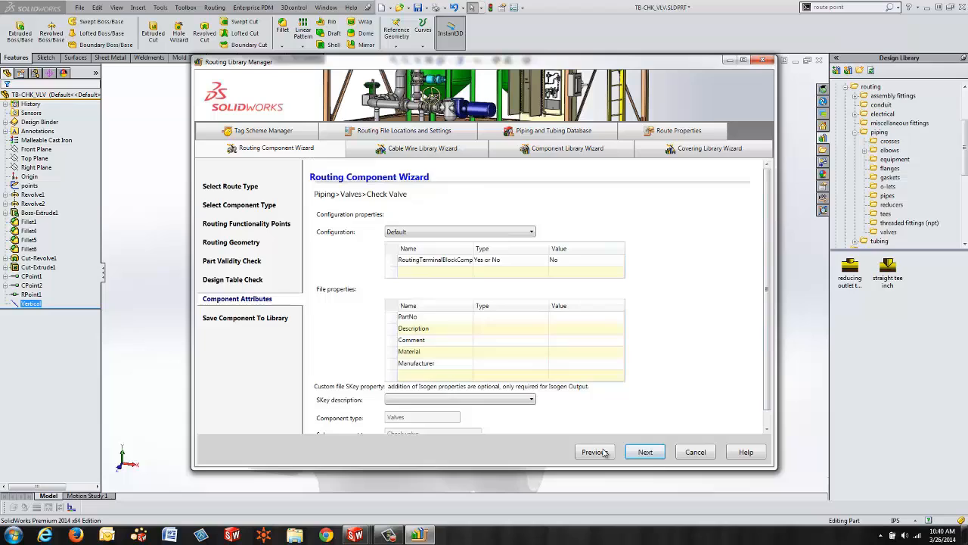
click(644, 450)
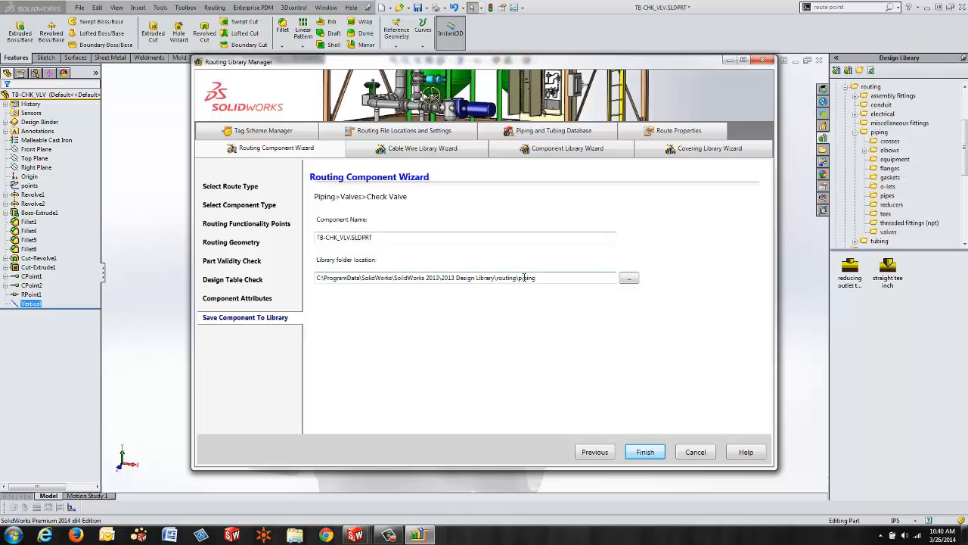
Set the library folder location to routing\piping\valves in the 2013 Design Library.
click(630, 277)
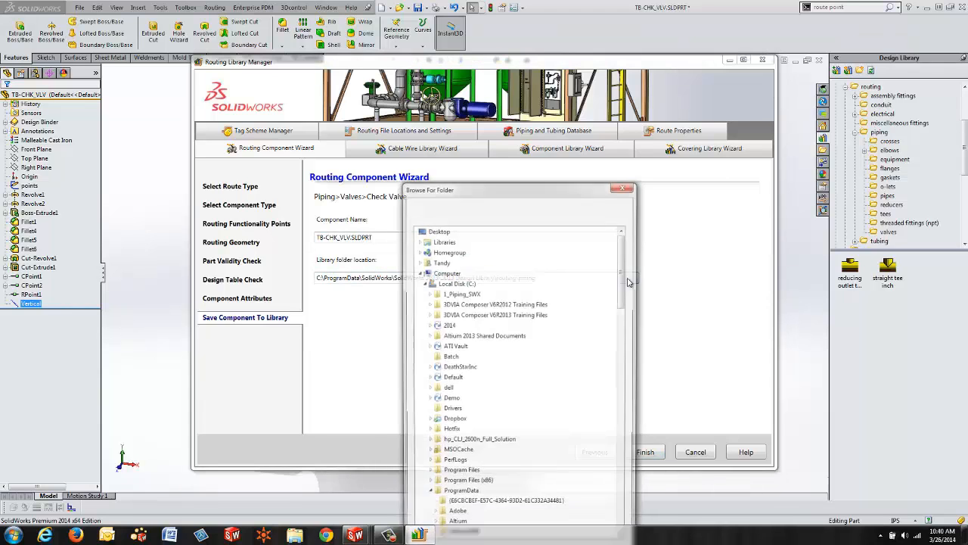
scroll(down, 3)
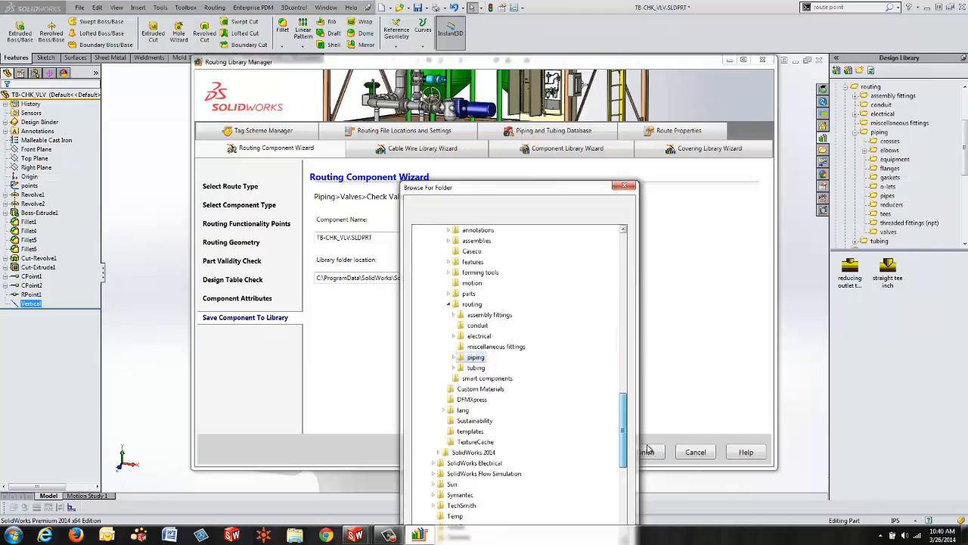
scroll(up, 3)
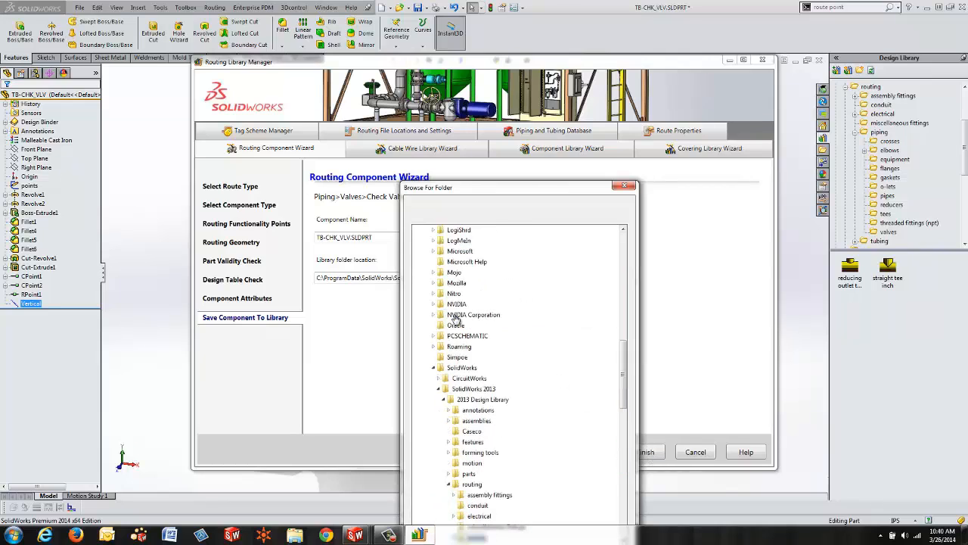
scroll(down, 3)
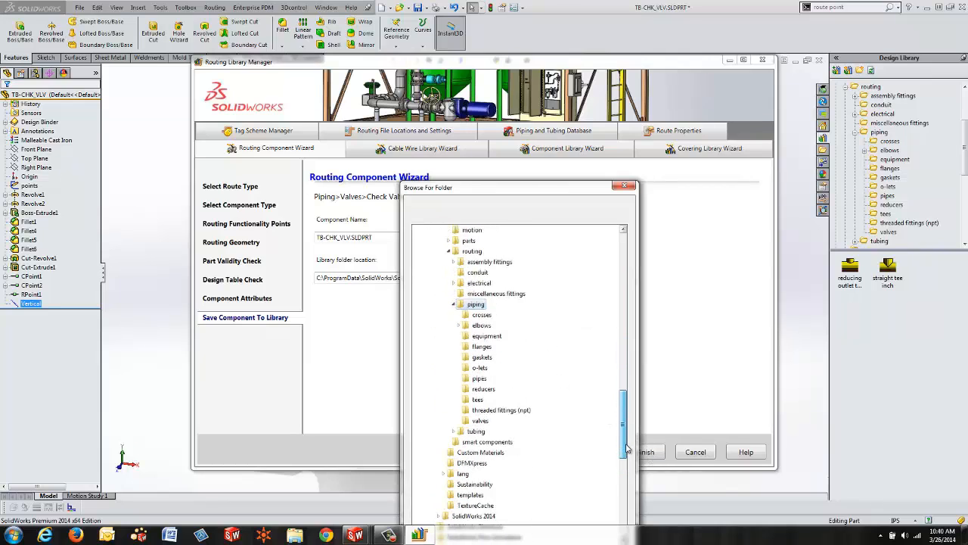
click(481, 421)
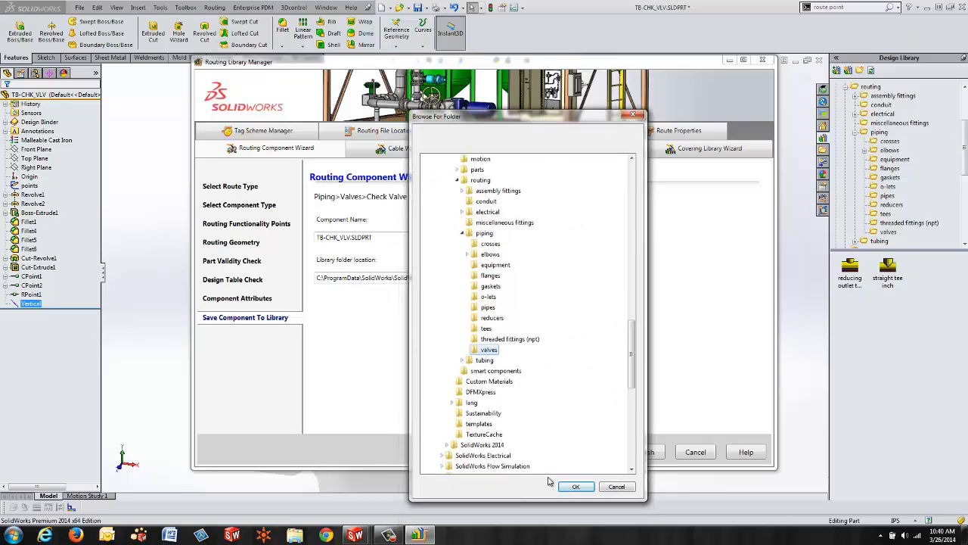
click(575, 487)
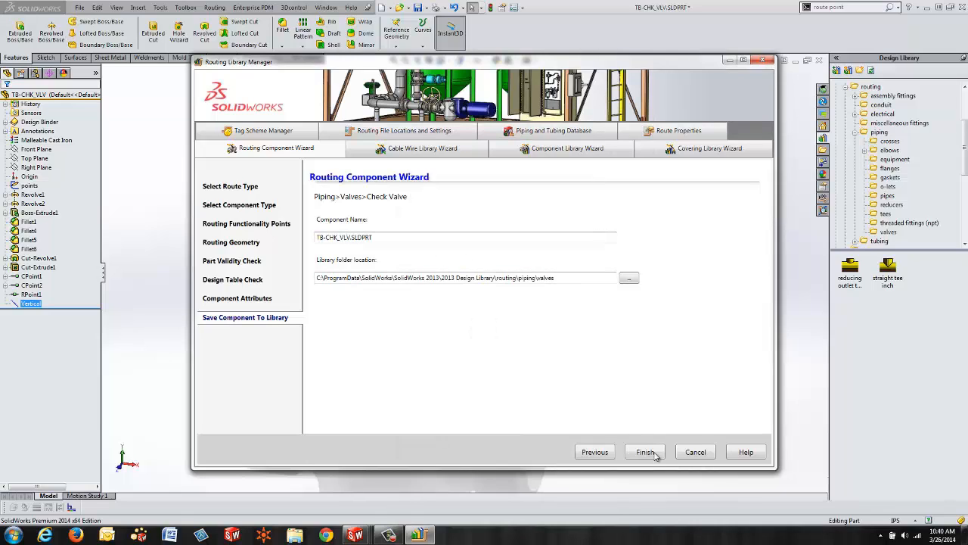
Finish the wizard, save the check valve to the library and add it to the Piping & Tubing database.
click(645, 451)
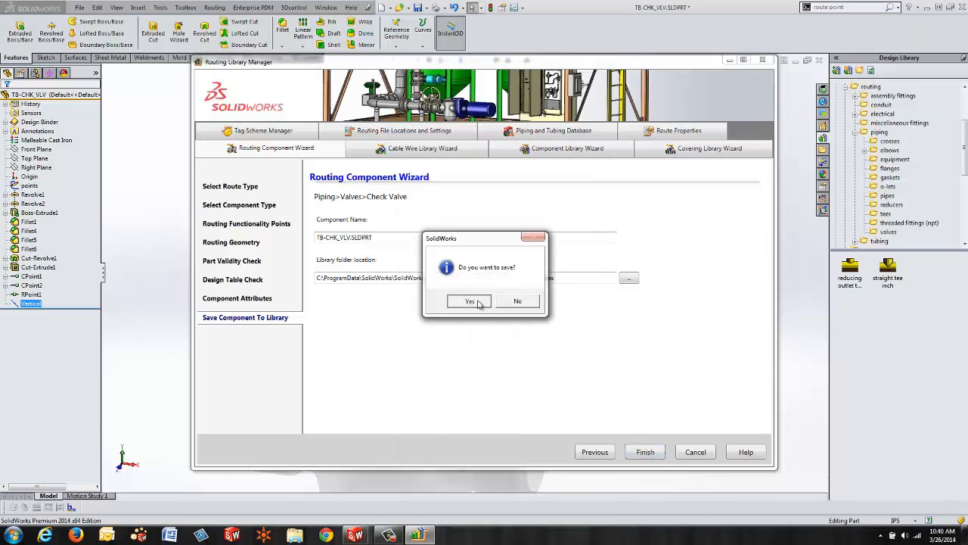
click(469, 301)
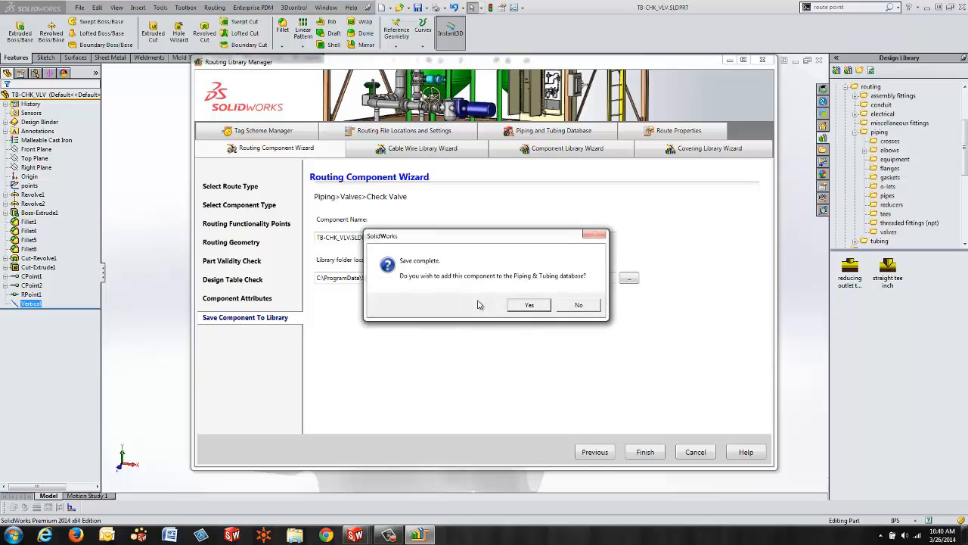
click(530, 304)
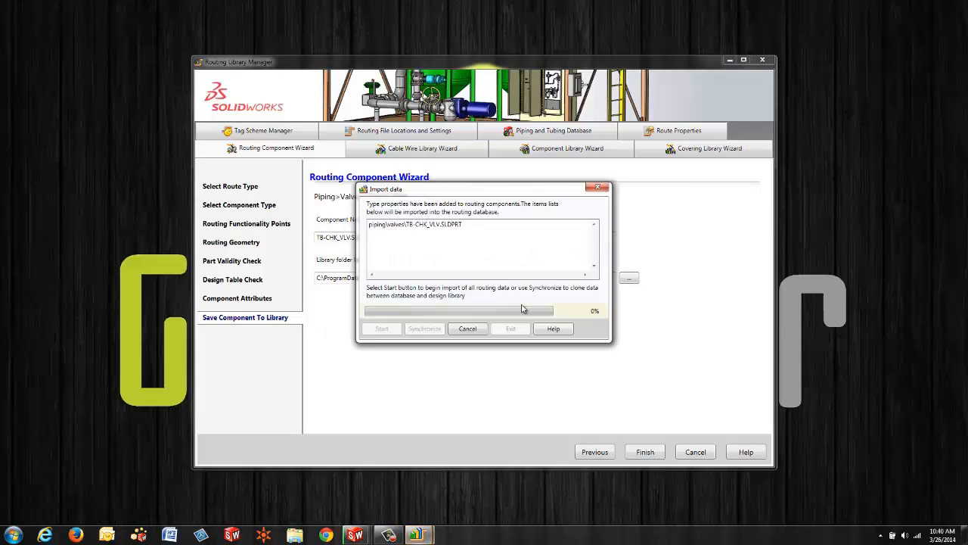
mouse_move(486, 224)
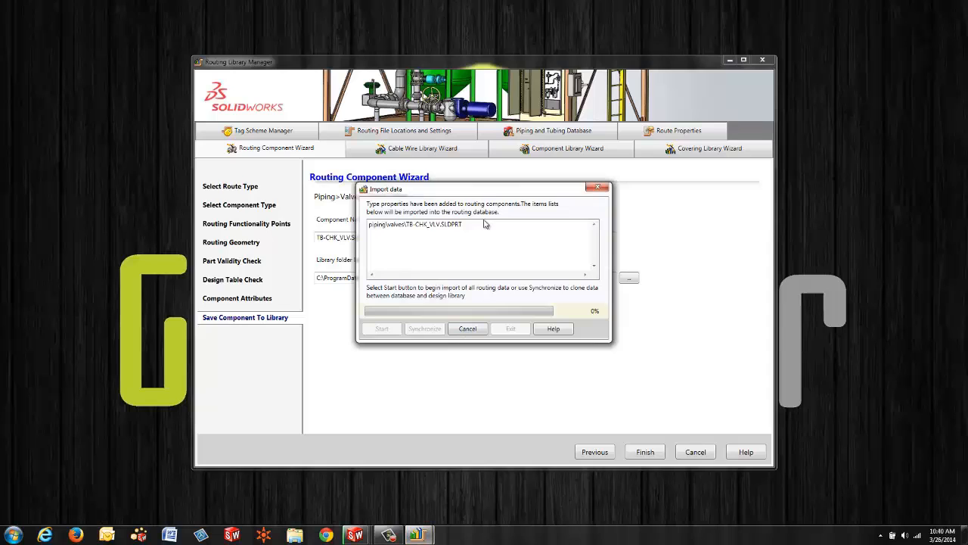